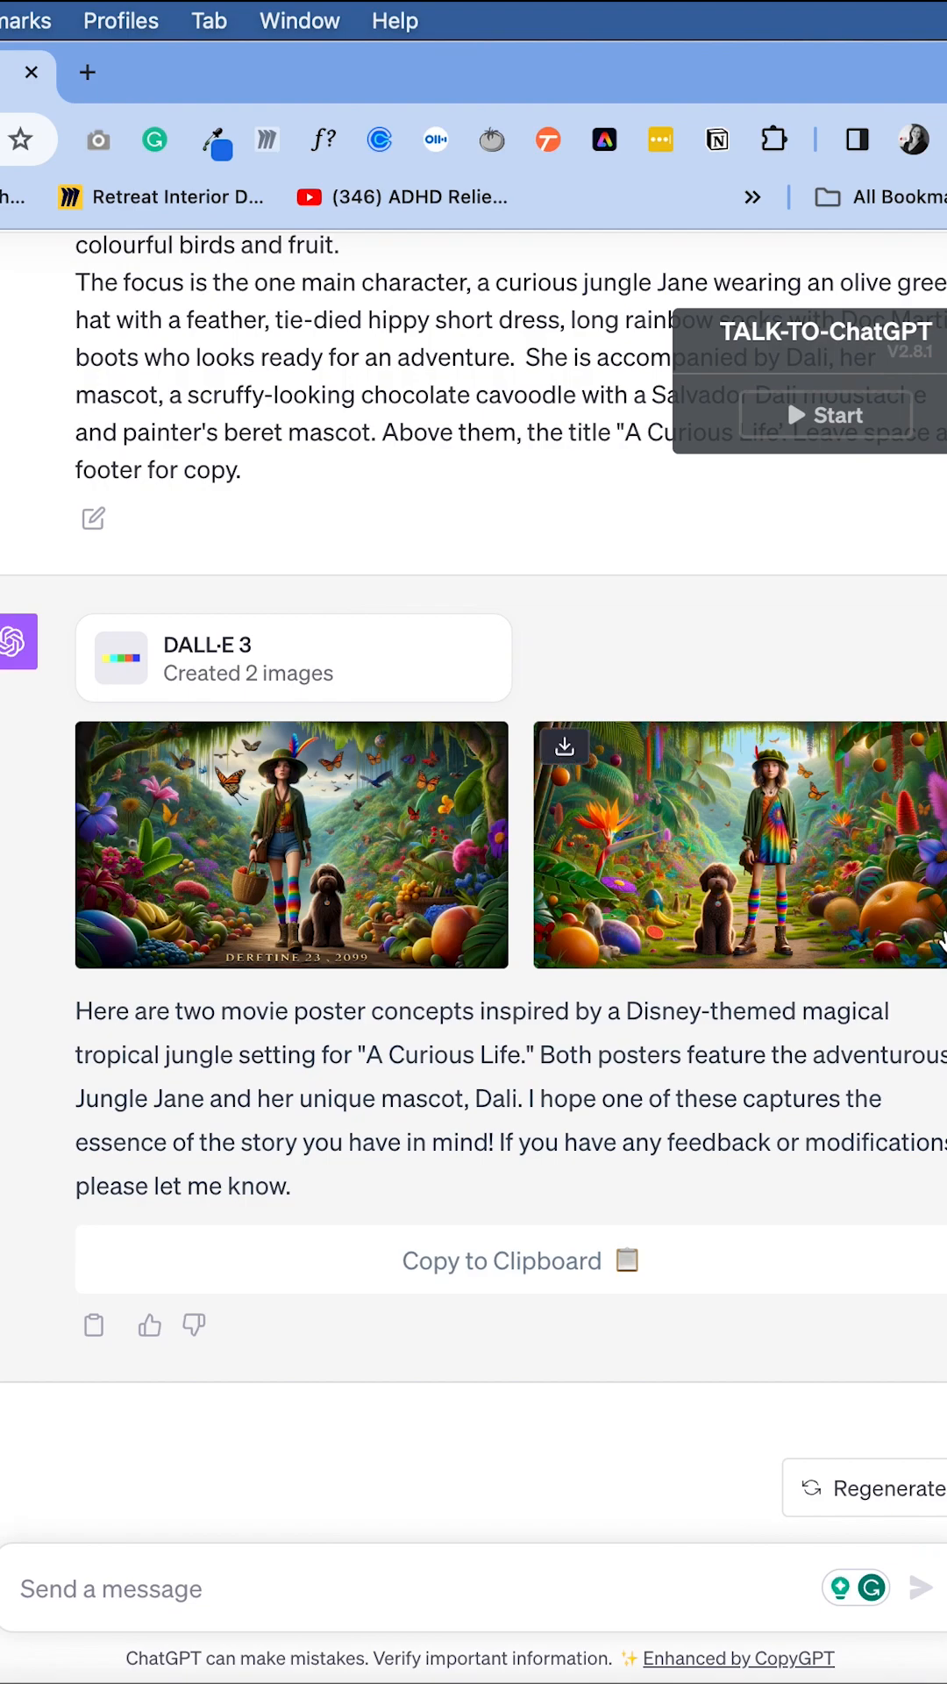
Inspect the first jungle poster enlarged, then return to the chat
left_click(800, 138)
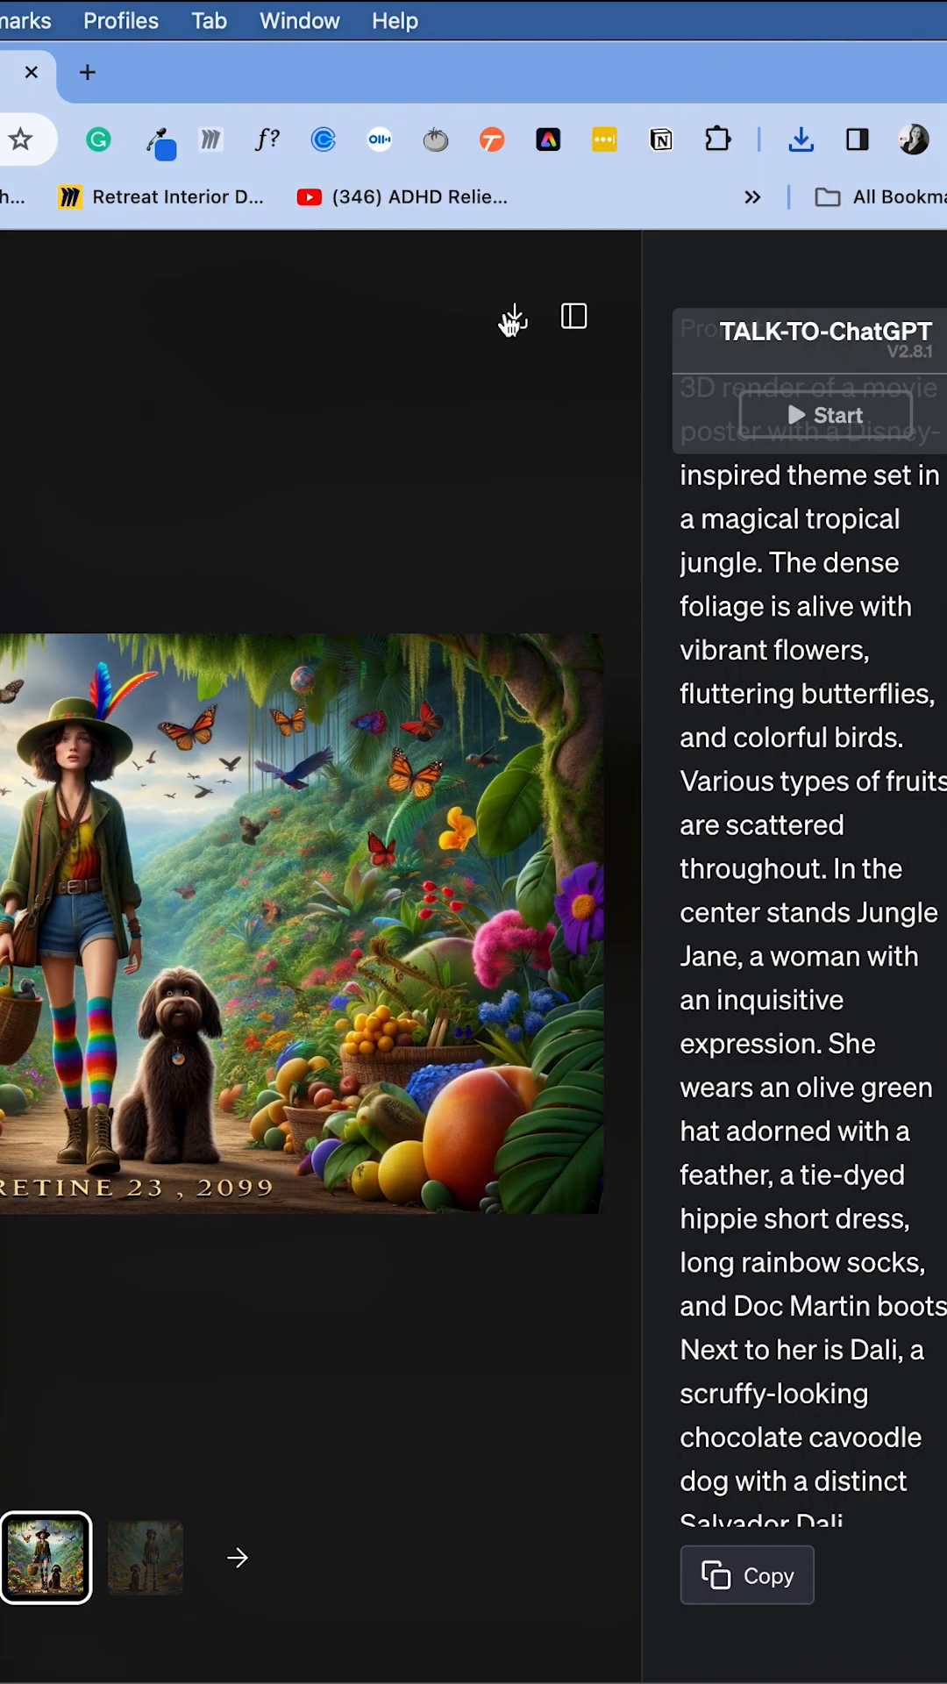
mouse_move(480, 397)
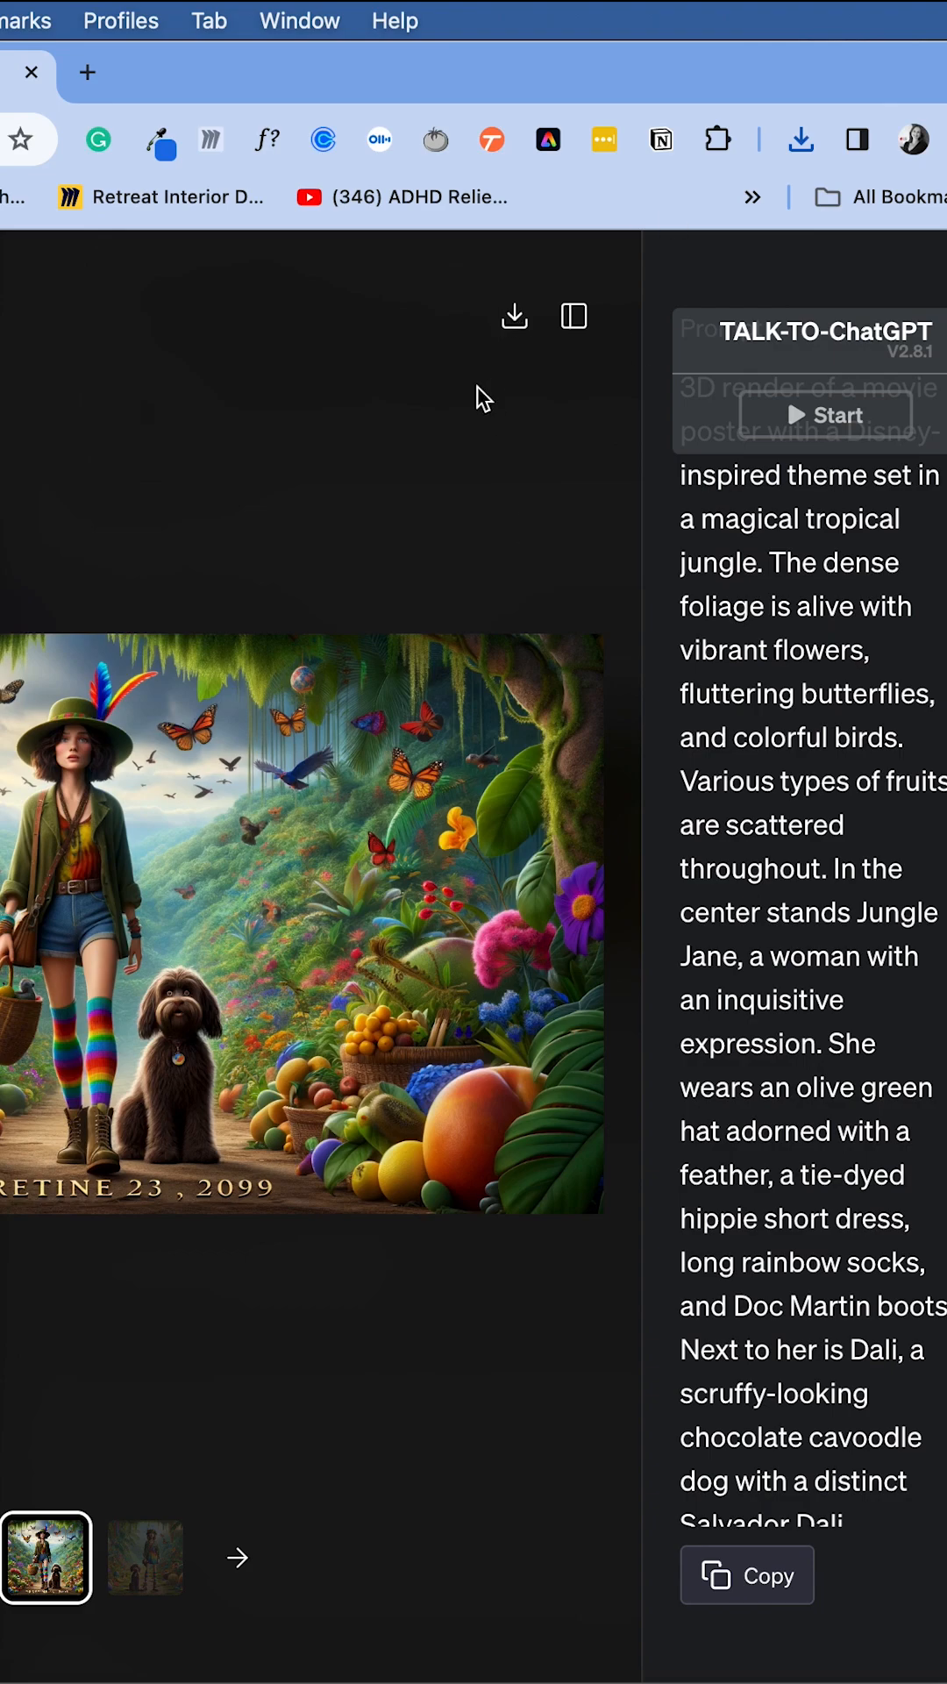
left_click(800, 139)
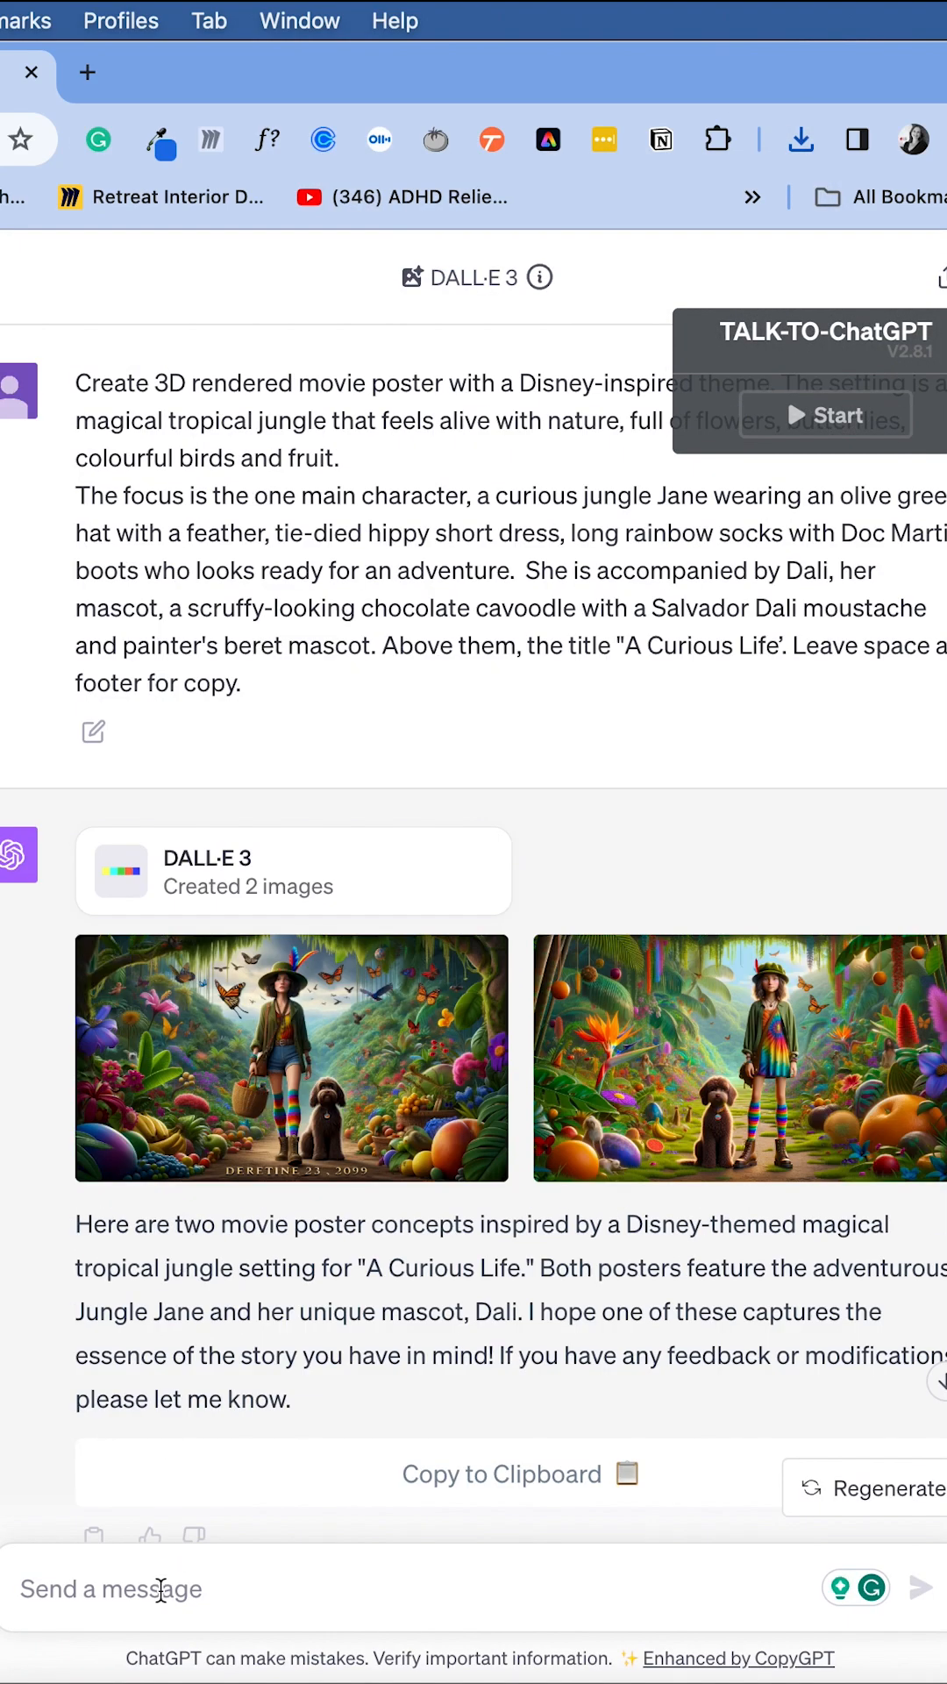
Ask ChatGPT to make her older, in her forties, and view the first updated poster
type("Can you please make her")
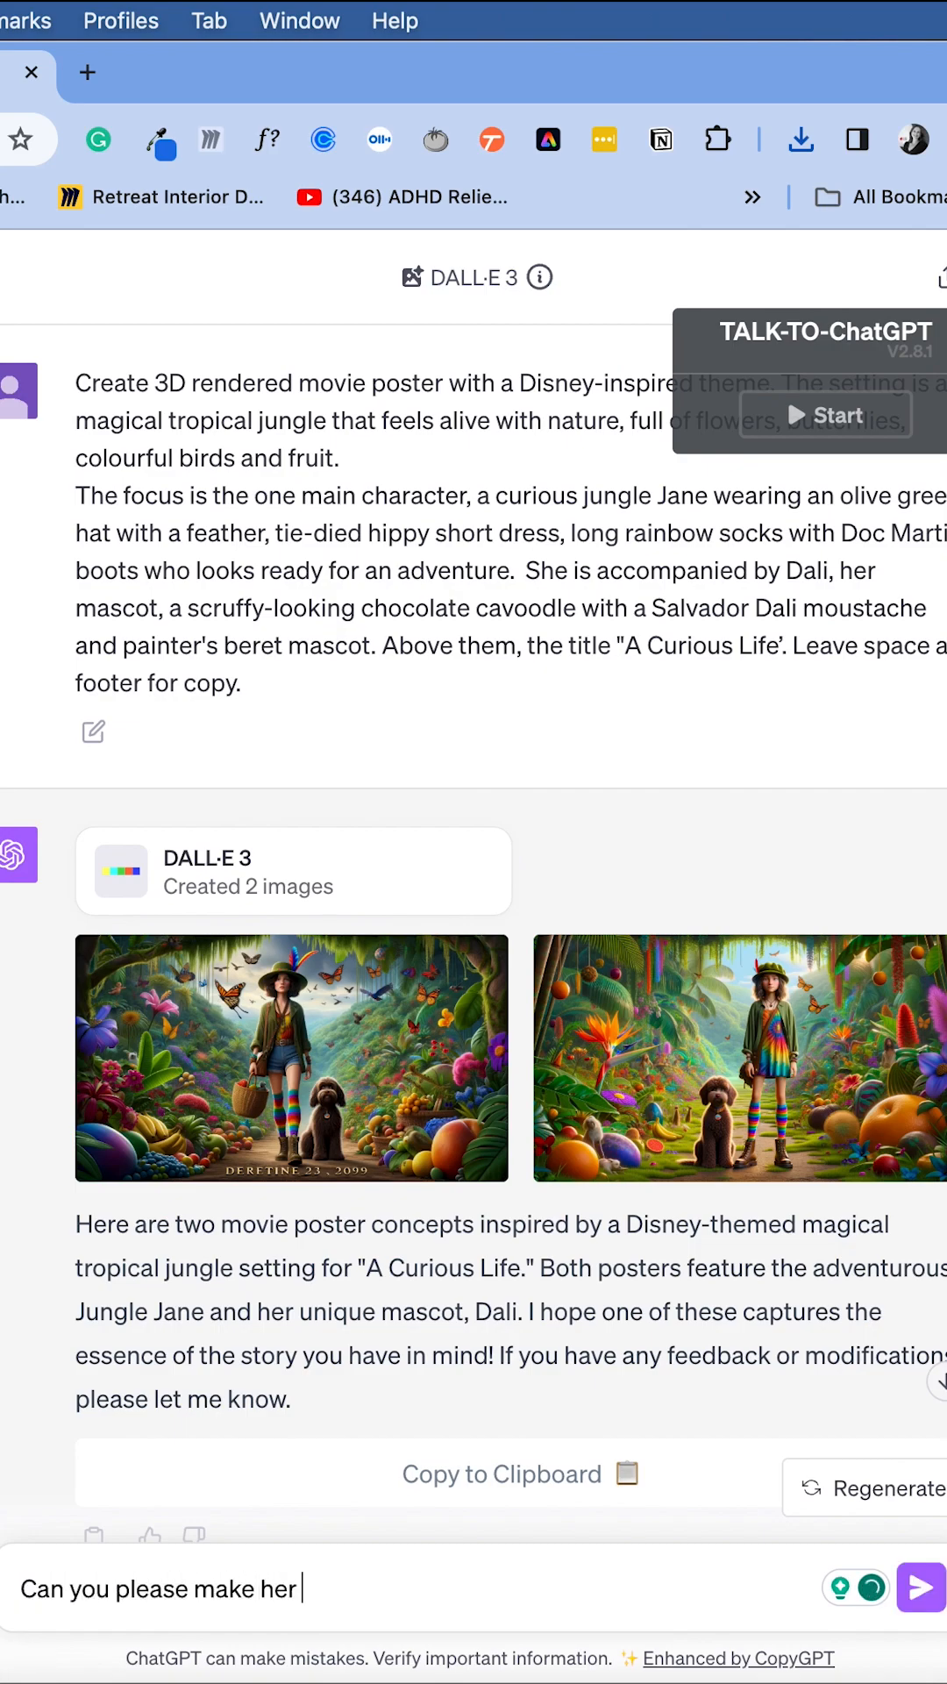
type("older, in her 40")
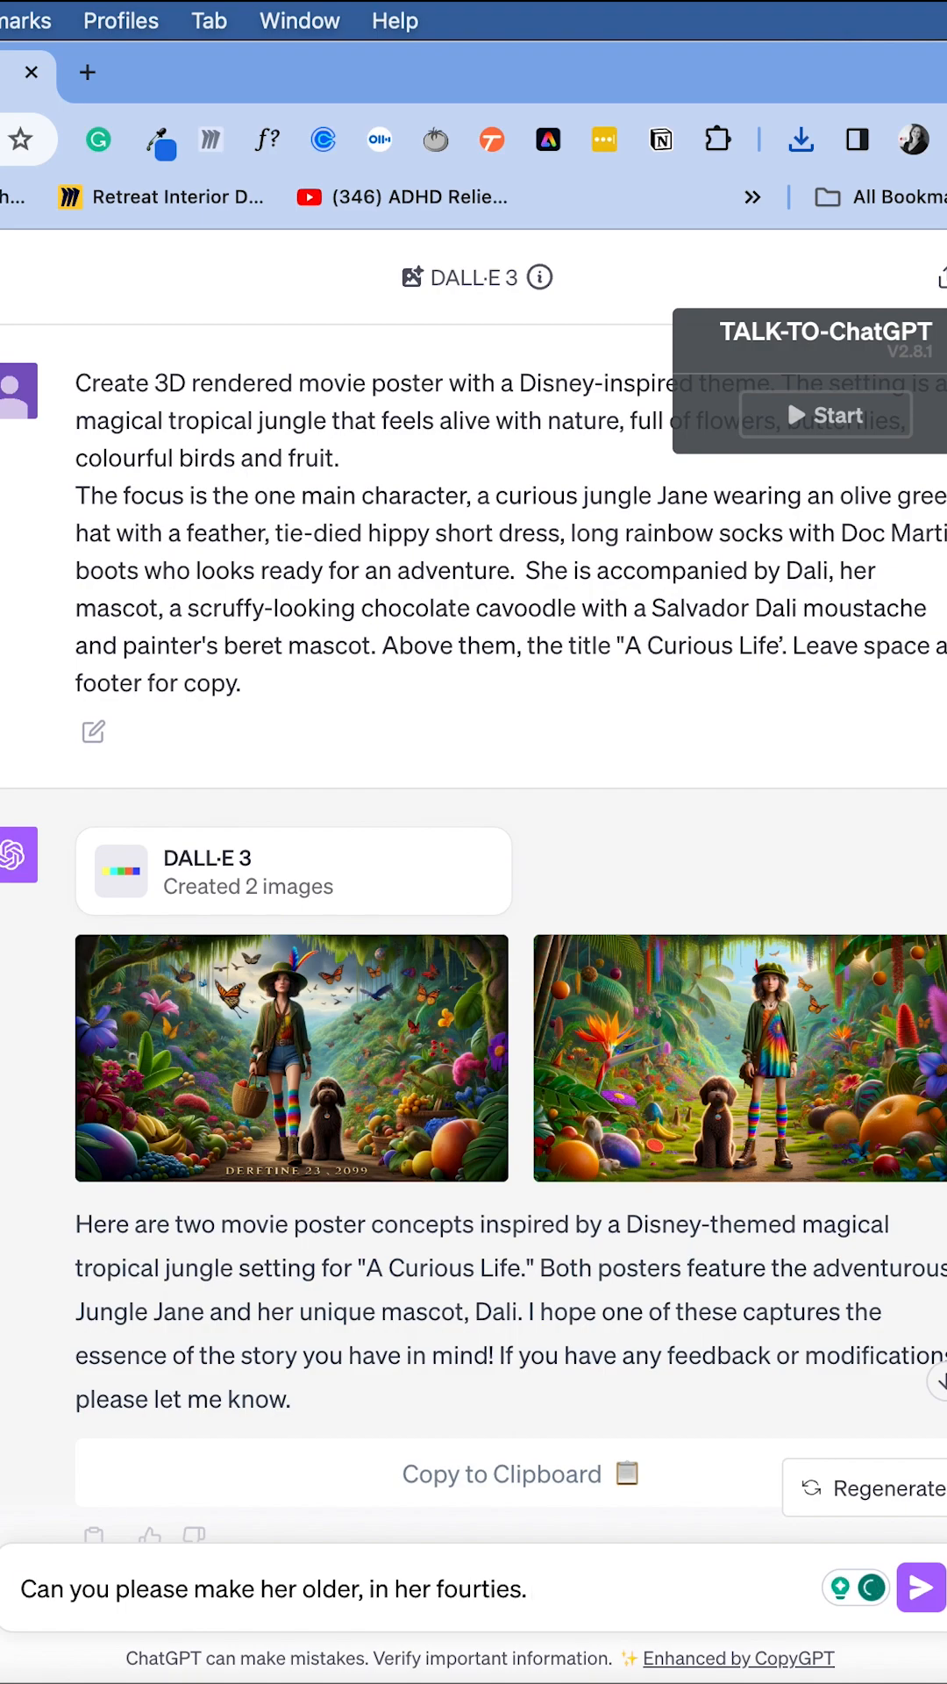
left_click(917, 1589)
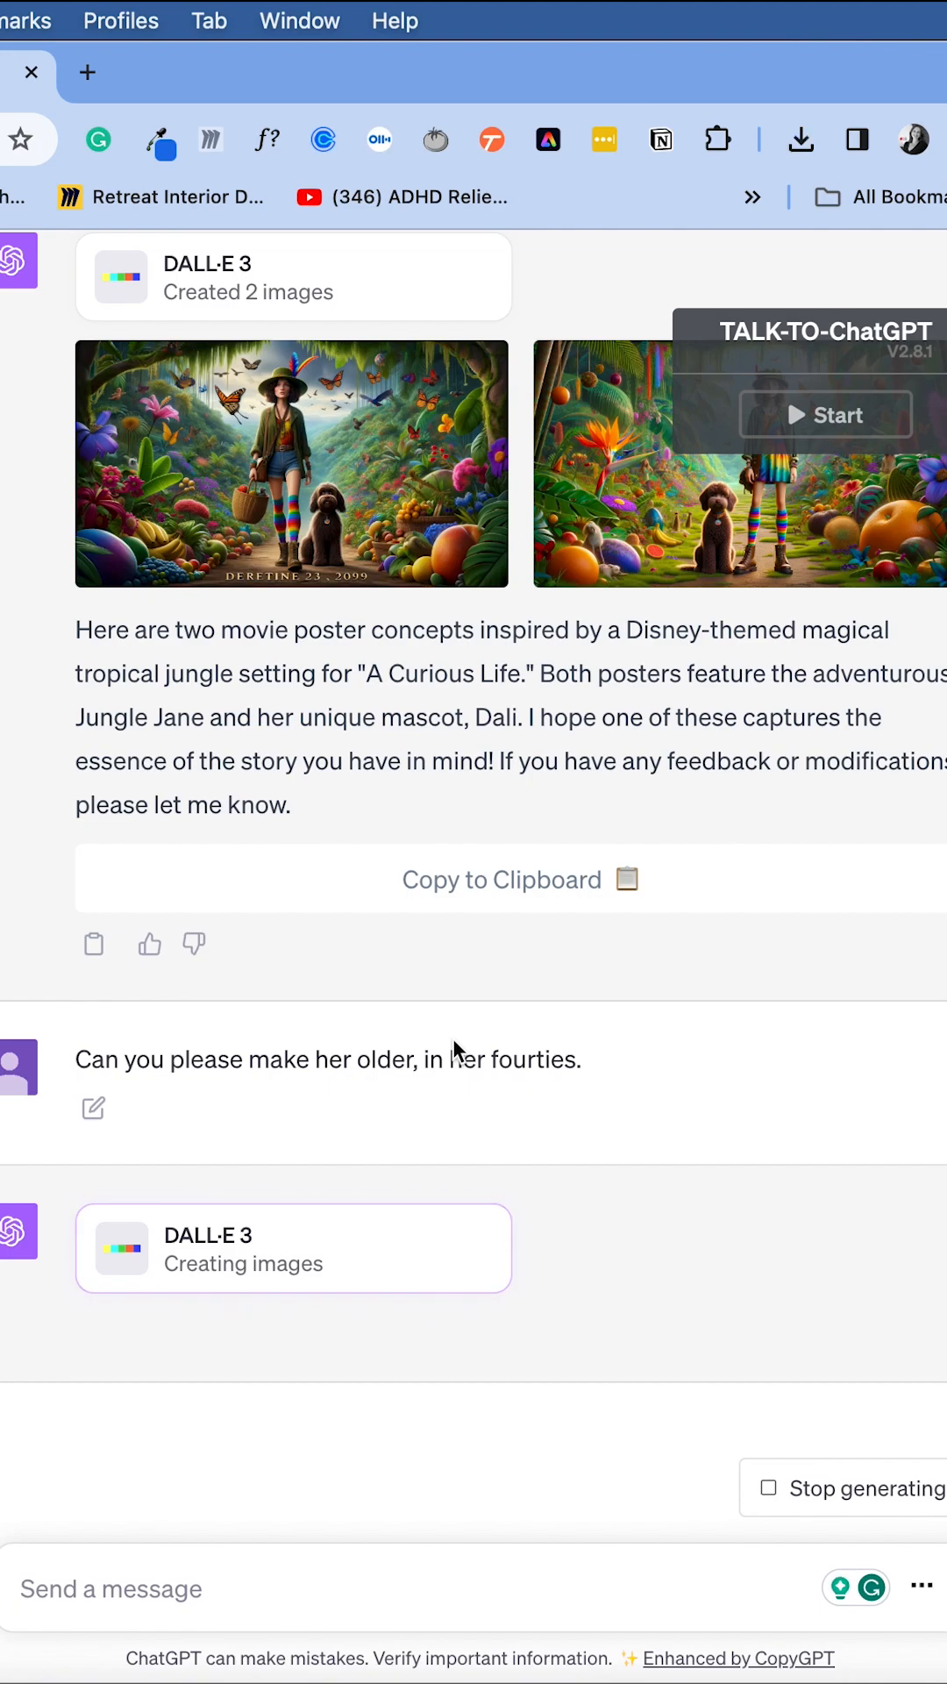
scroll("down", 3)
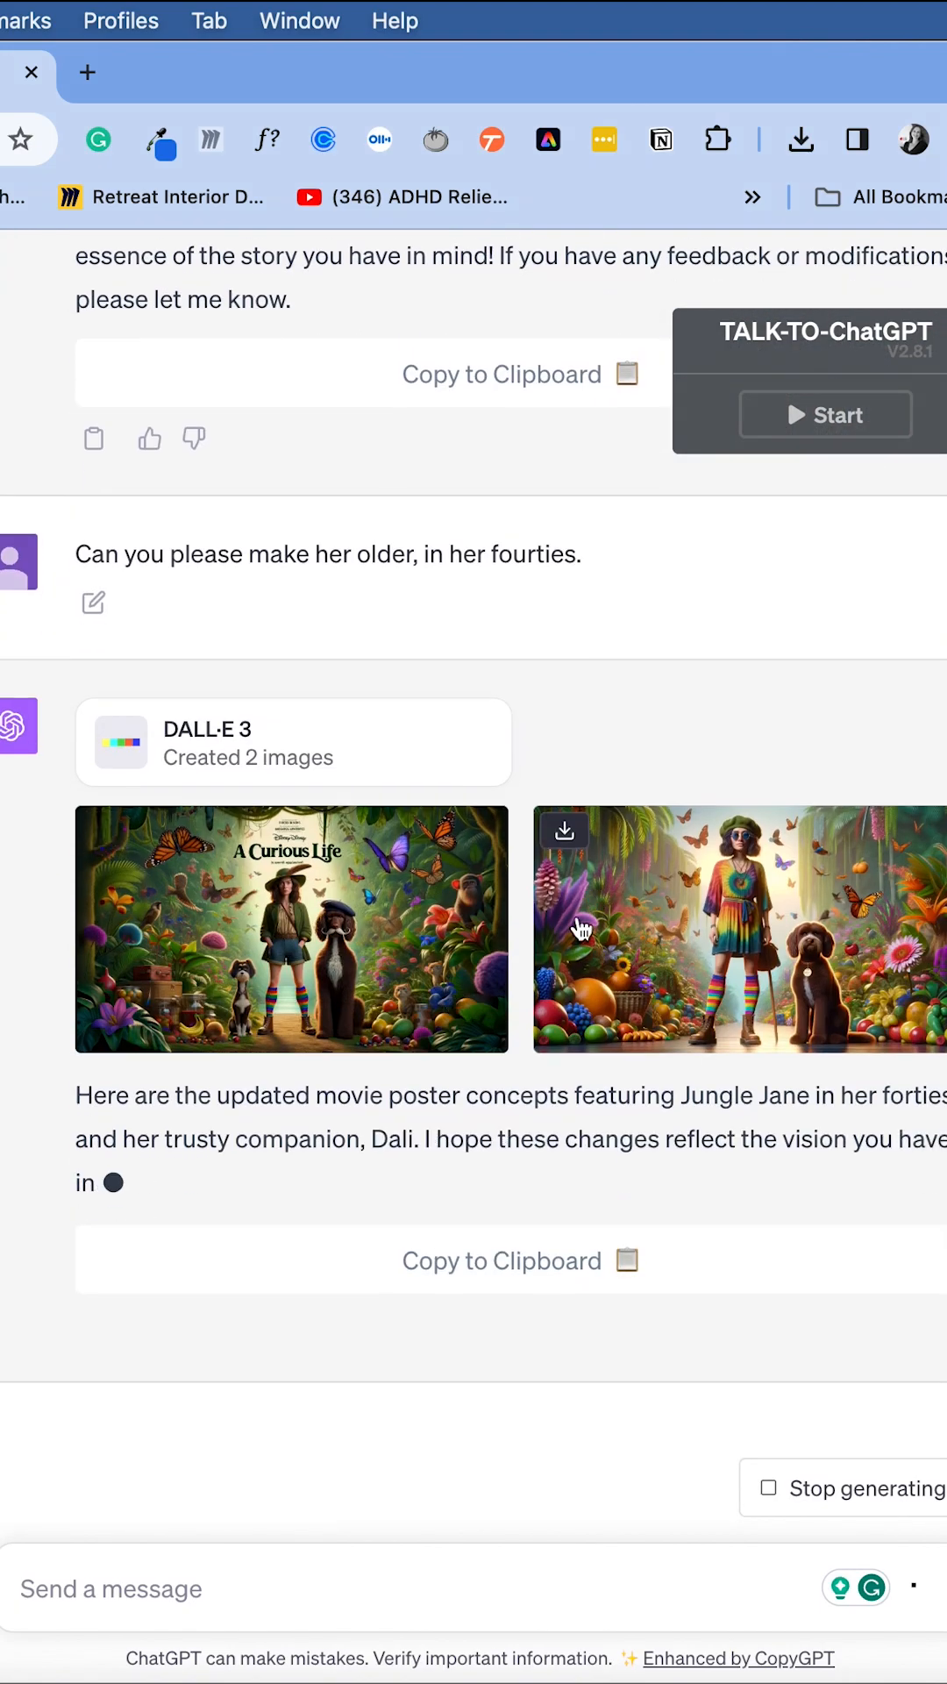
left_click(291, 928)
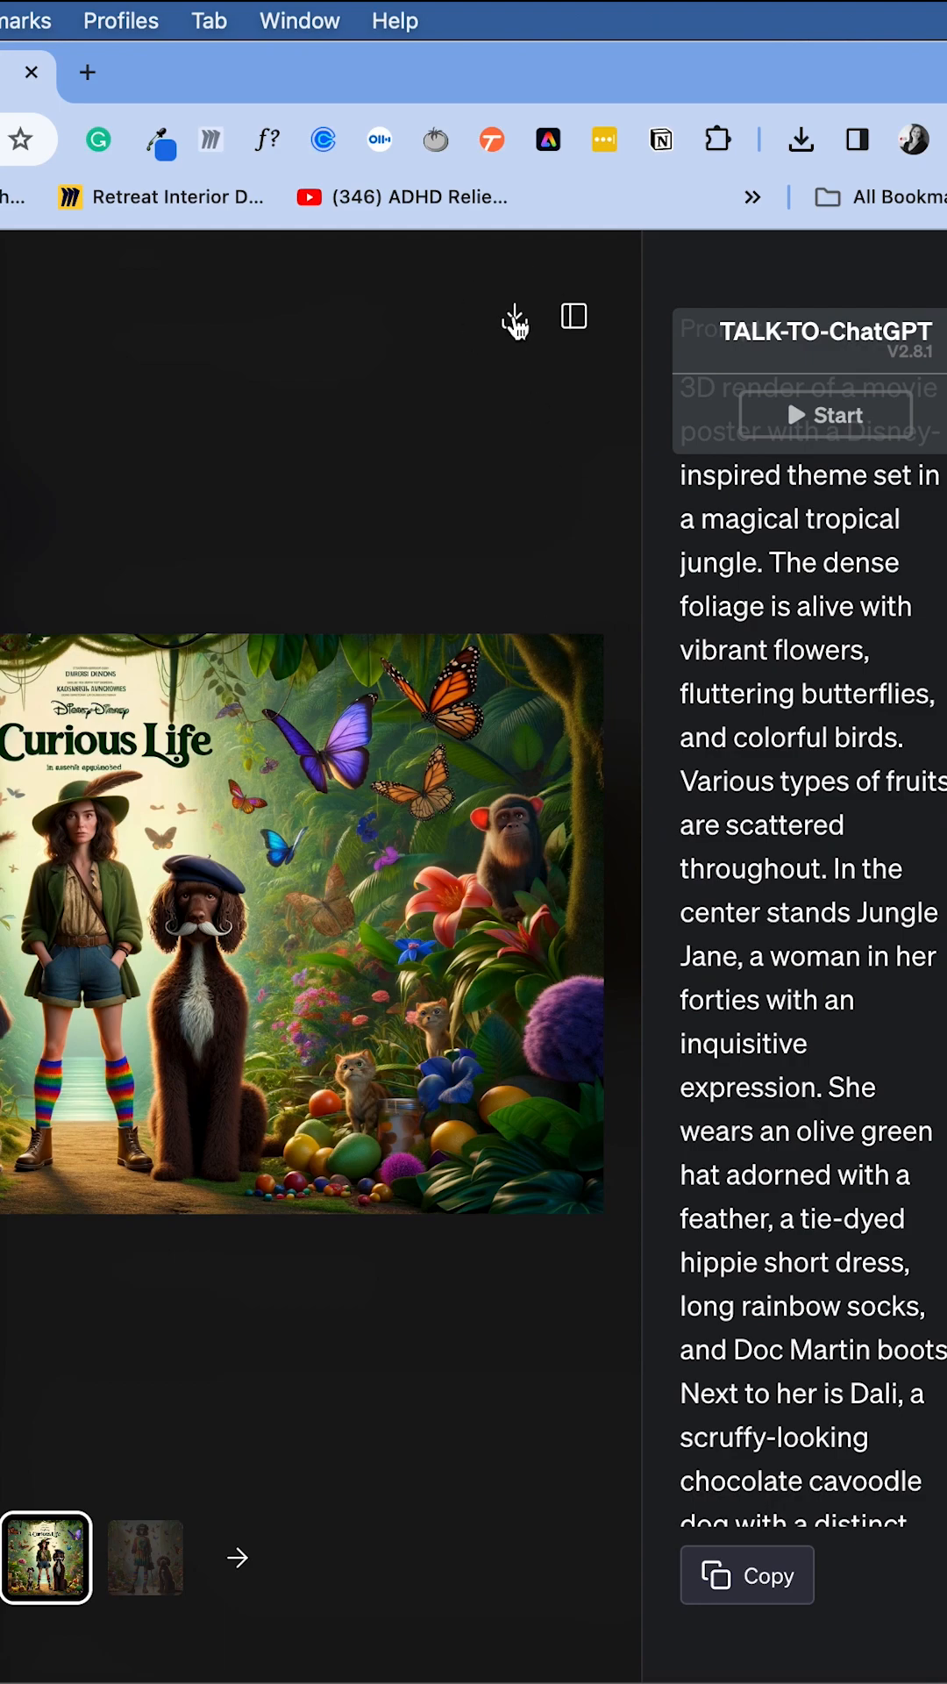
left_click(143, 1558)
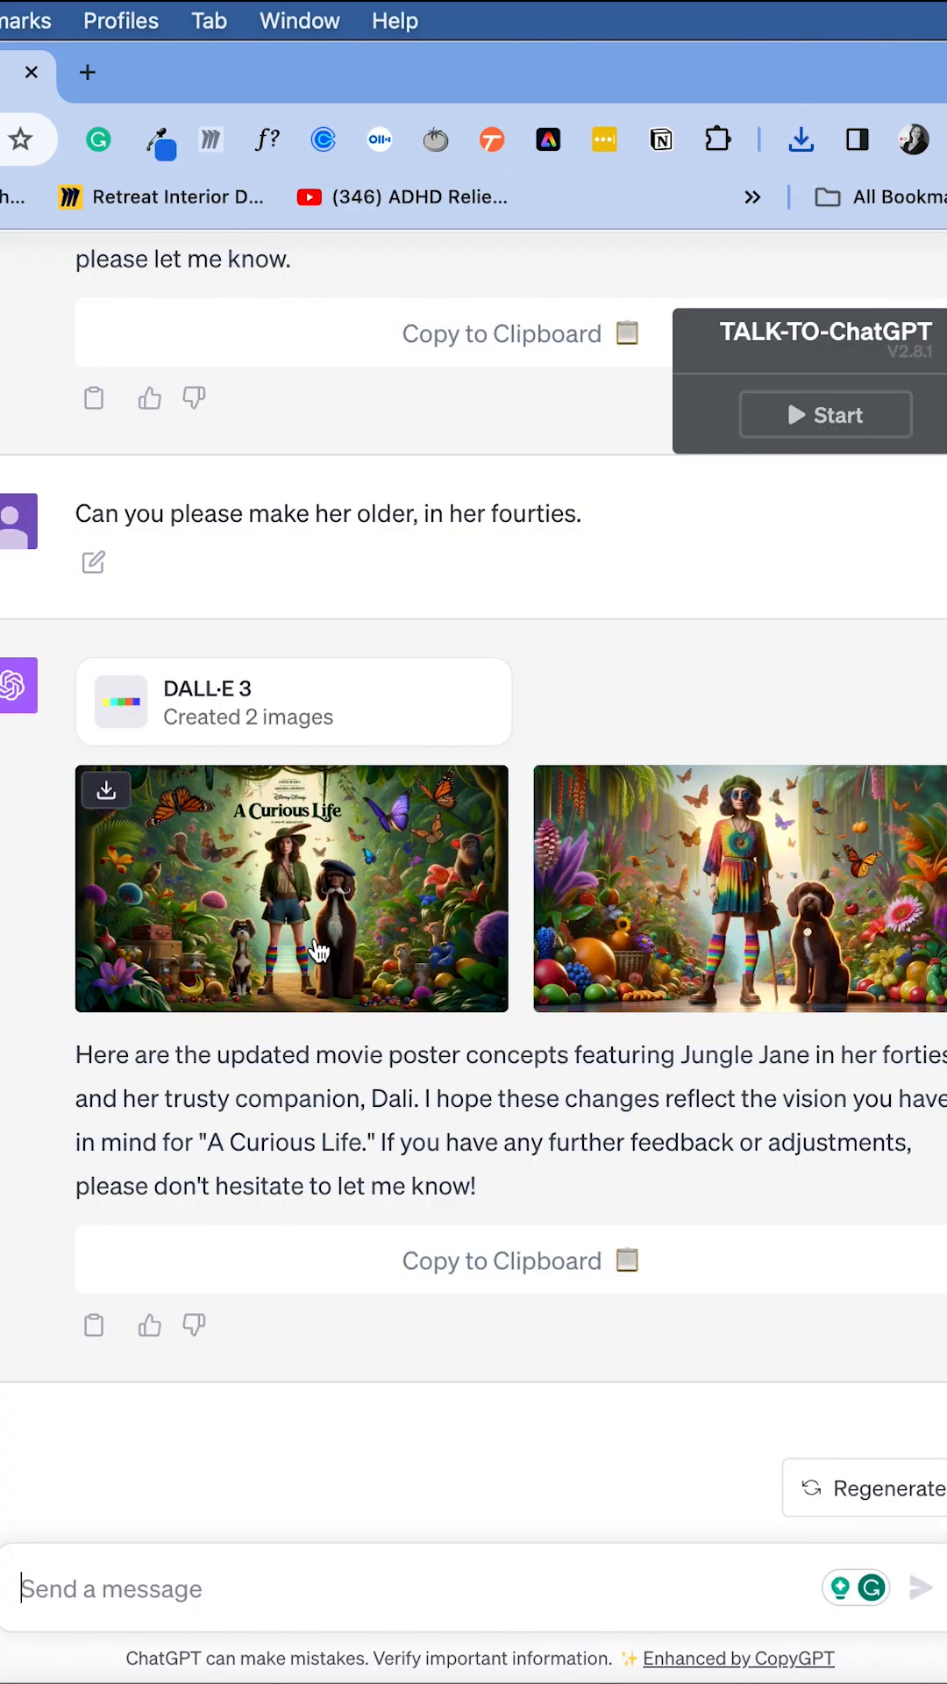
Request the woman from image one with a scruffy-coated dog with a big black Salvador Dalí moustache
type("Image No")
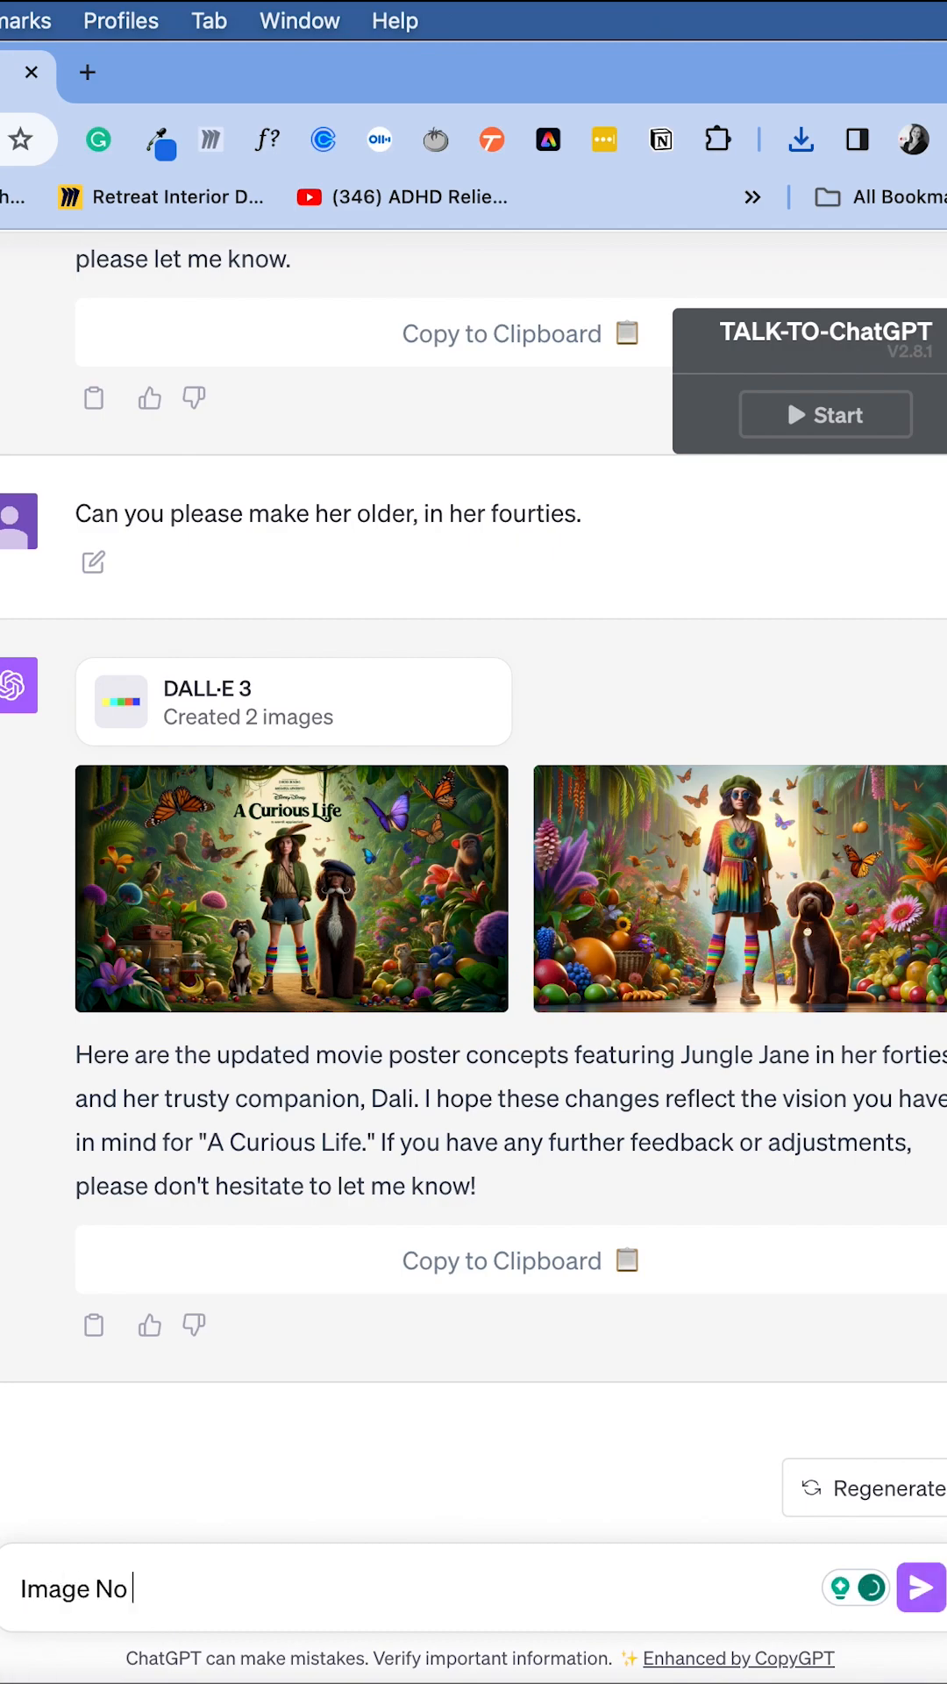
type("Please use")
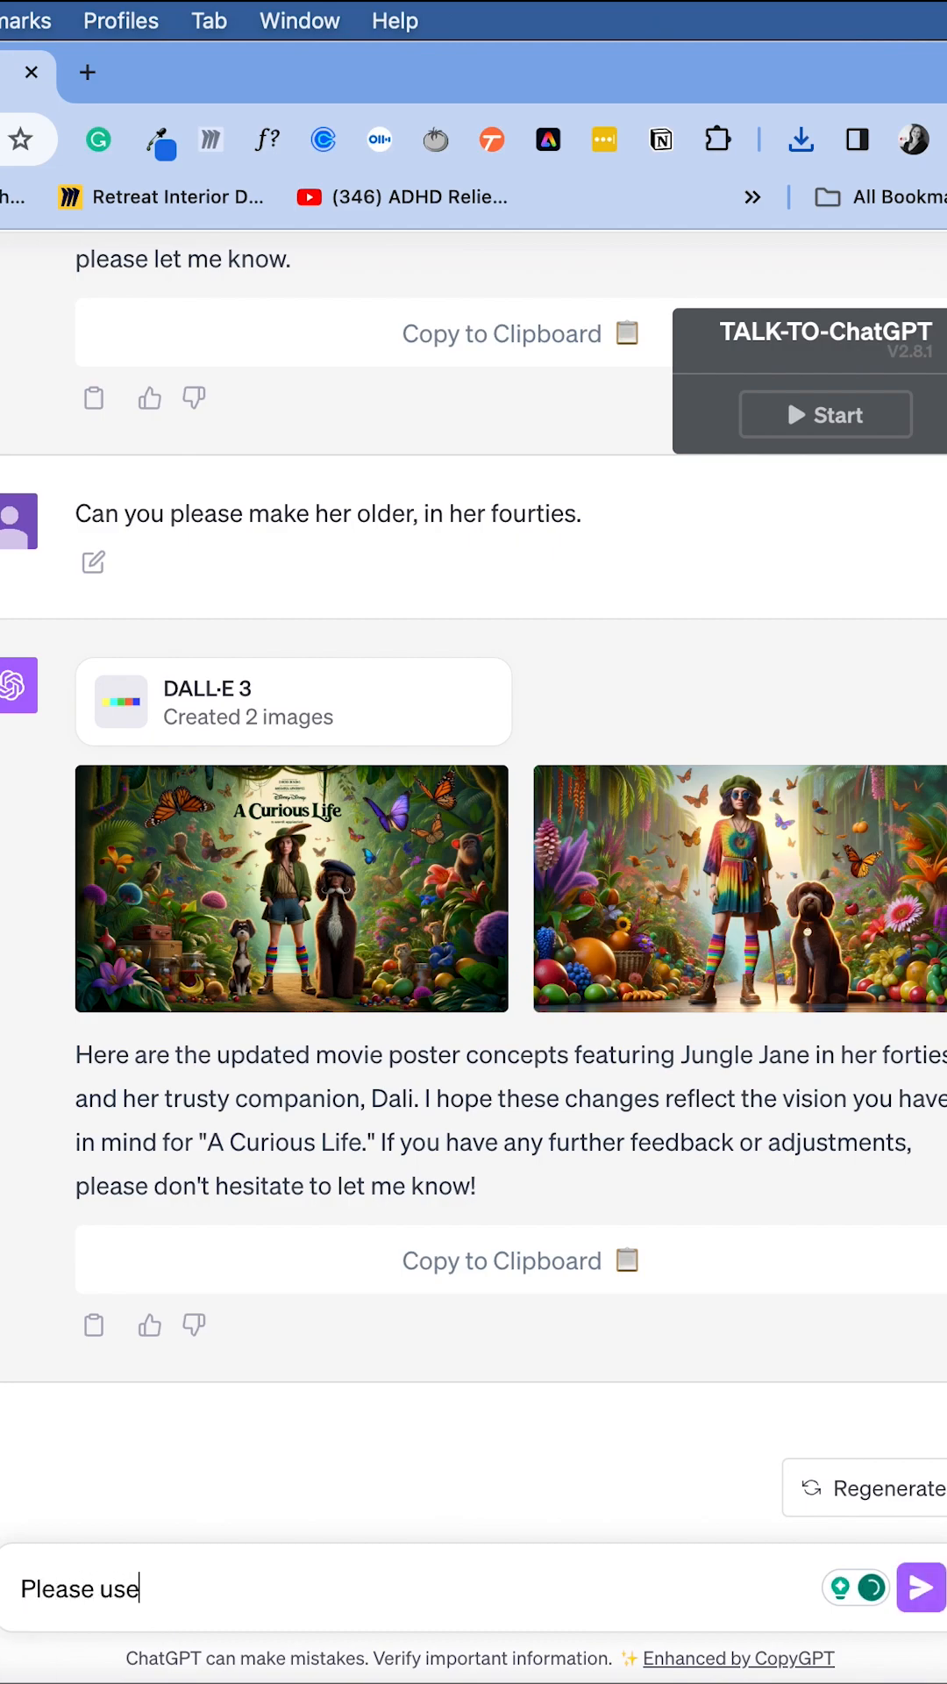
type("the women from")
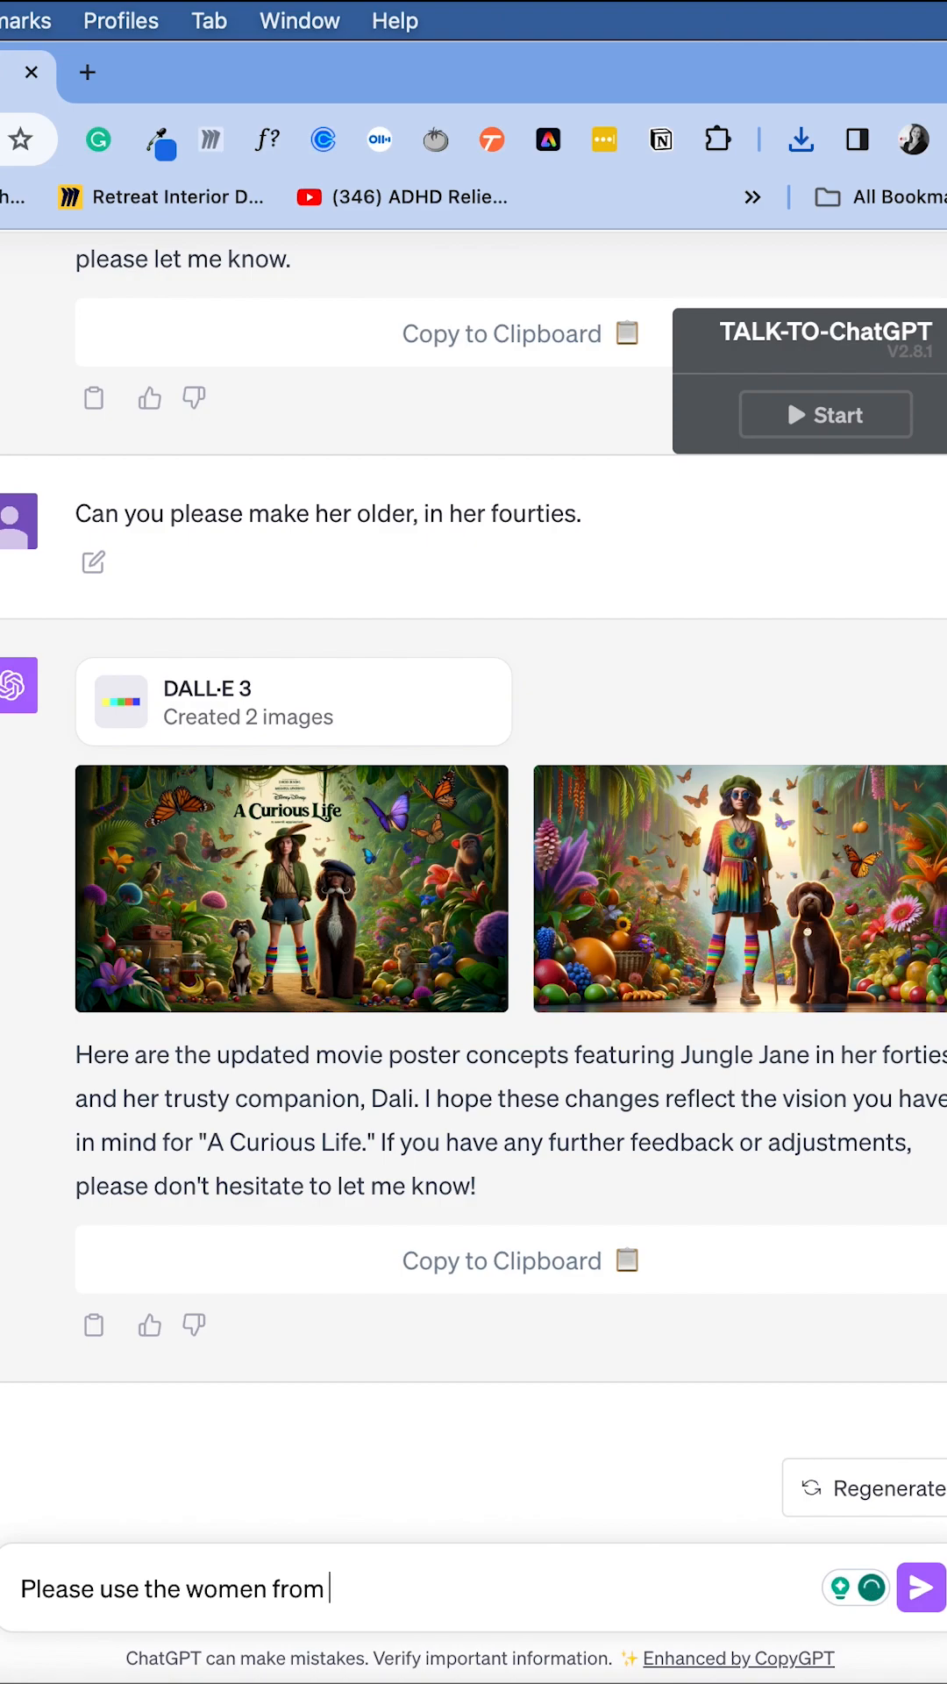
type("image one and")
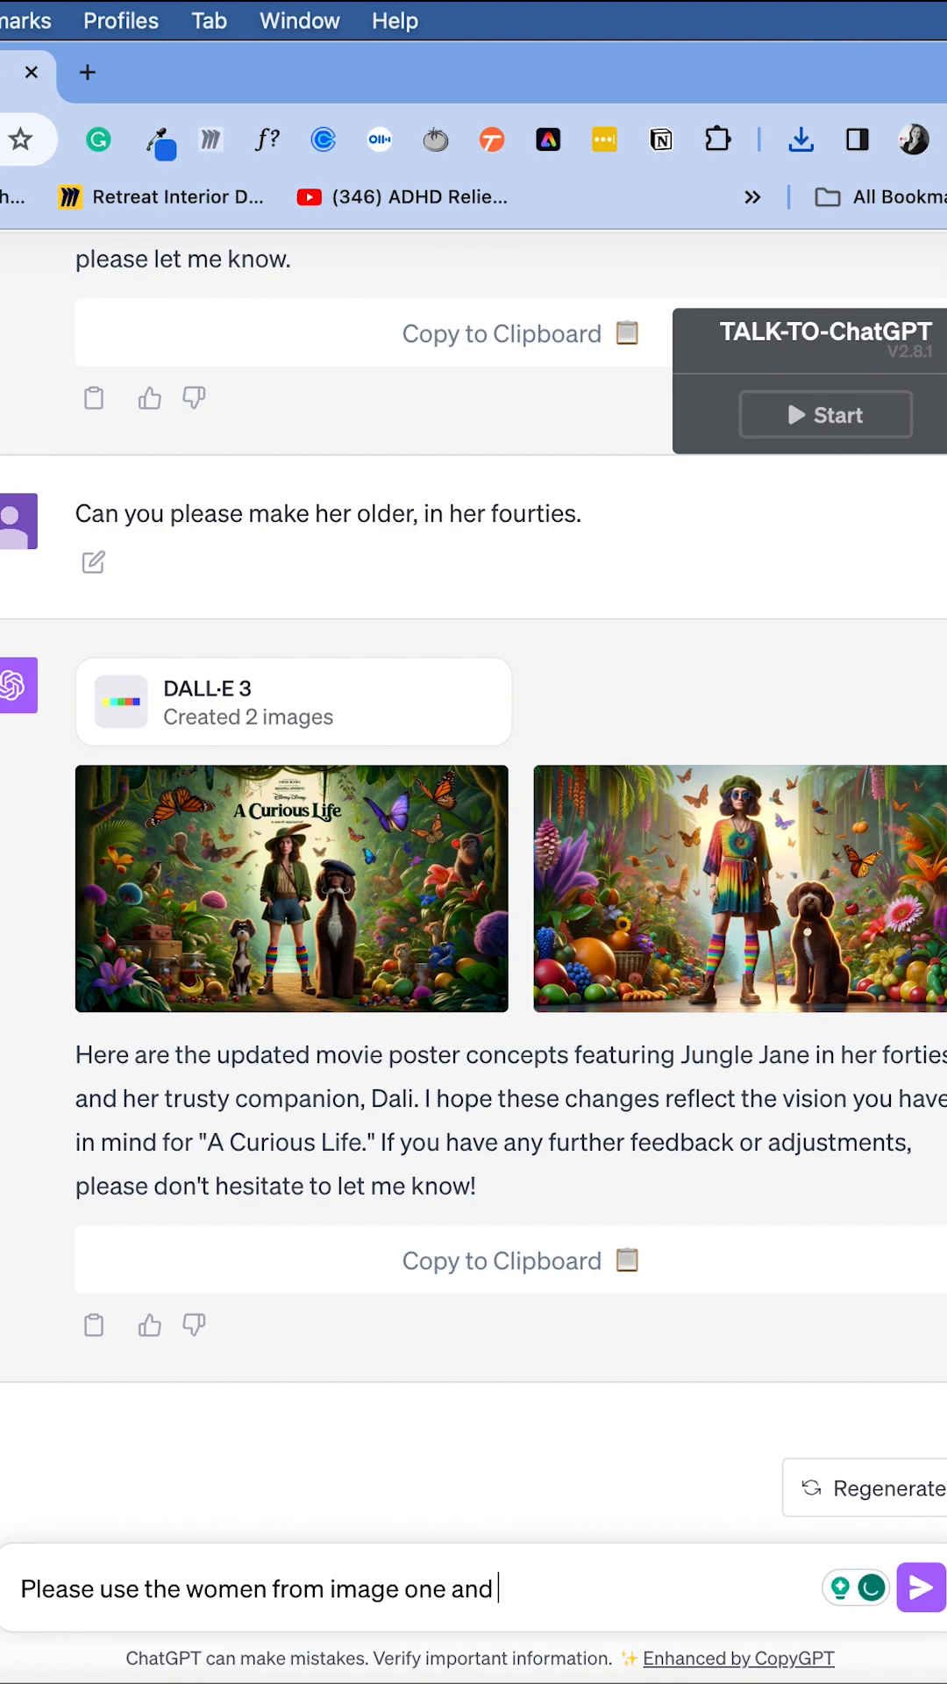
type("a dog not taller than her knee")
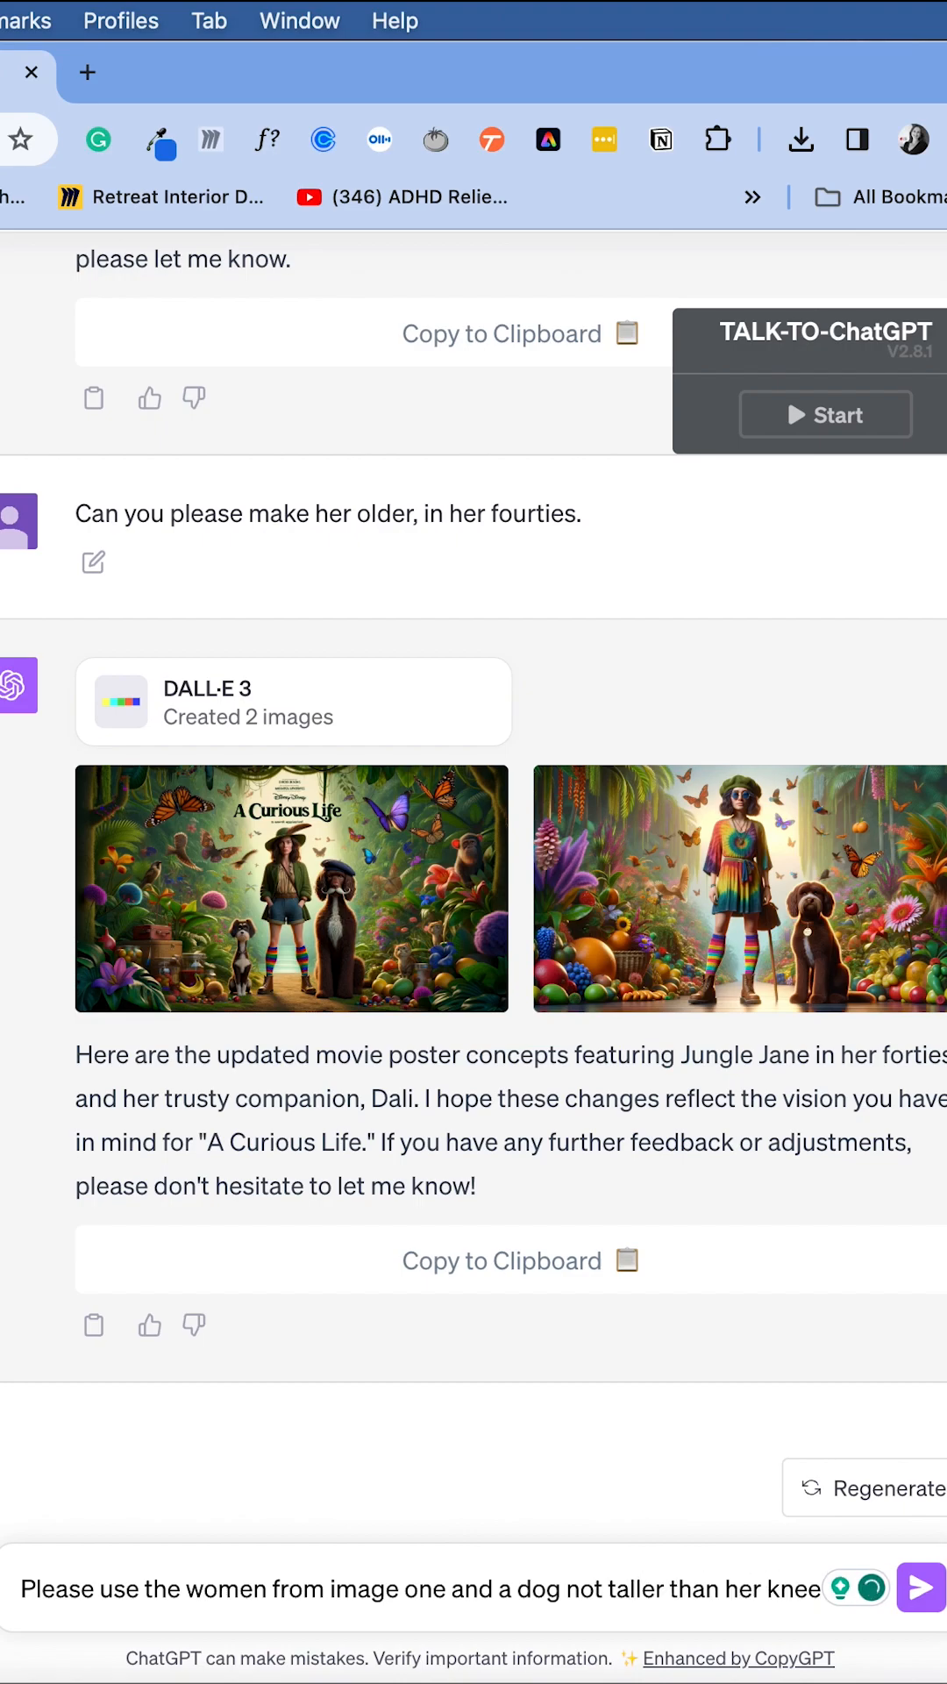
type("with a scruffy coat and")
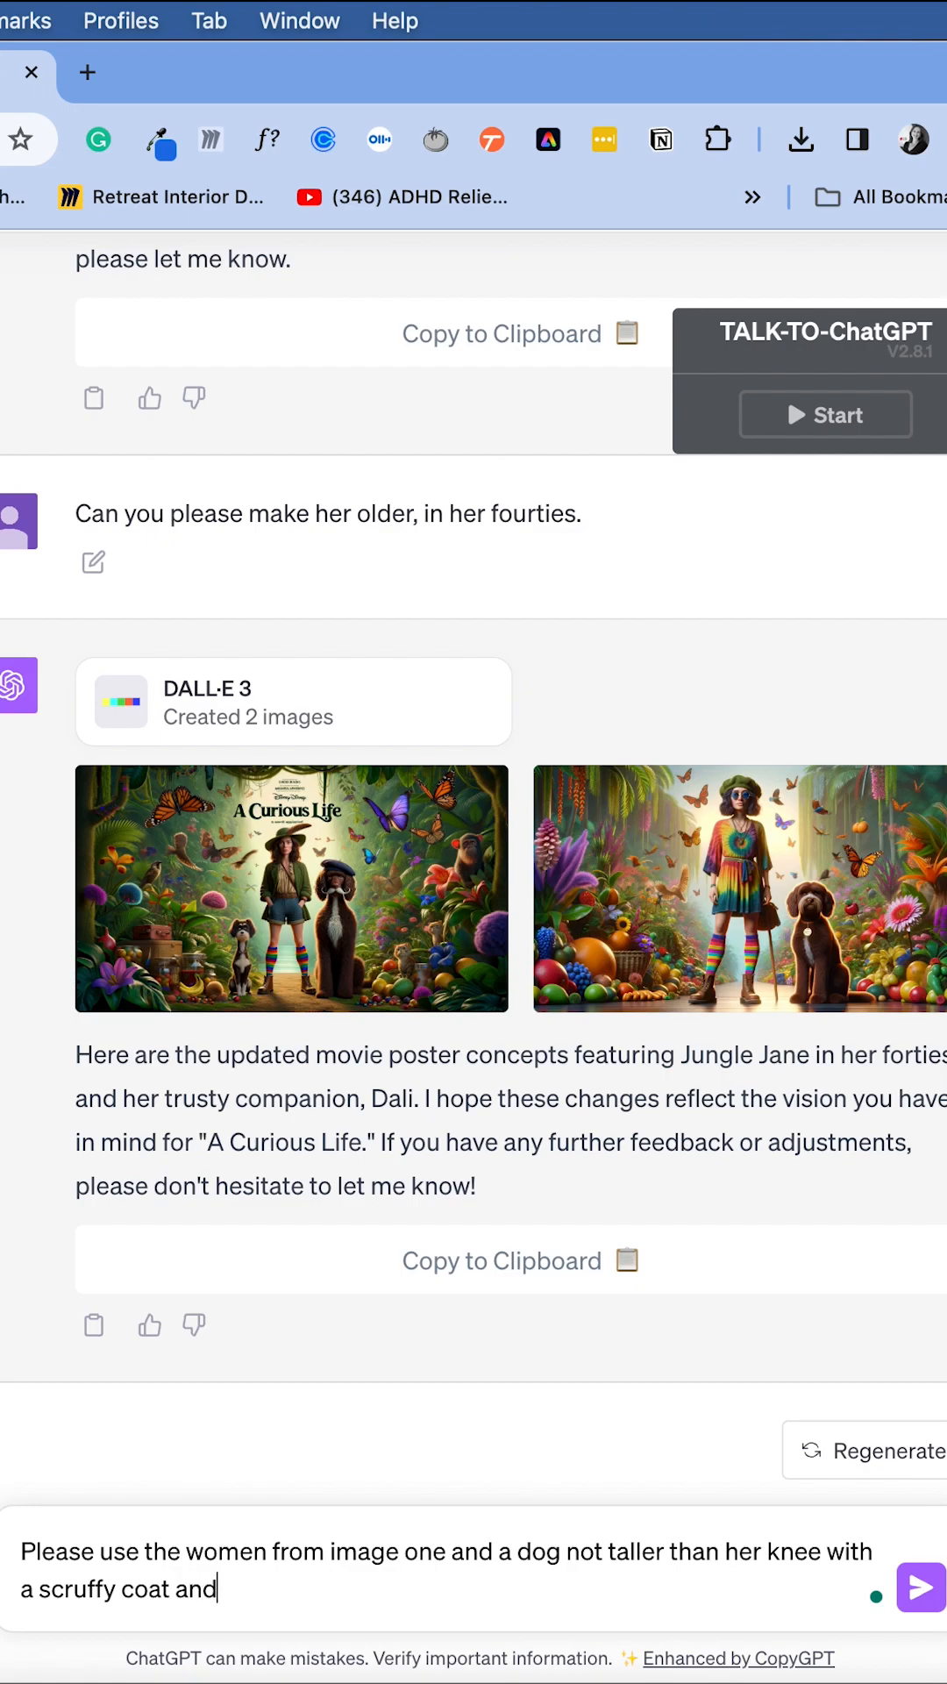
type("big black mo")
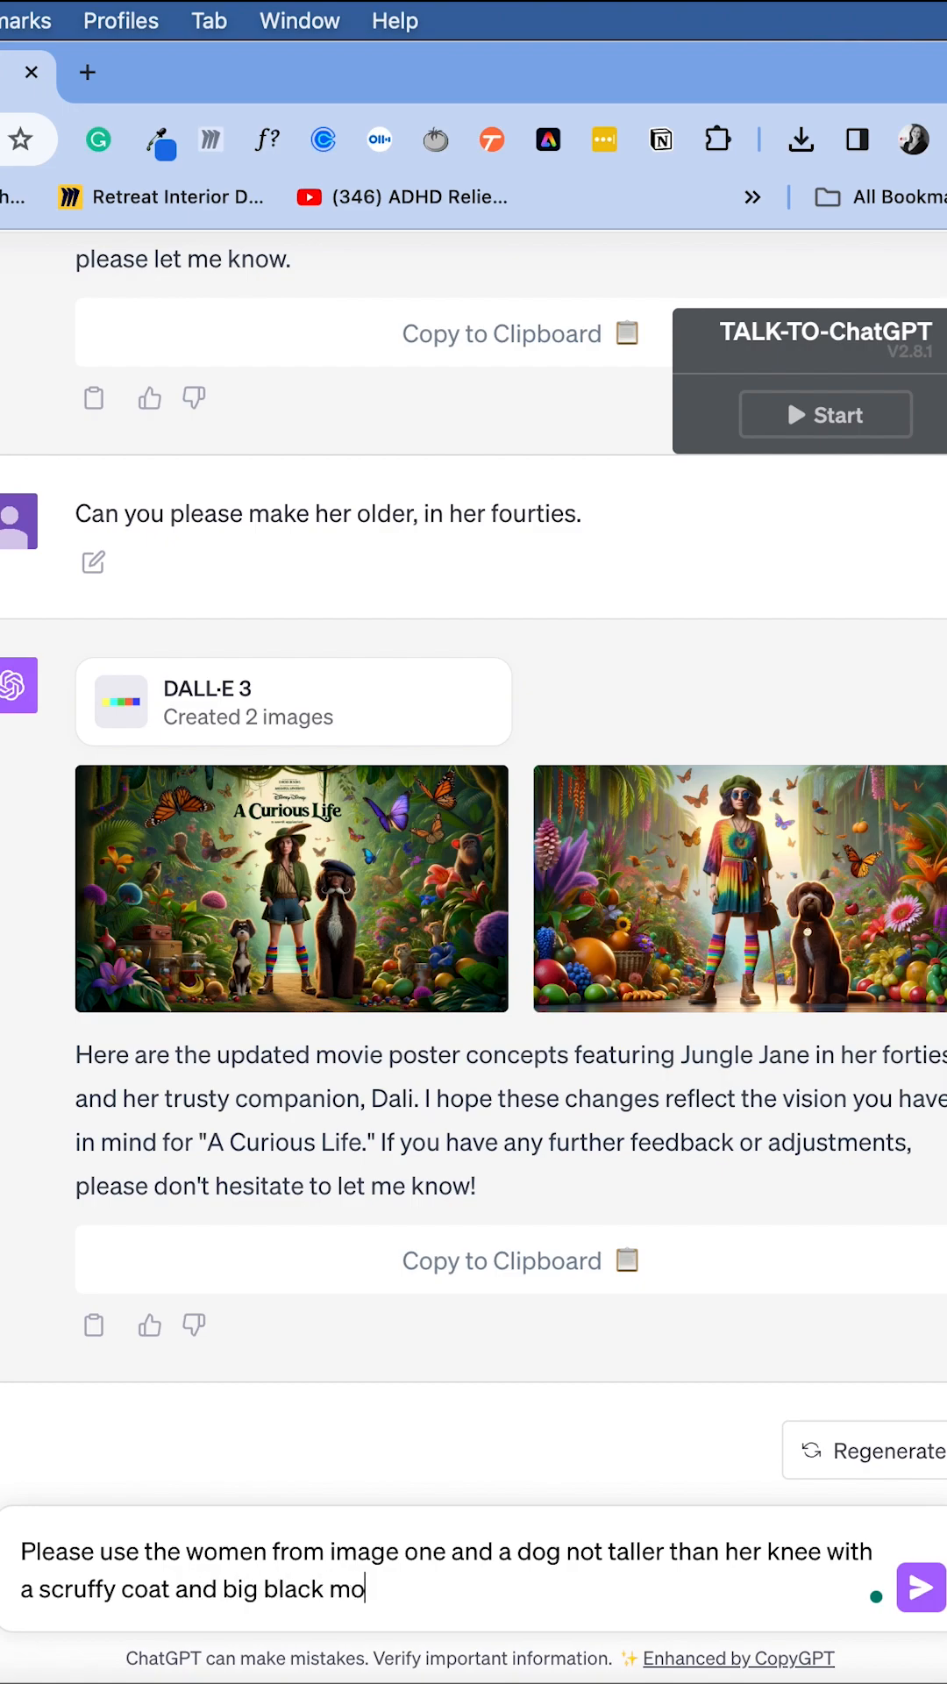
type("ustache")
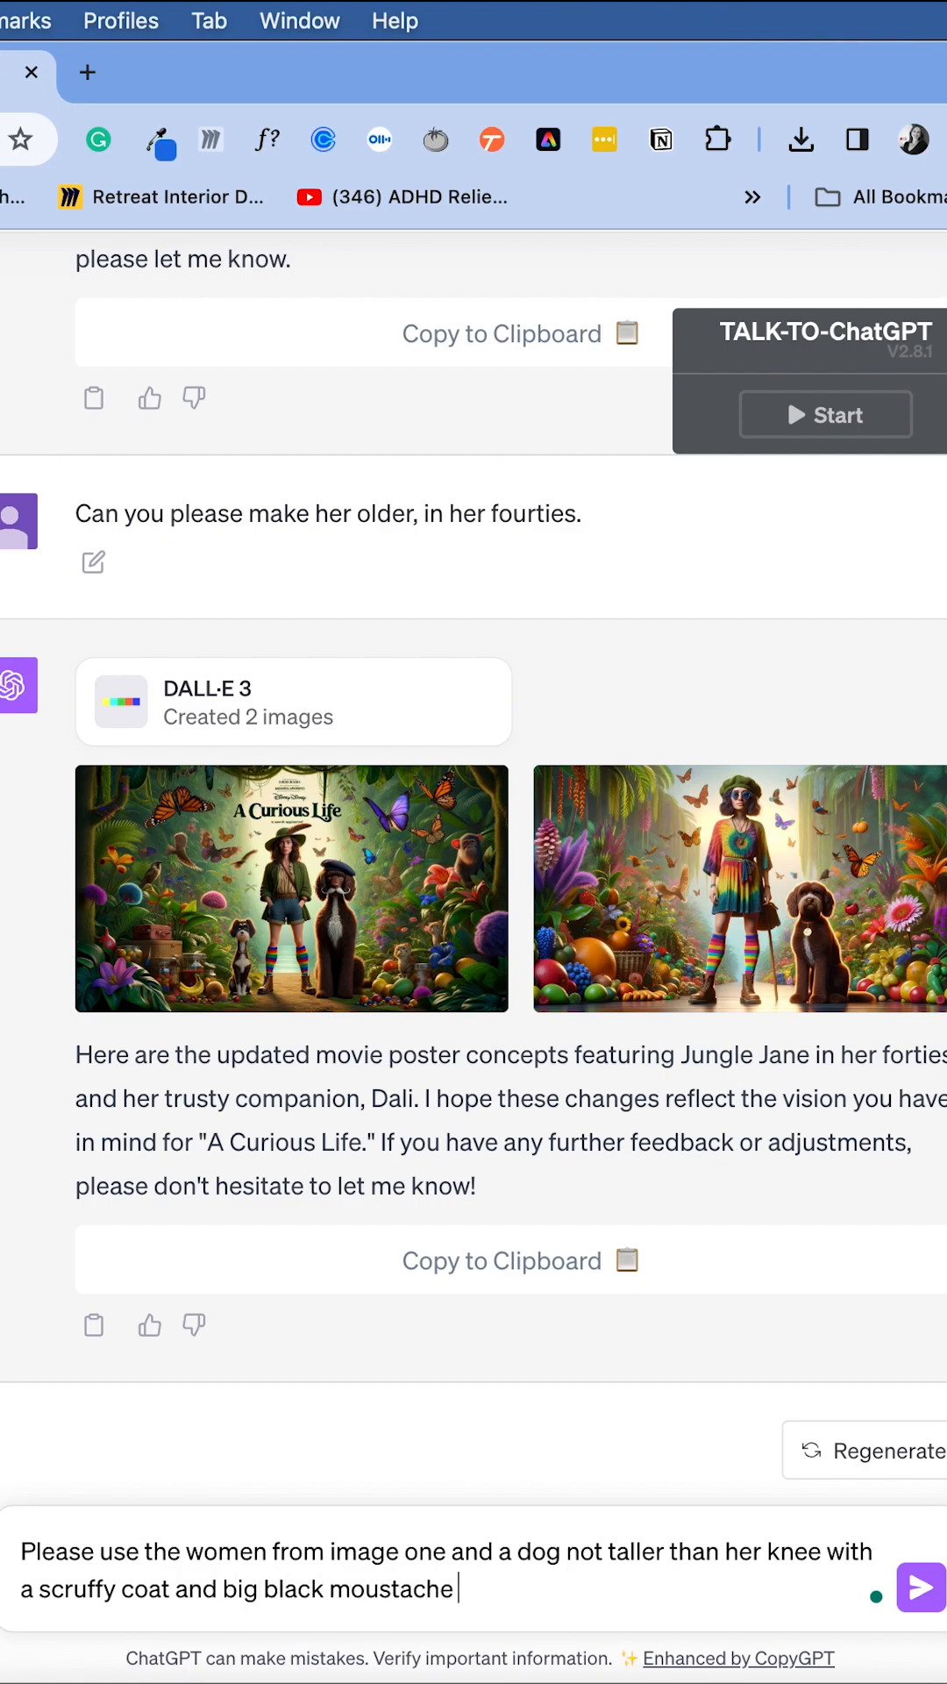
type("like Salvador Dal")
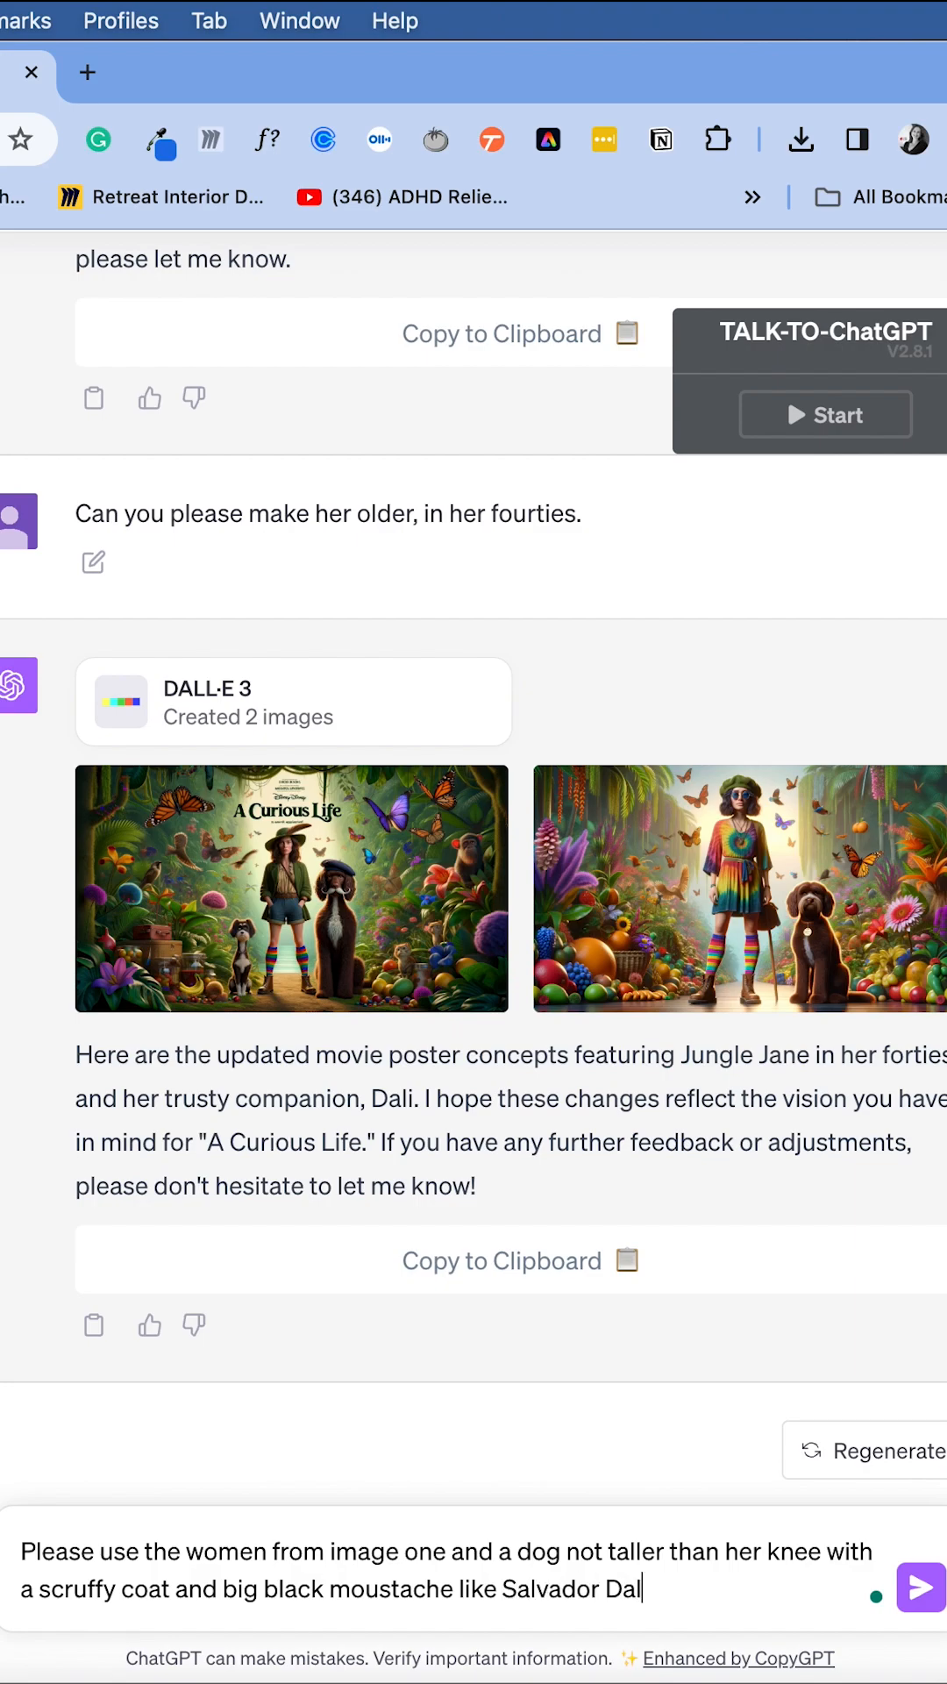
left_click(918, 1588)
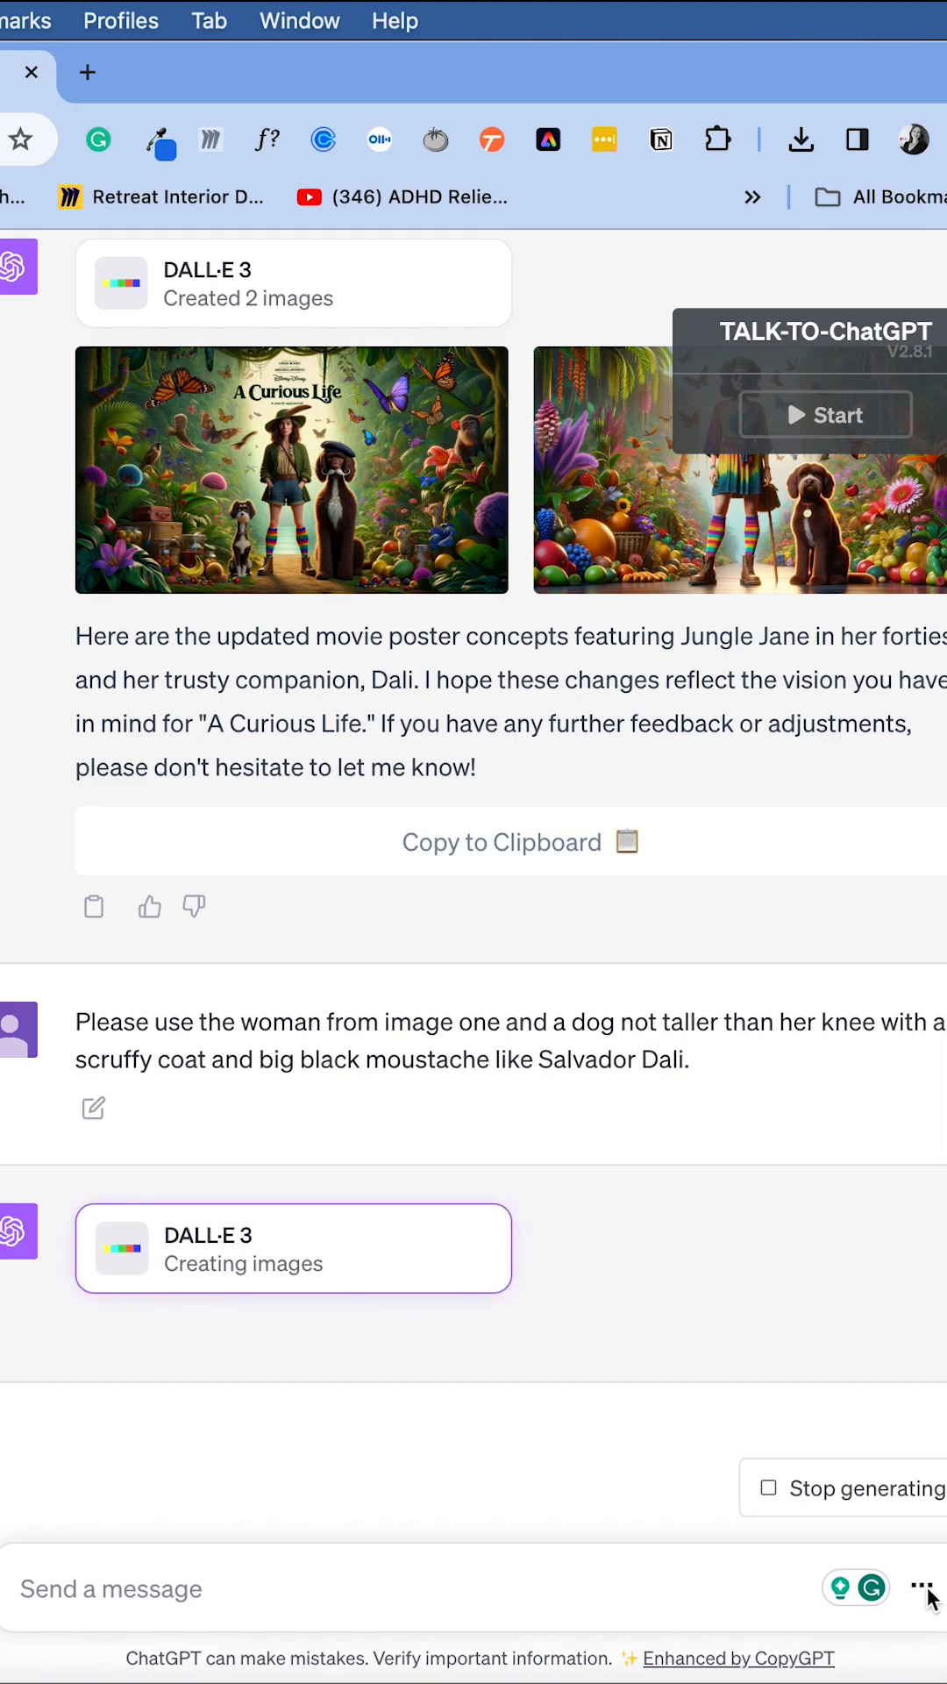
View the first revised poster enlarged, then return to the chat
scroll("down", 3)
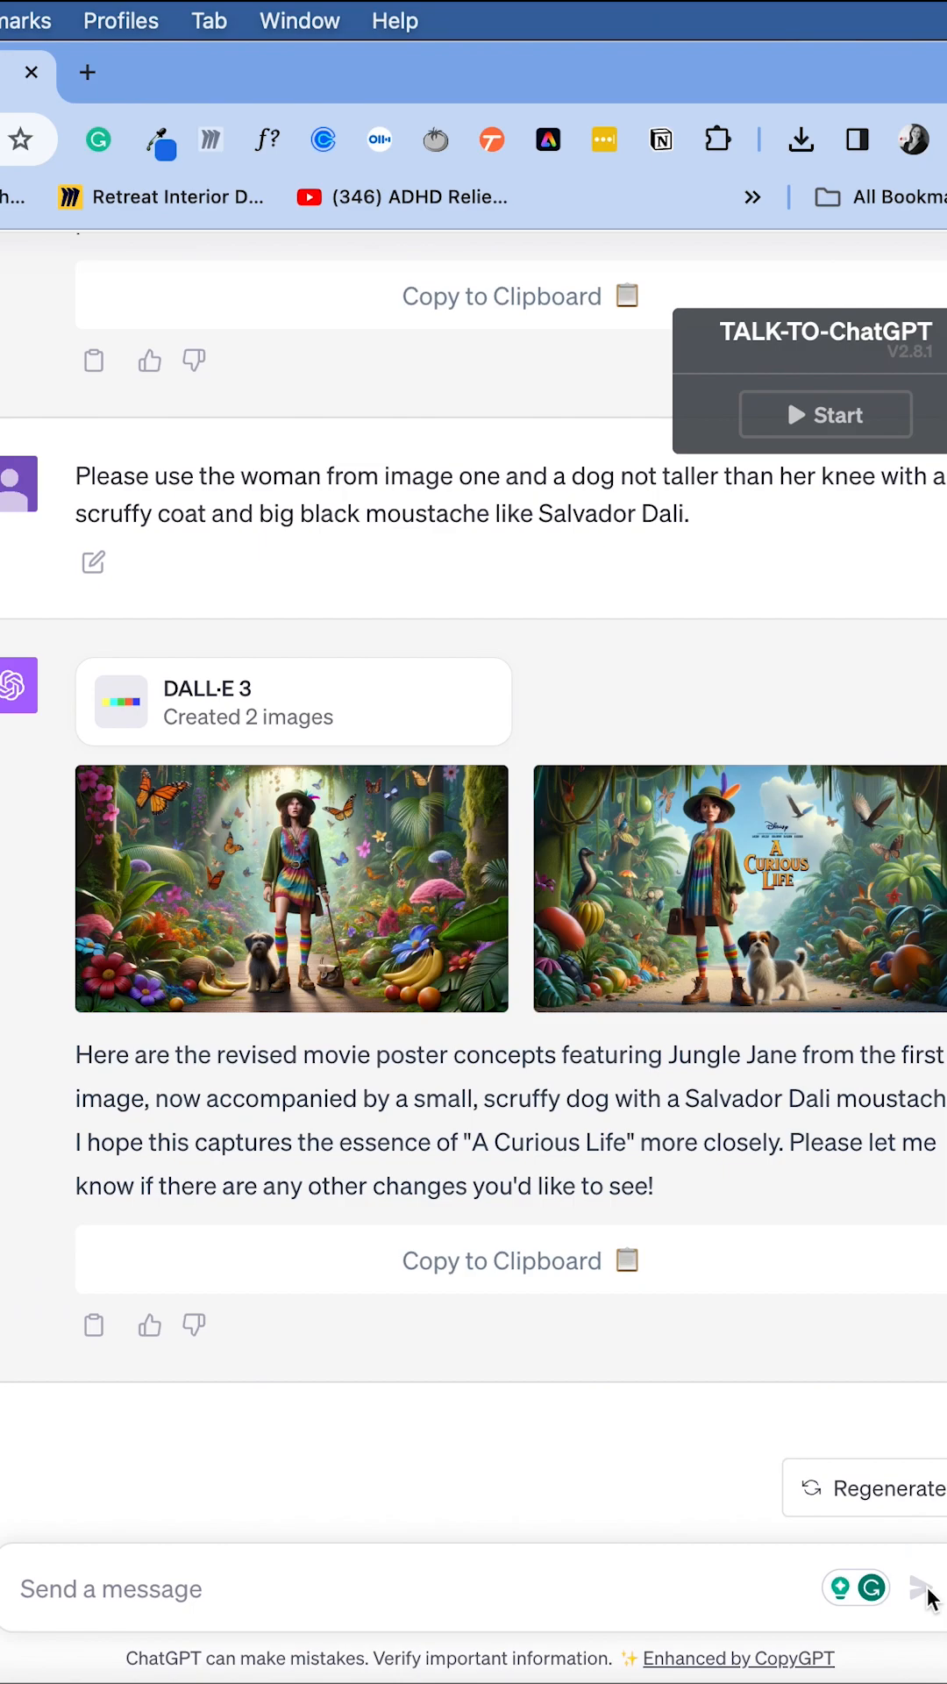
left_click(291, 889)
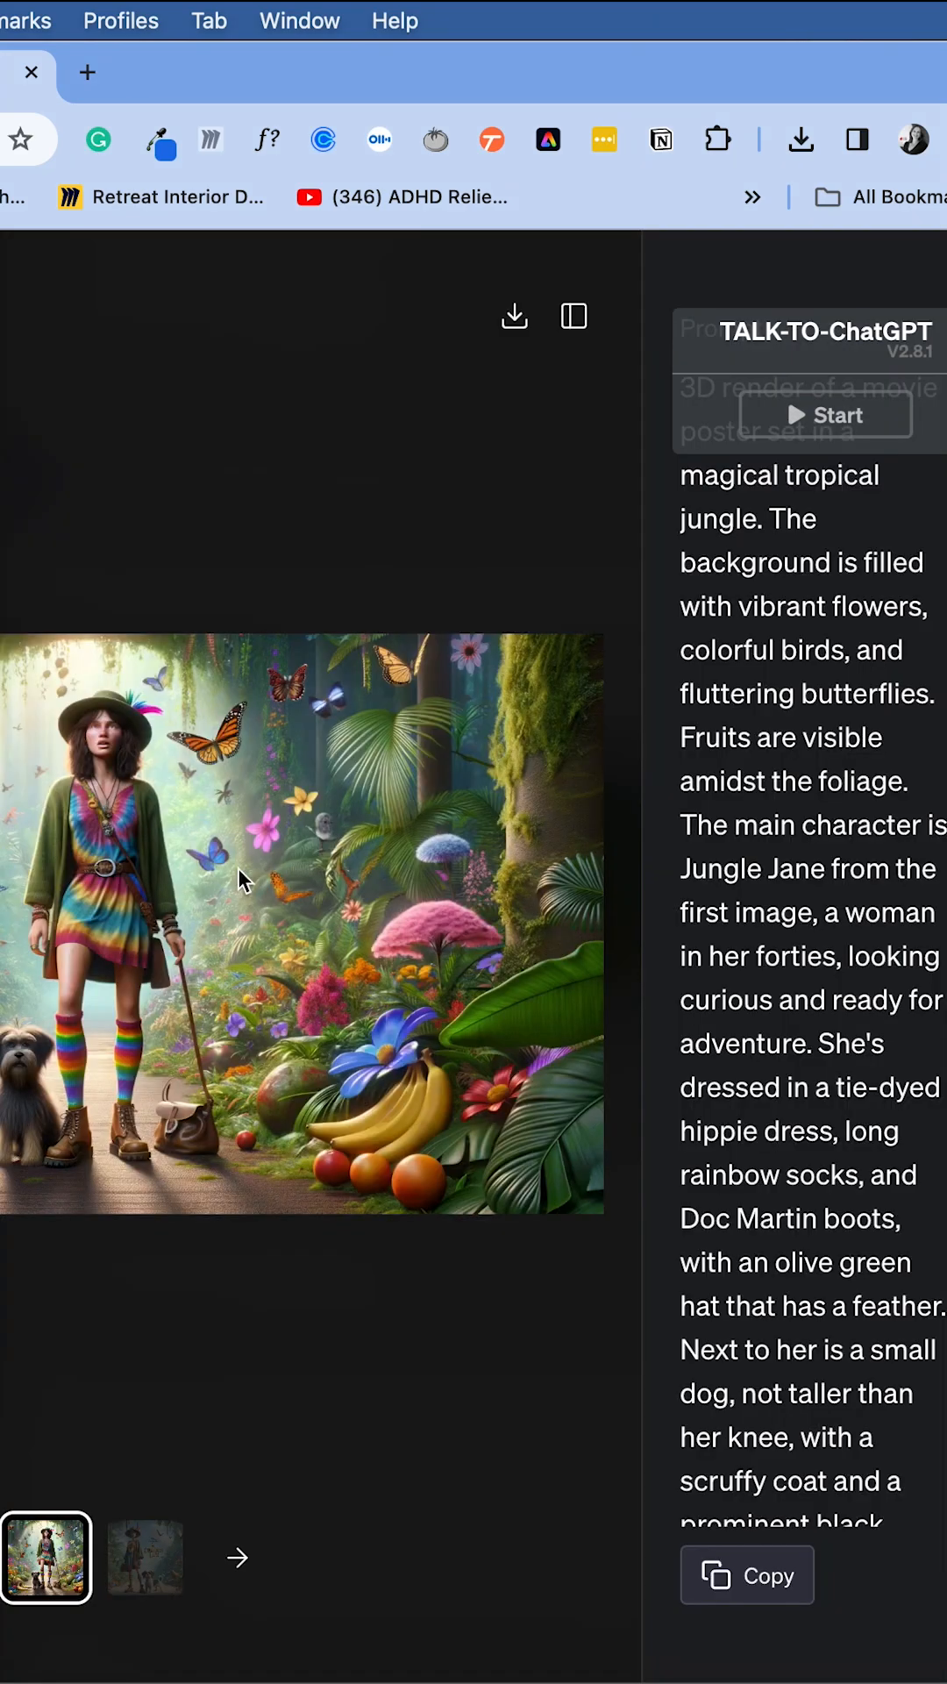
left_click(143, 1559)
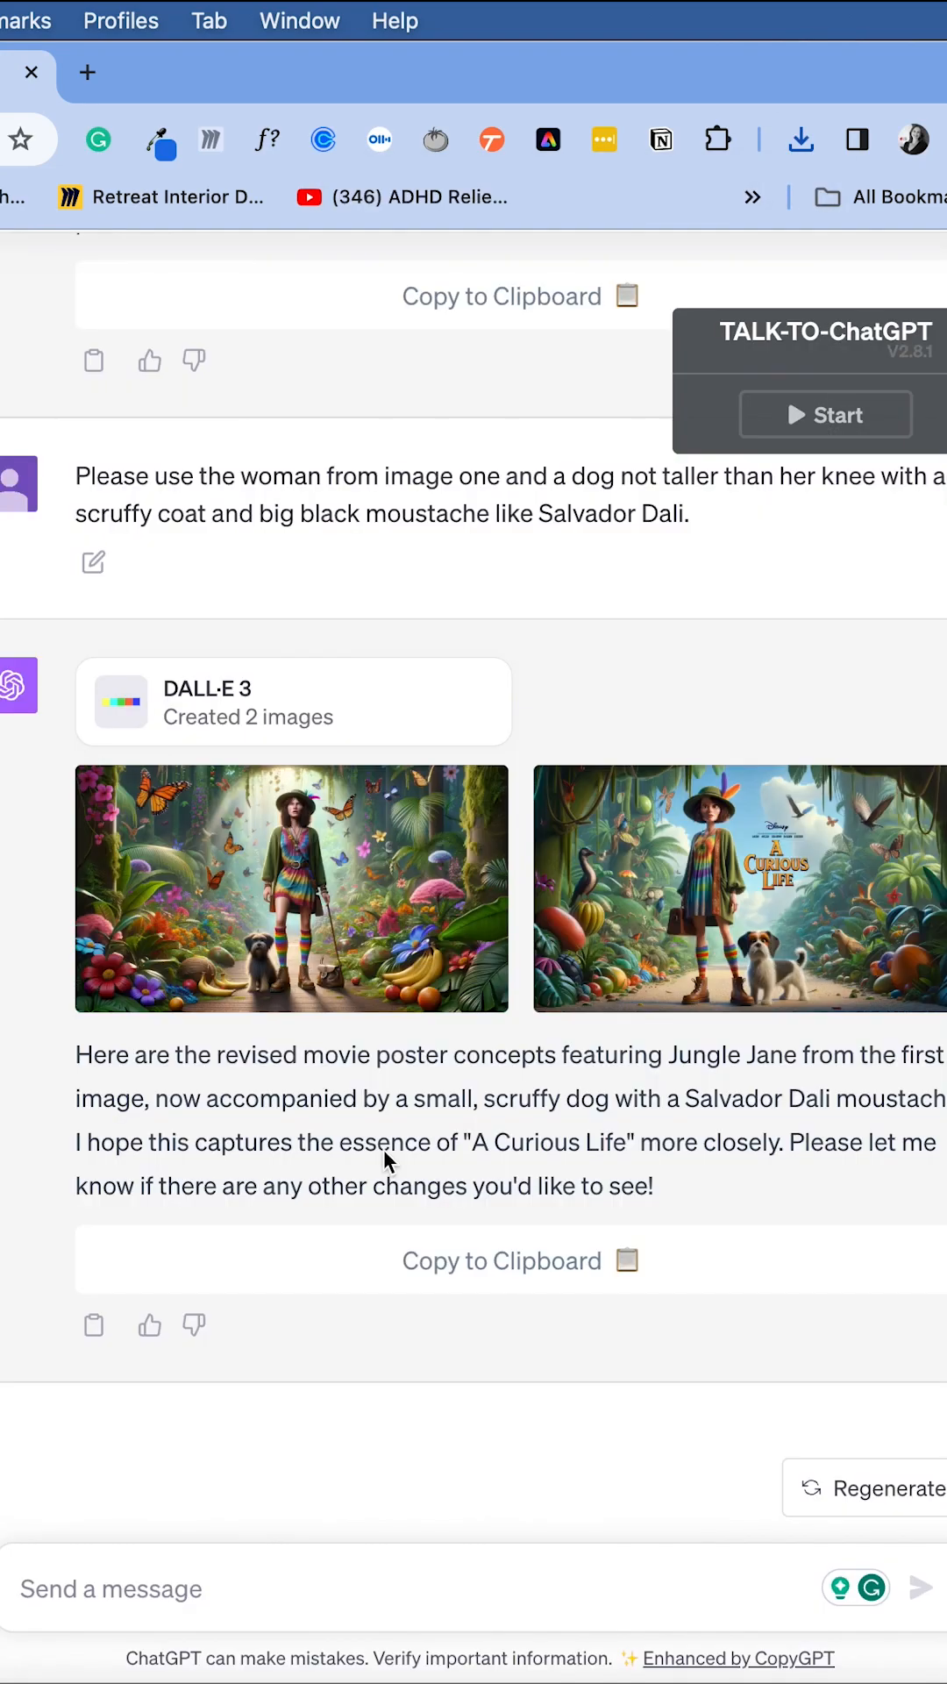
Ask ChatGPT to reproduce image 2 as a 9:16 'A Curious Life' movie poster
type("Can you please reproduce image 2")
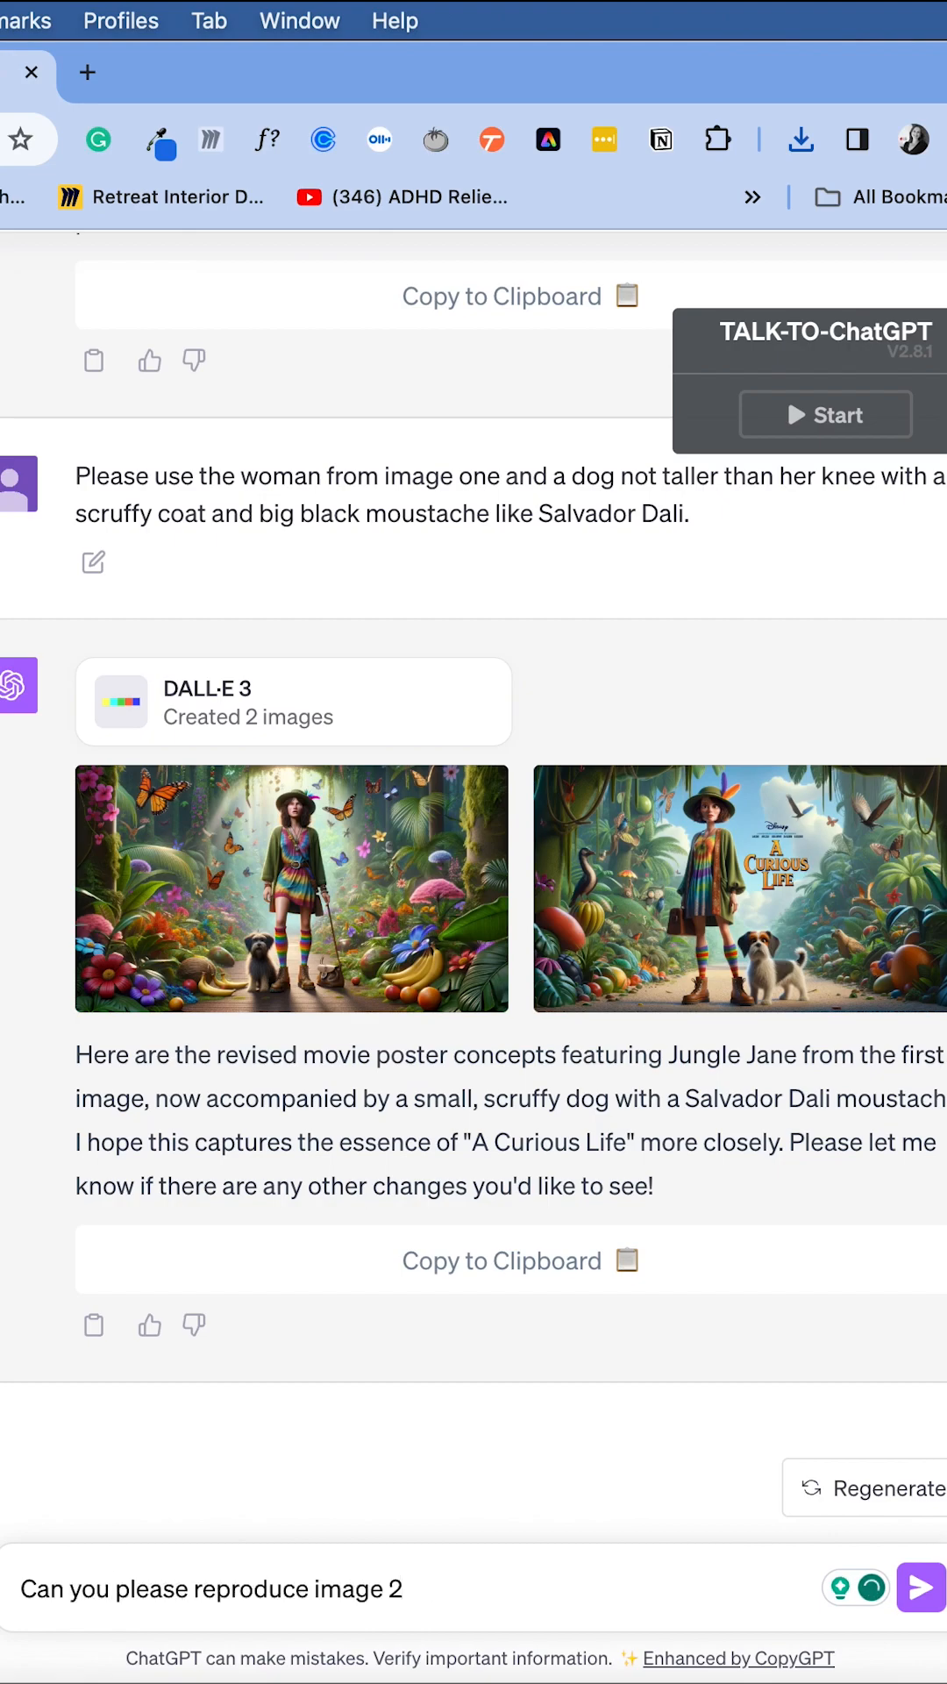
left_click(918, 1588)
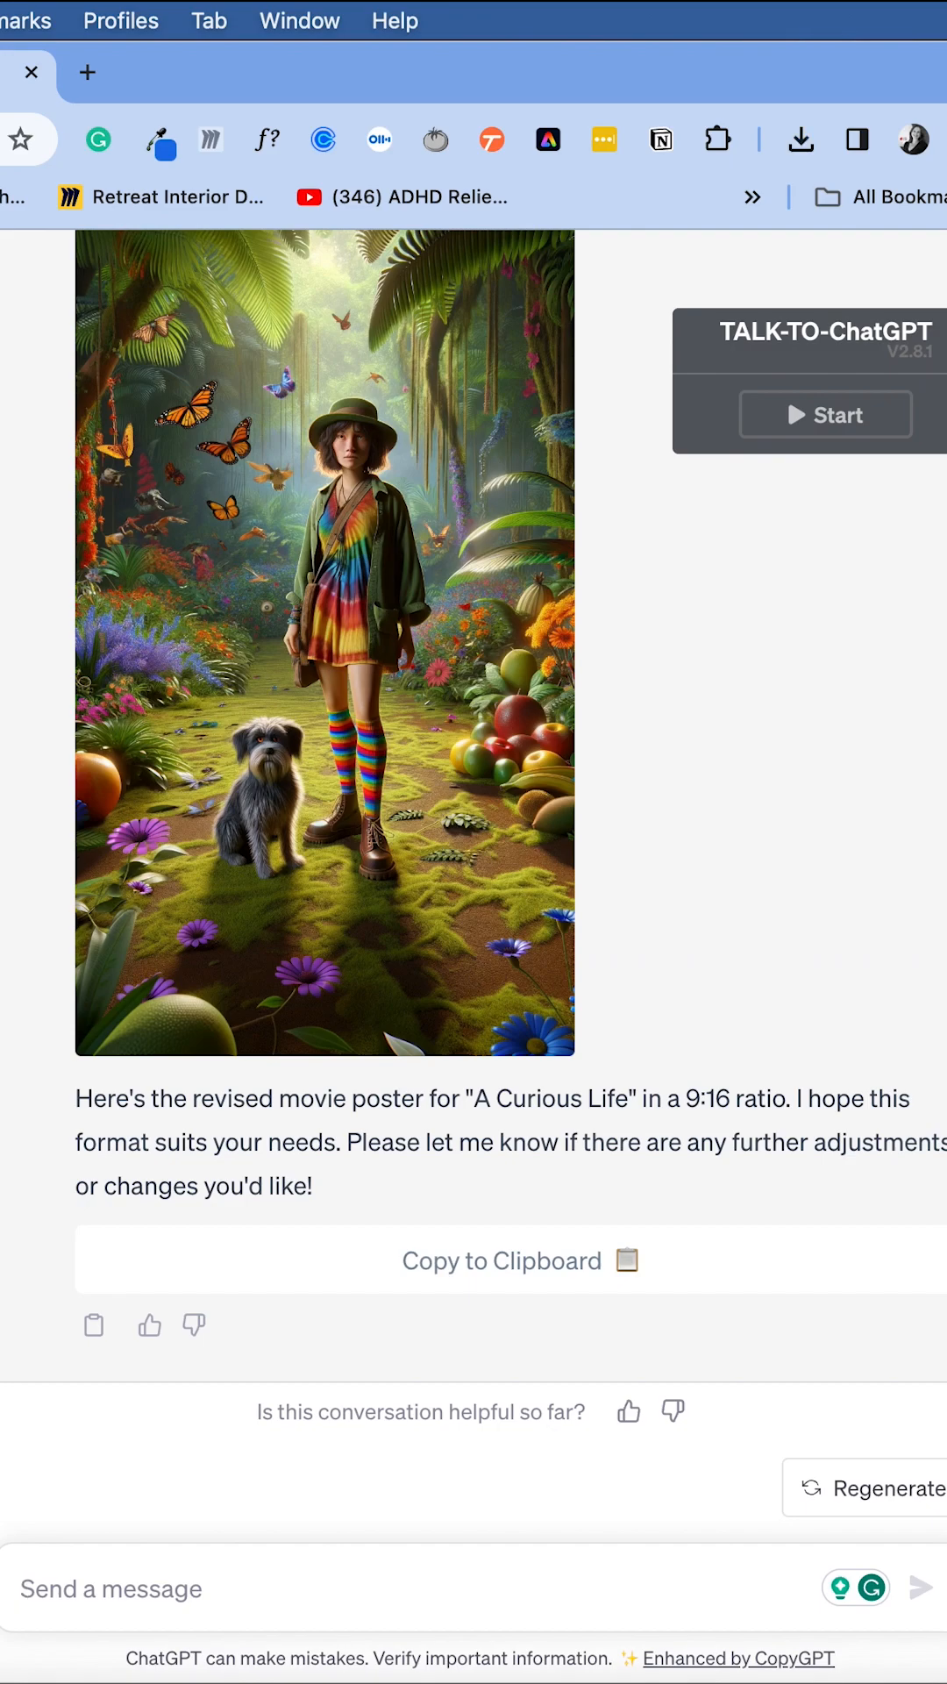
Request a DVD mock-up of the film on an isolated white background
type("Can you please create a mock up of DVD")
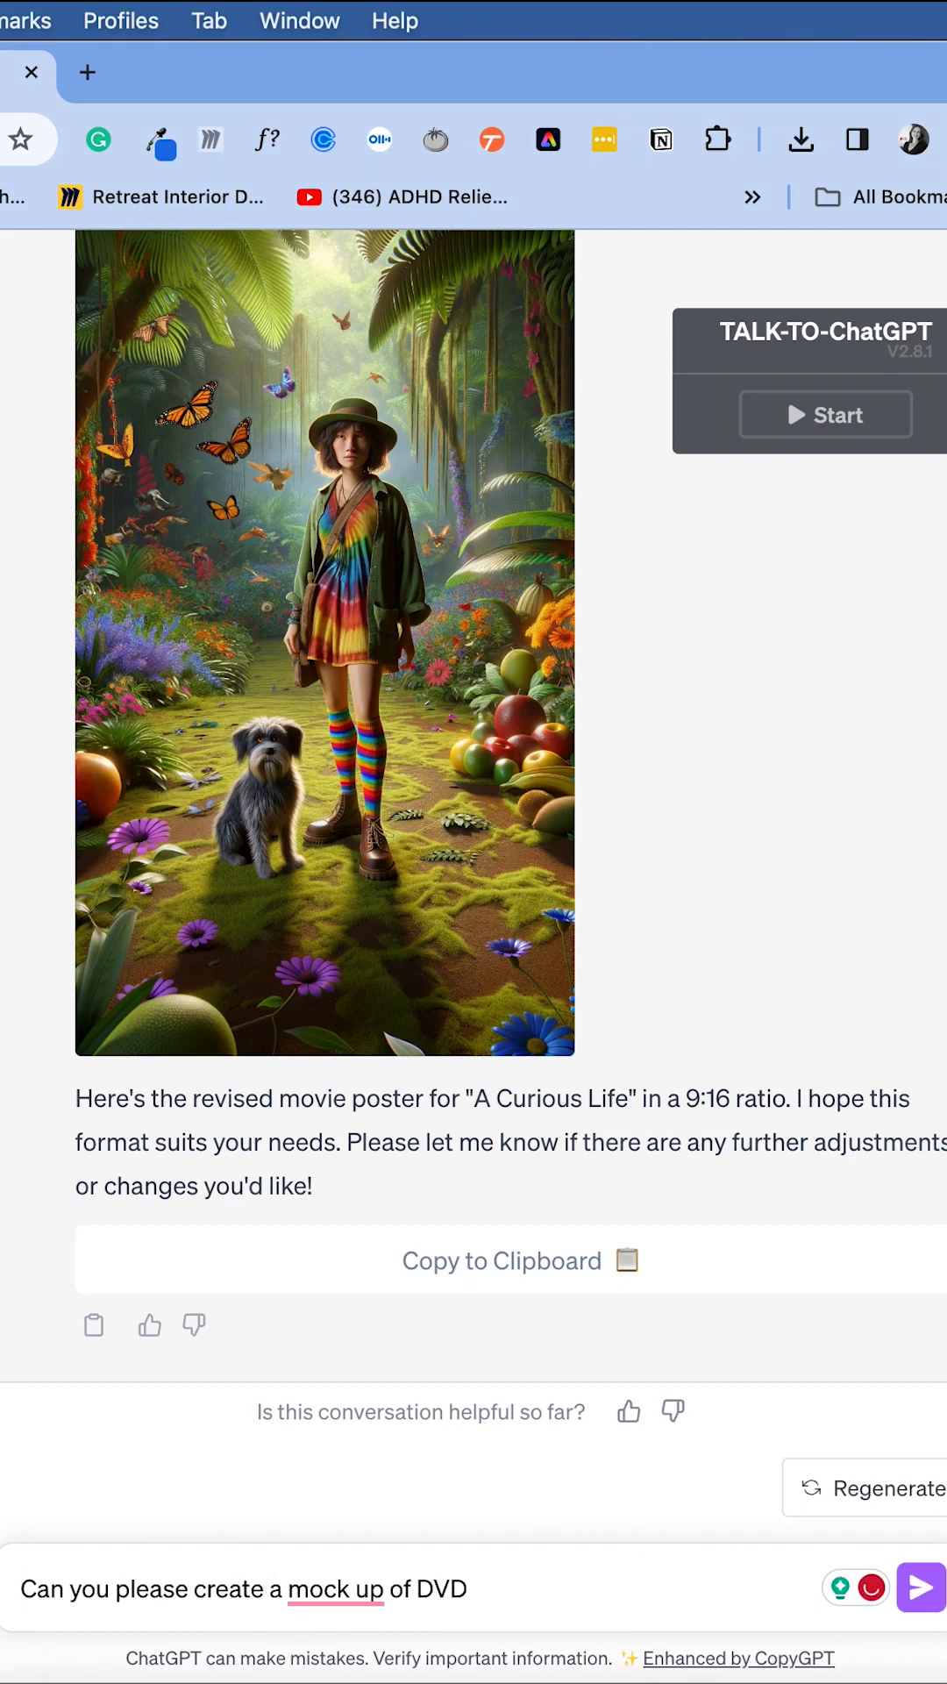
type("on")
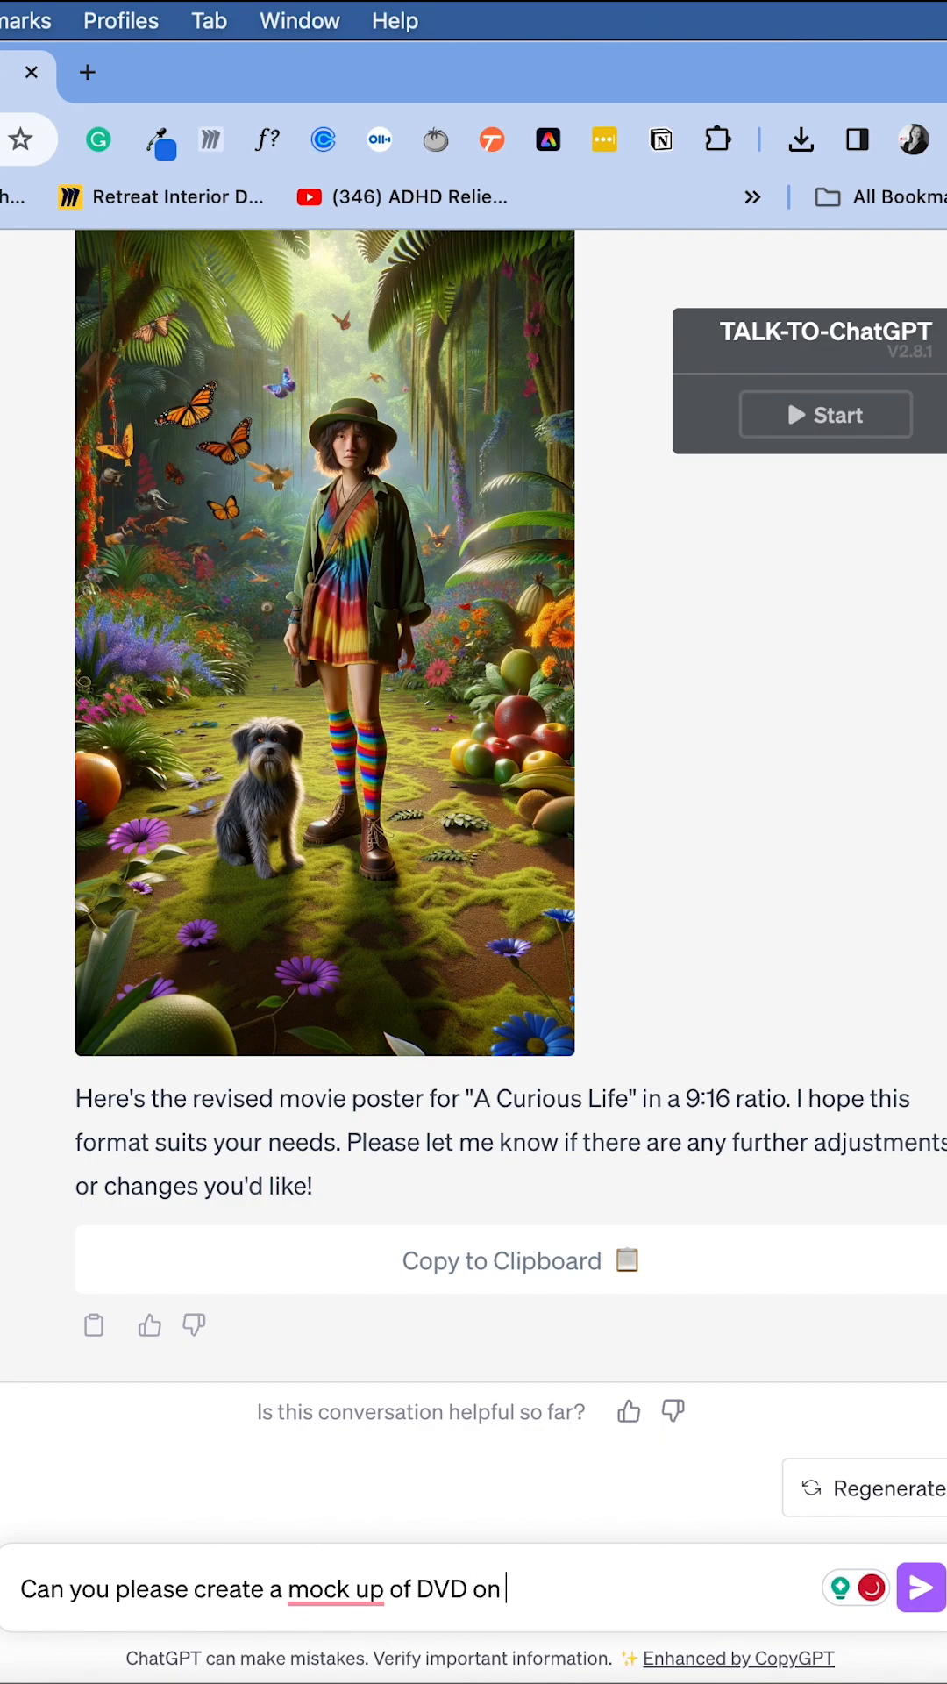
type("an isolated white back")
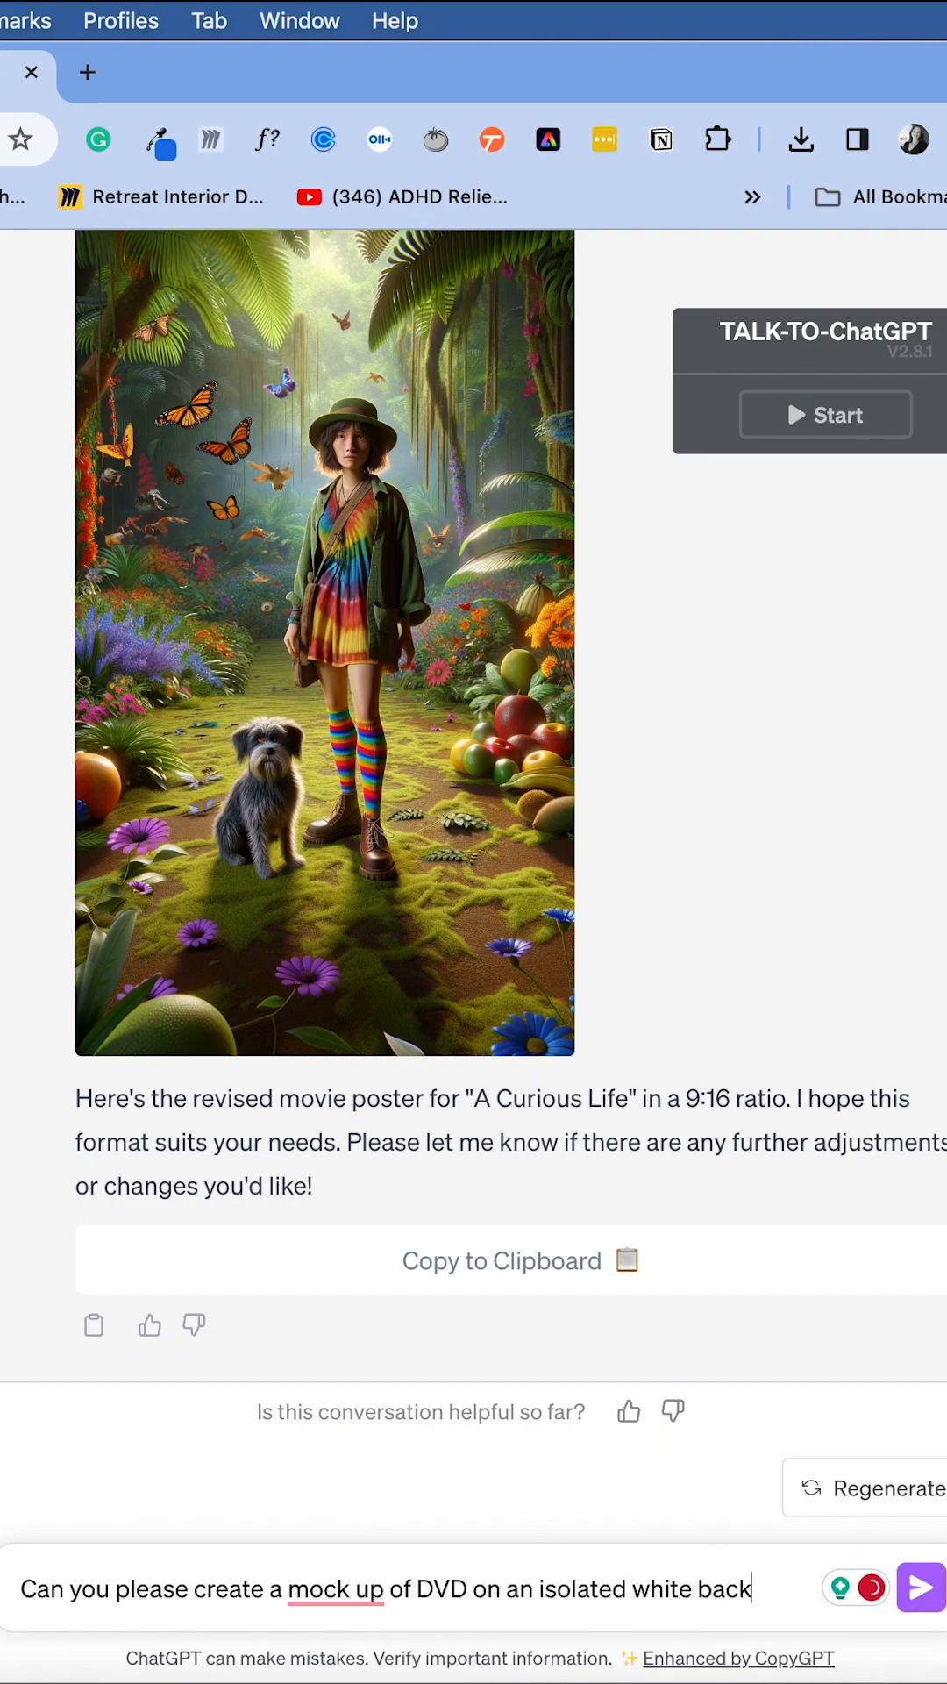
type("ground")
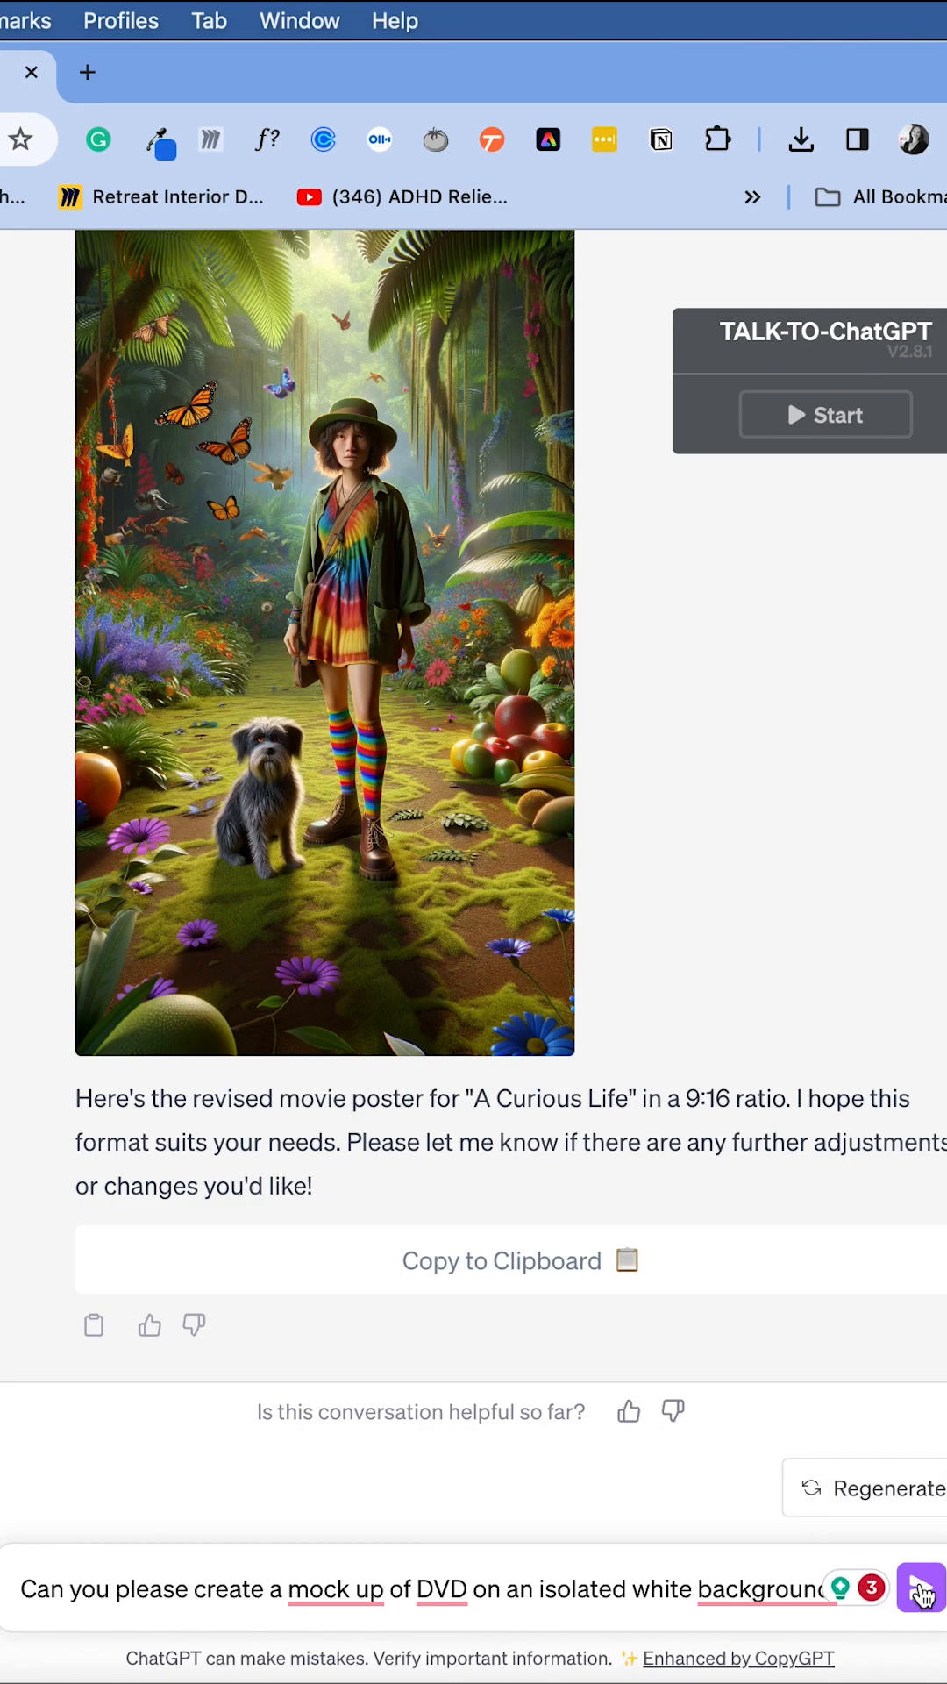
left_click(919, 1588)
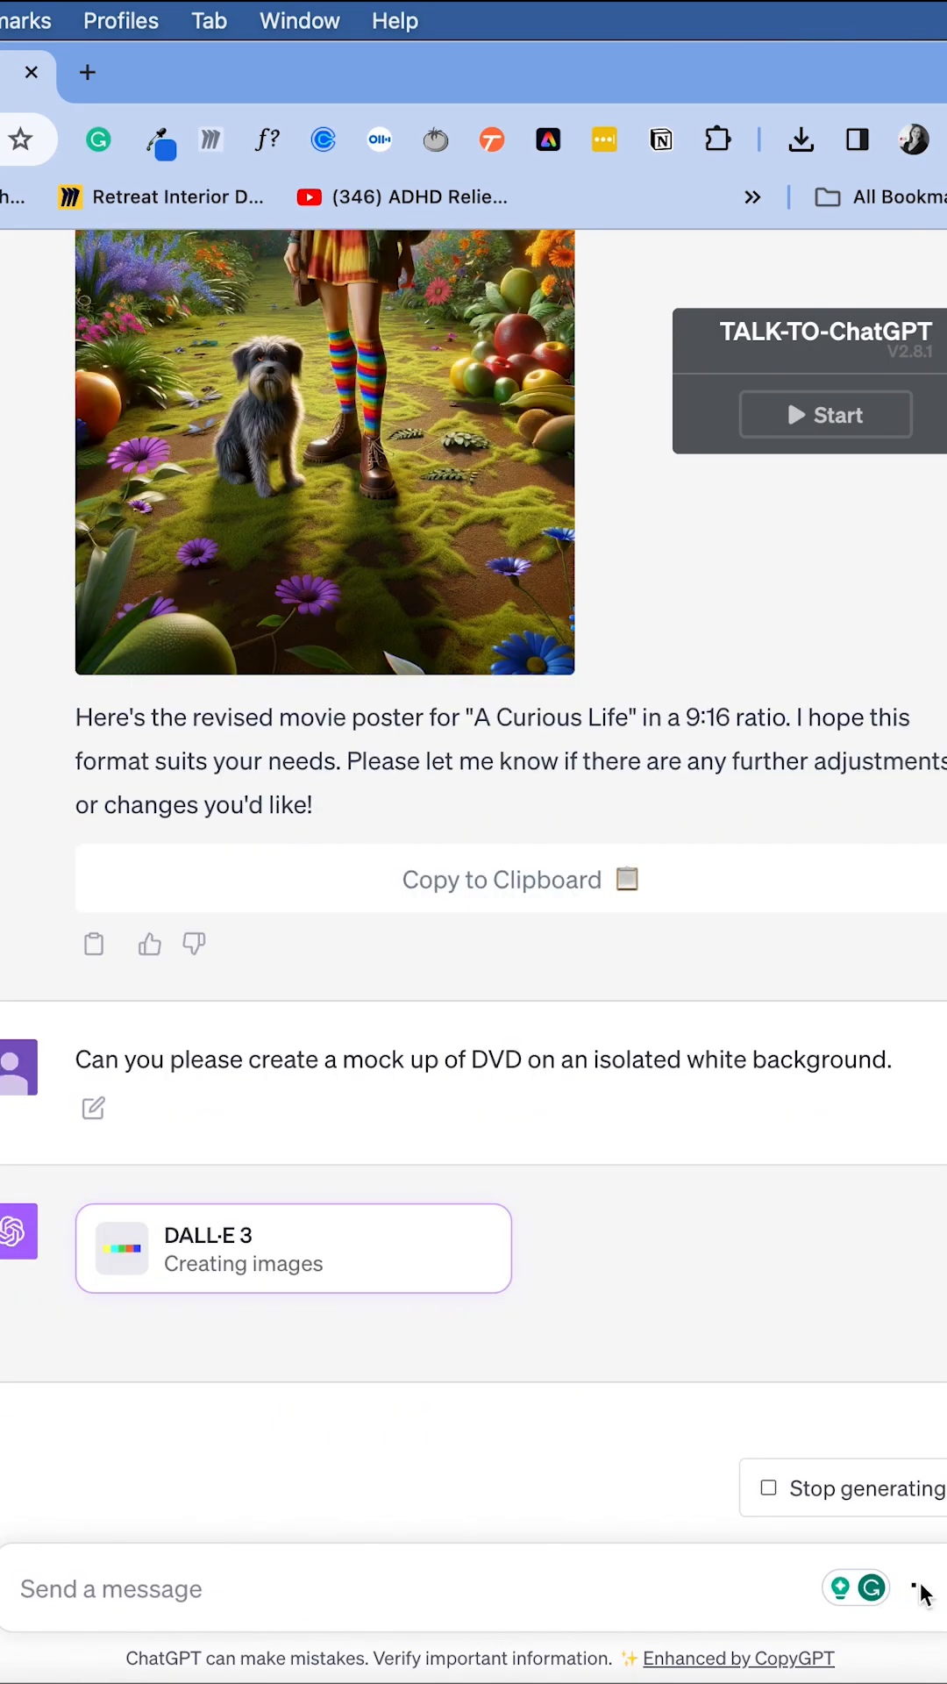
mouse_move(918, 1588)
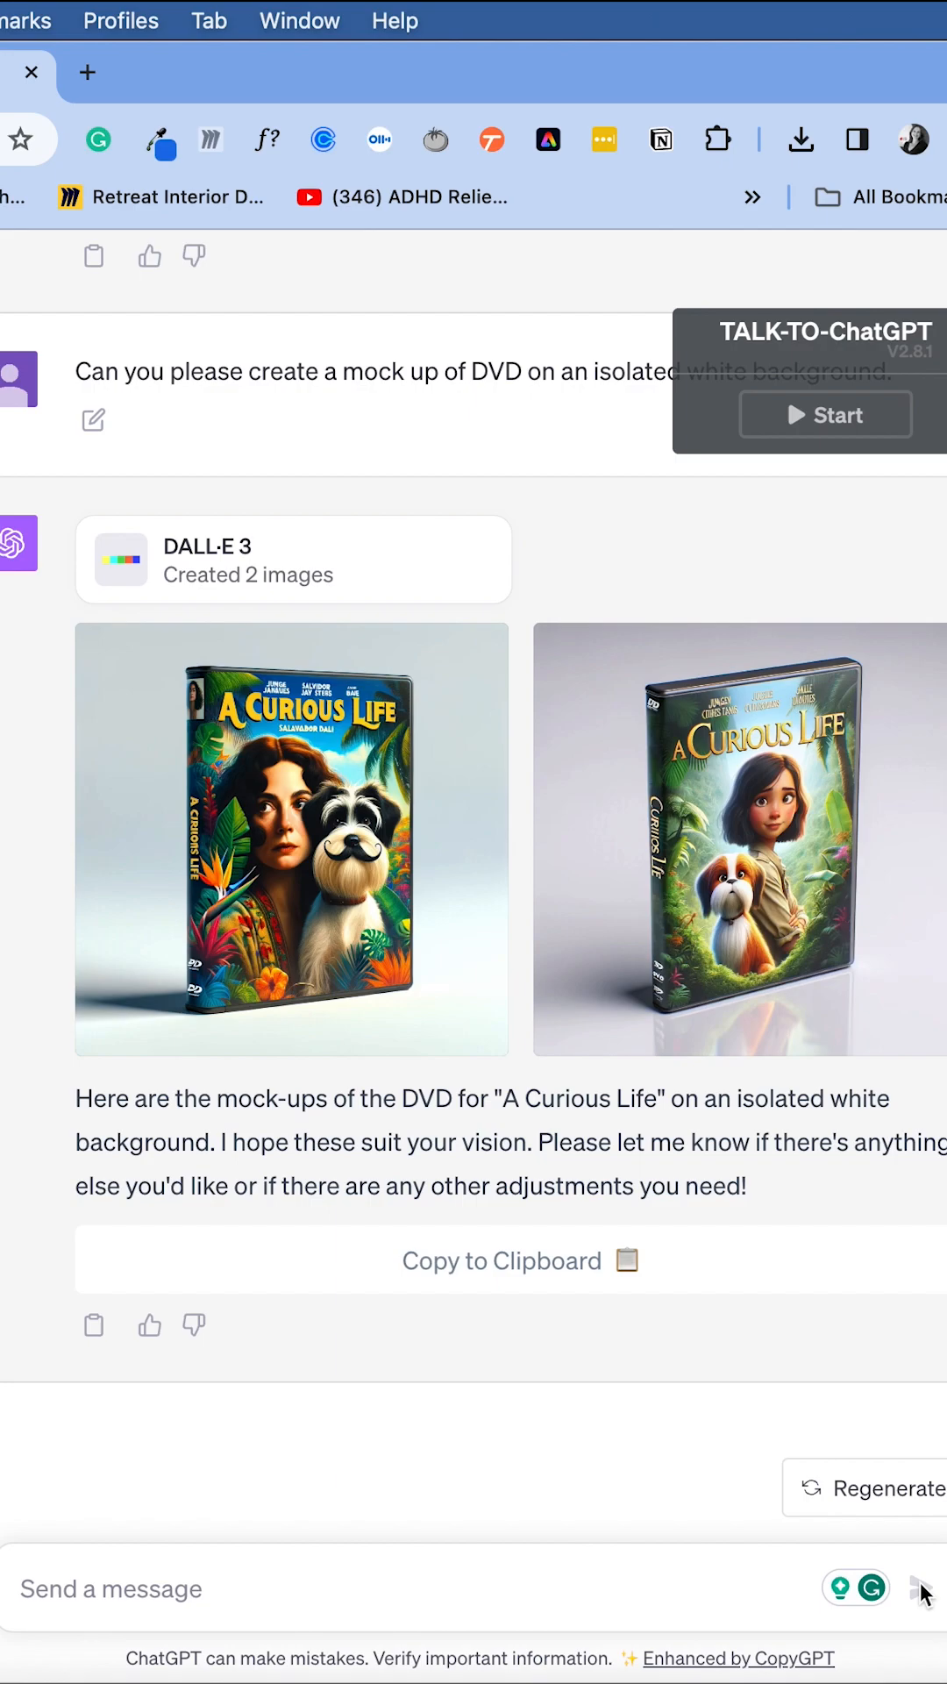
Thank ChatGPT and request a poster mock-up on a cinema for the movie release
type("Thank you")
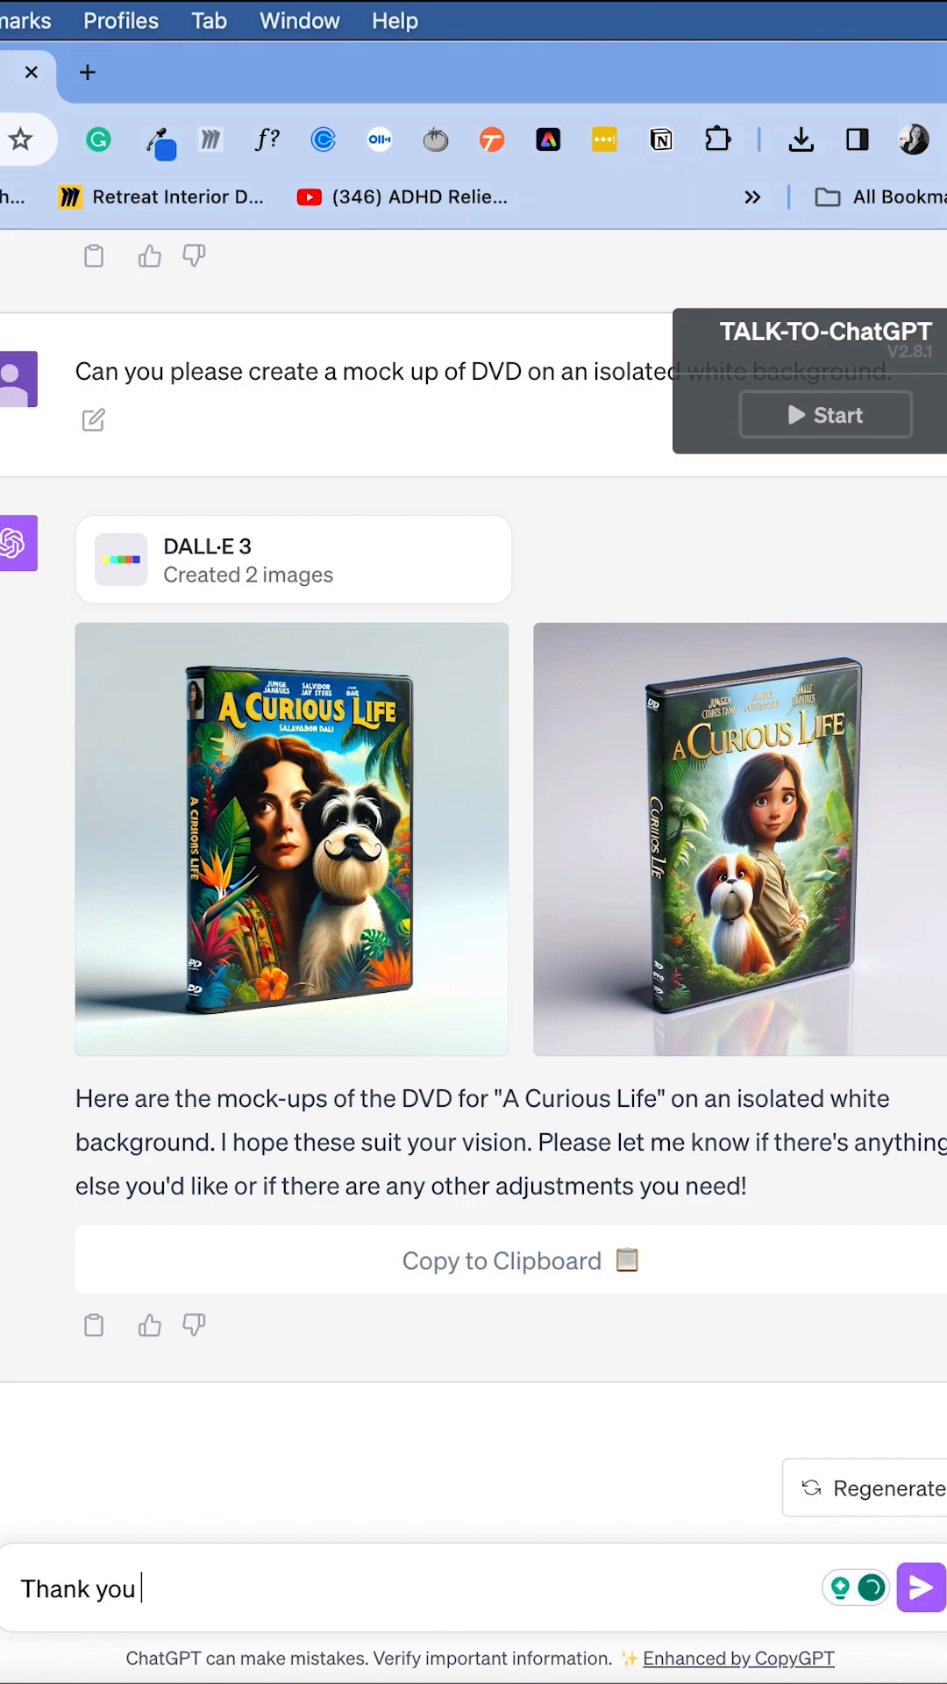
type(". Can you please mock up a")
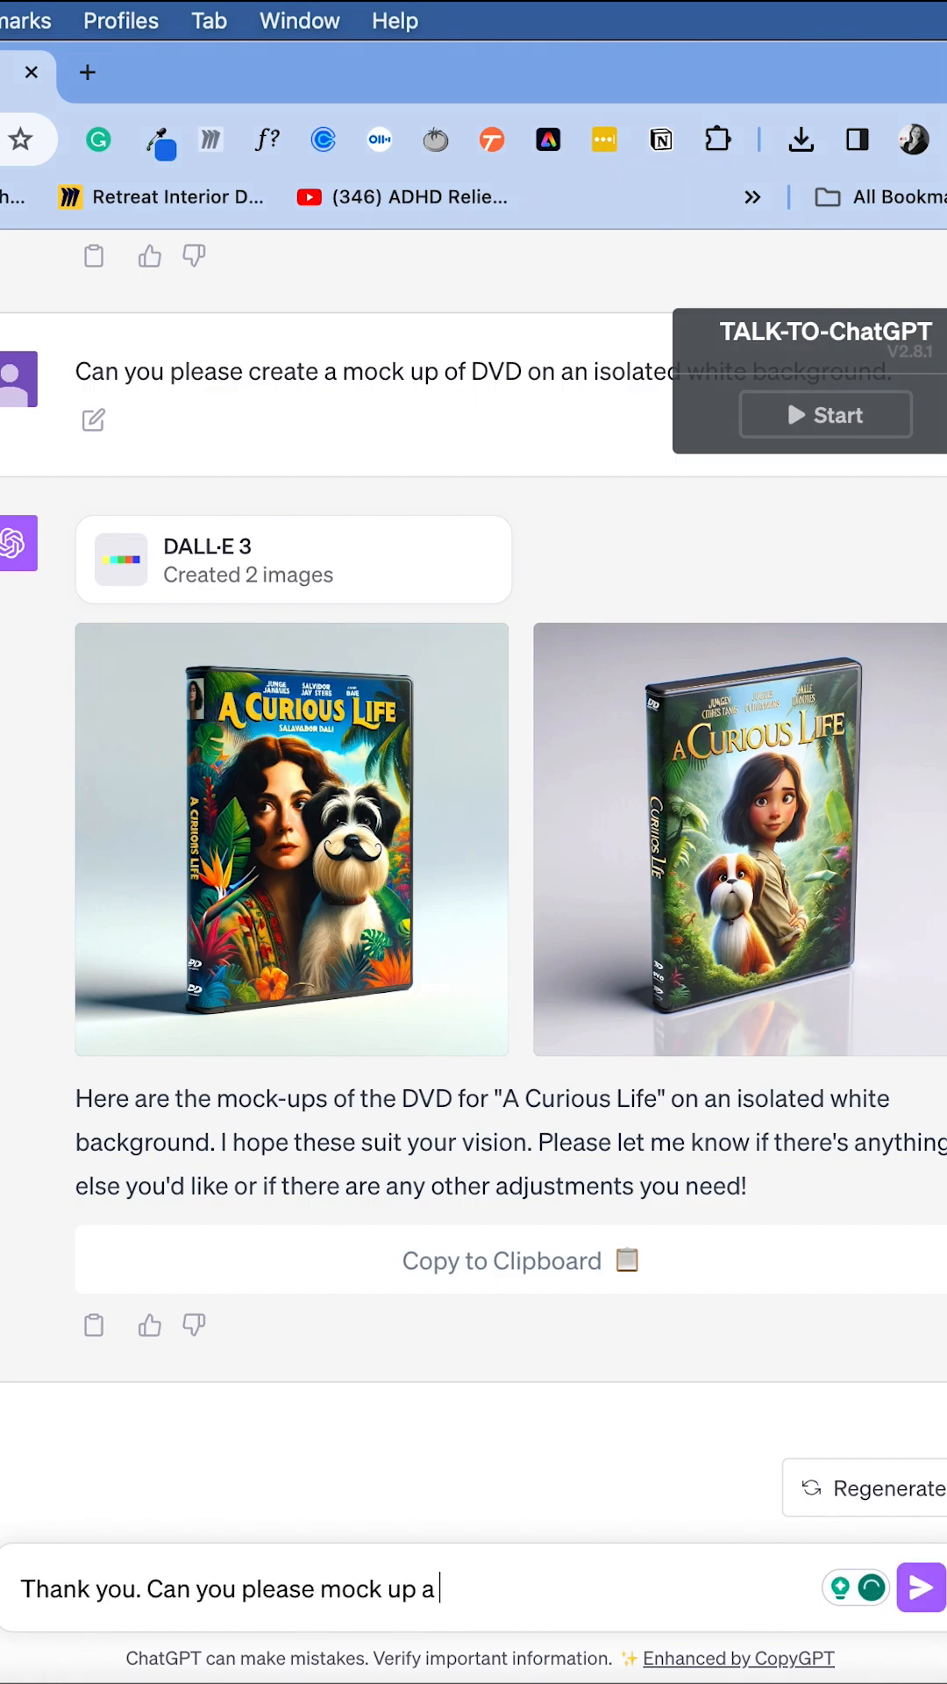
type("poster on a cin,")
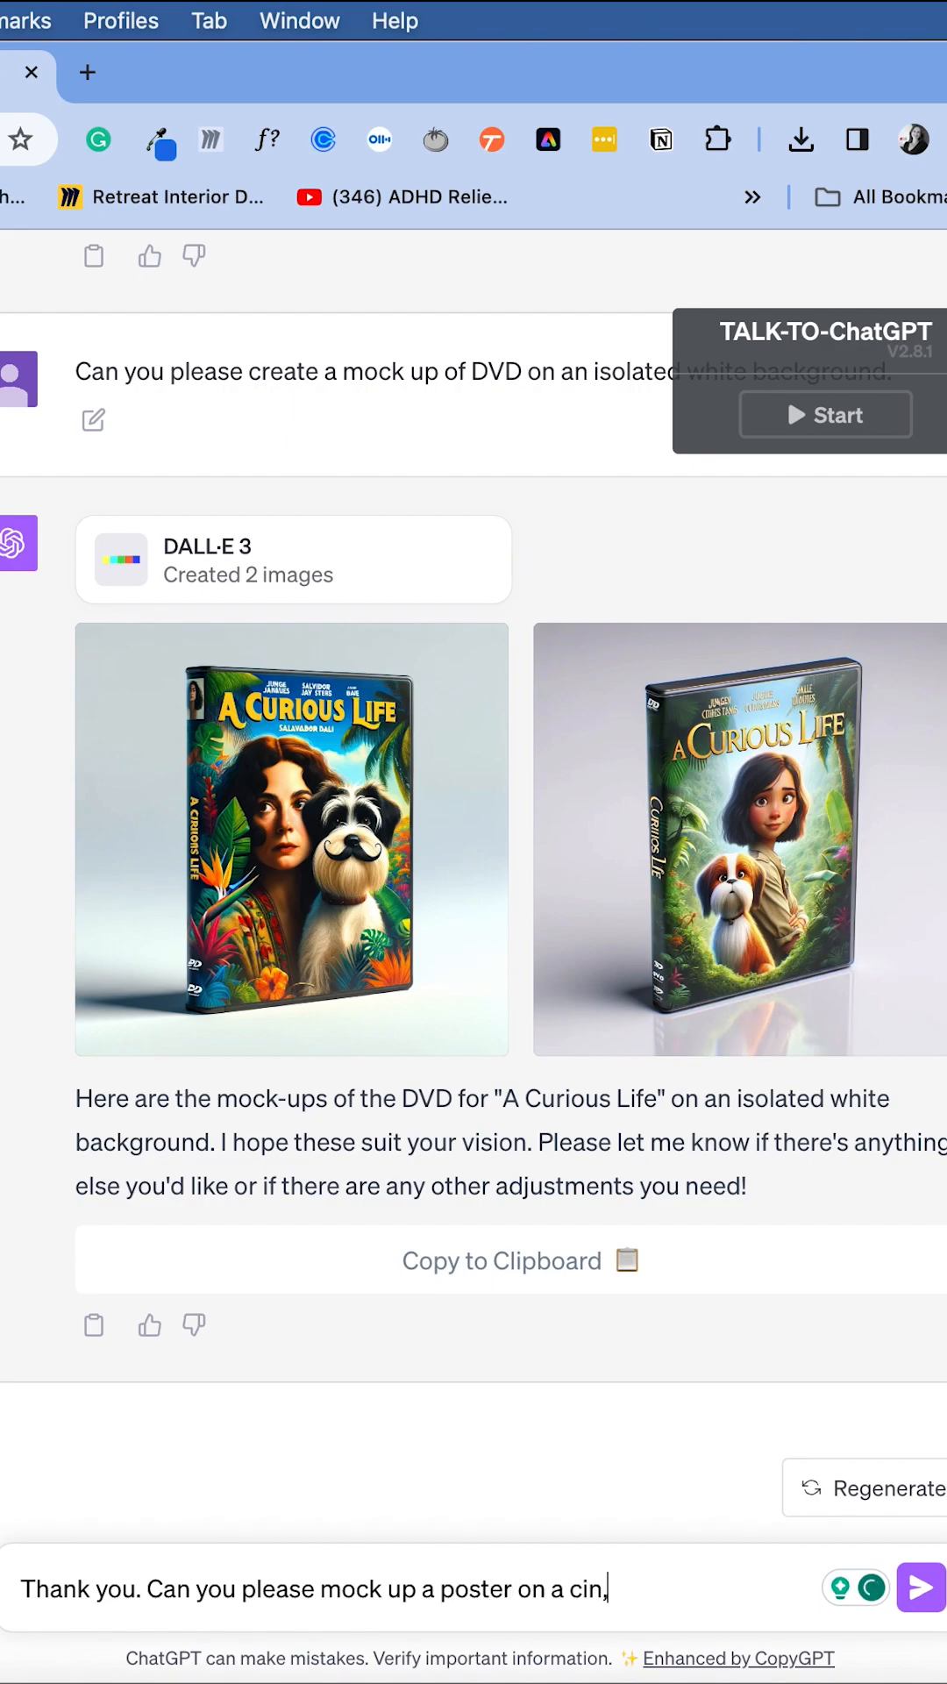
type("ema")
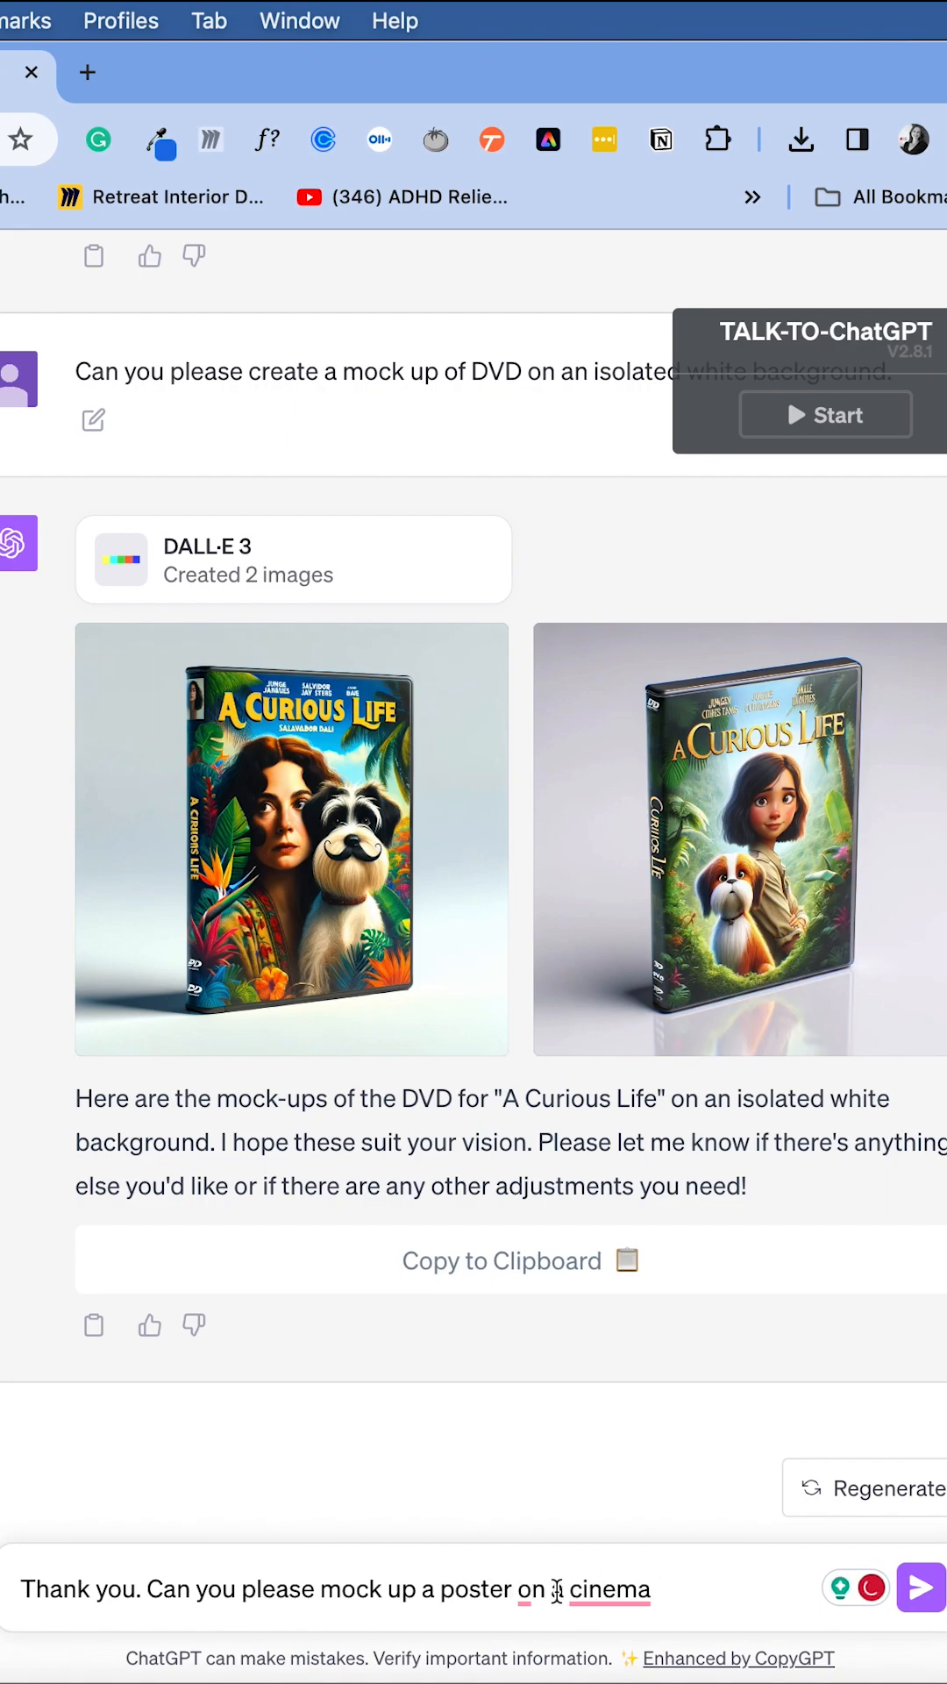
type("for")
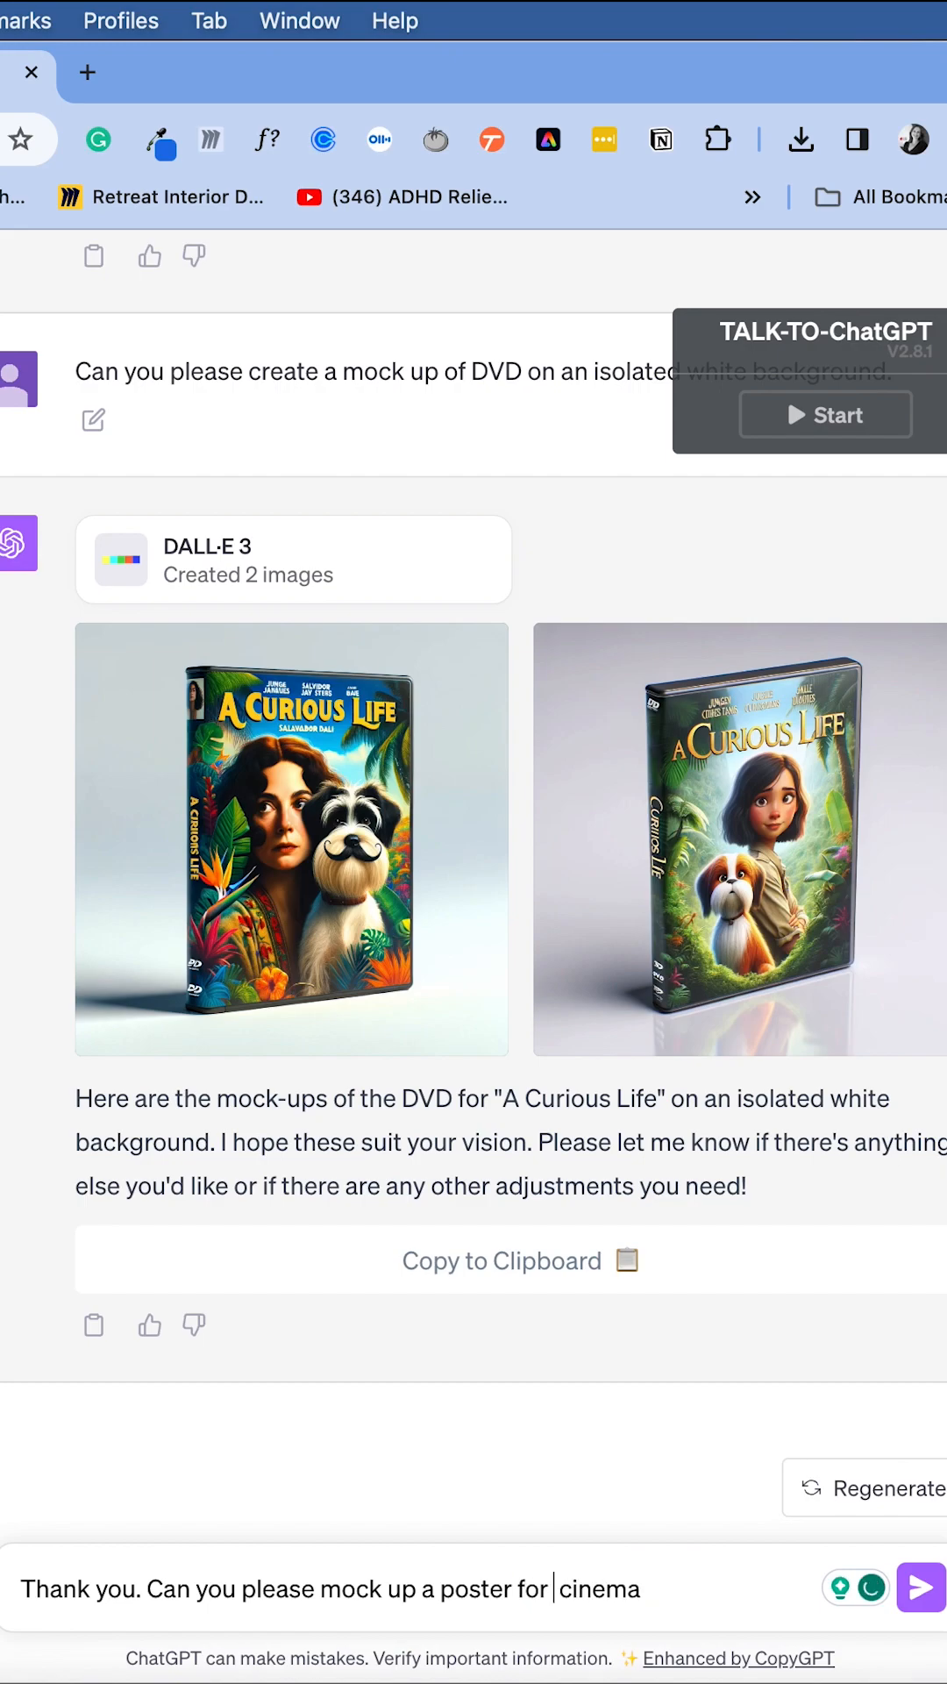
type("the movie release")
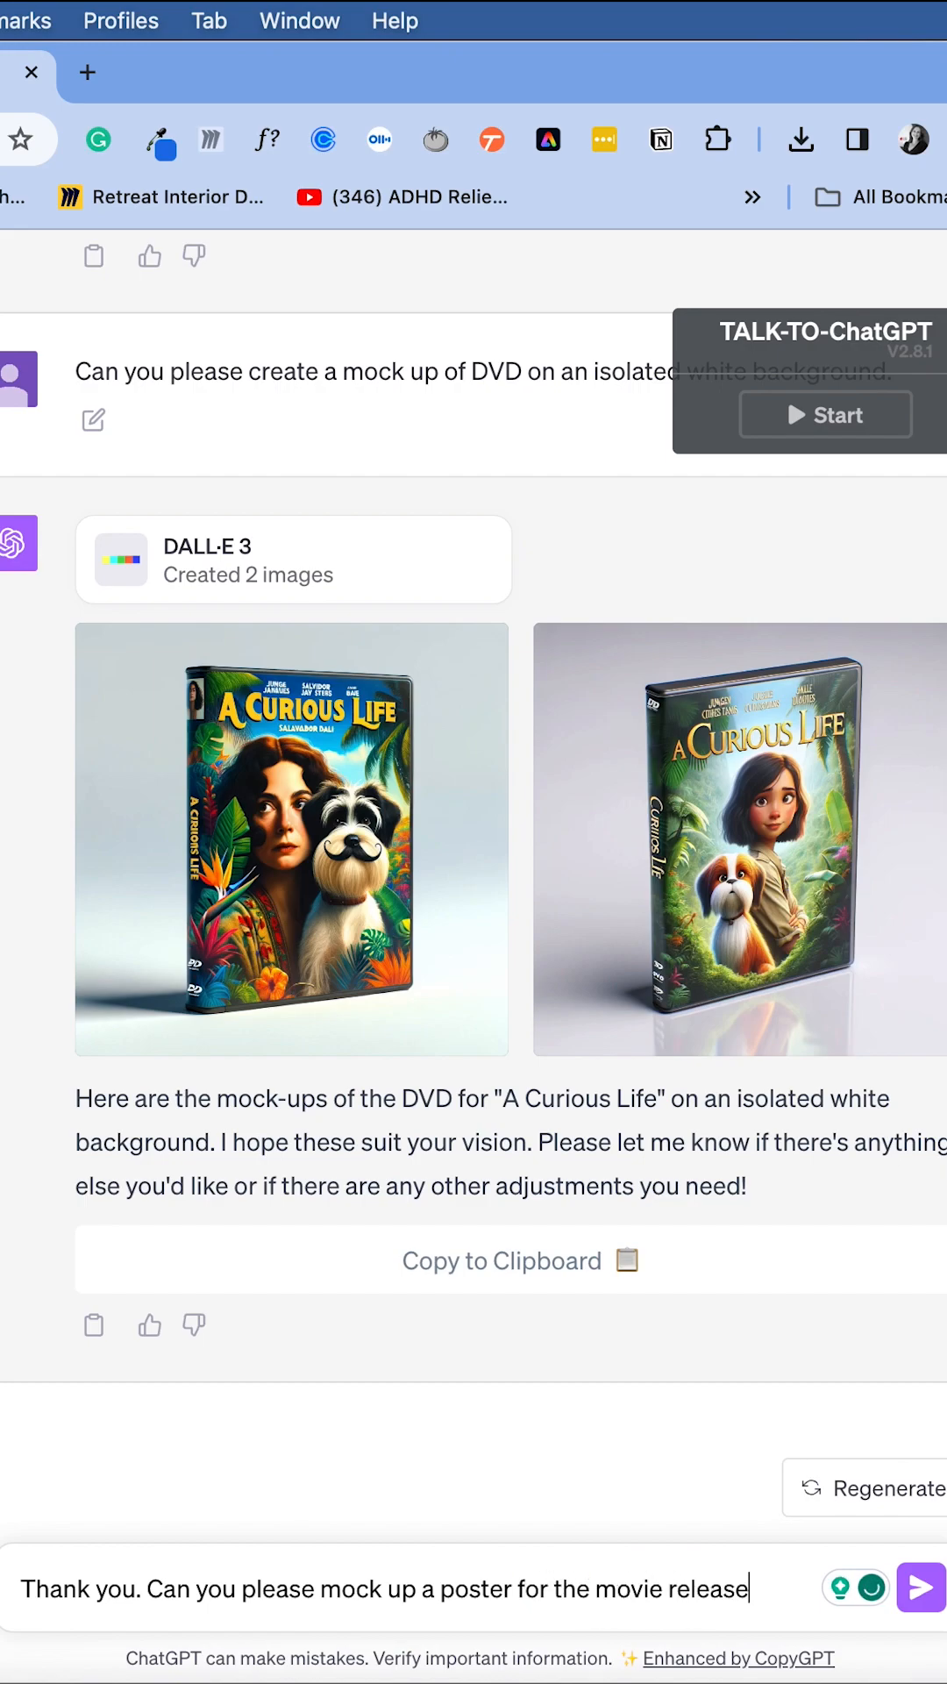
left_click(918, 1589)
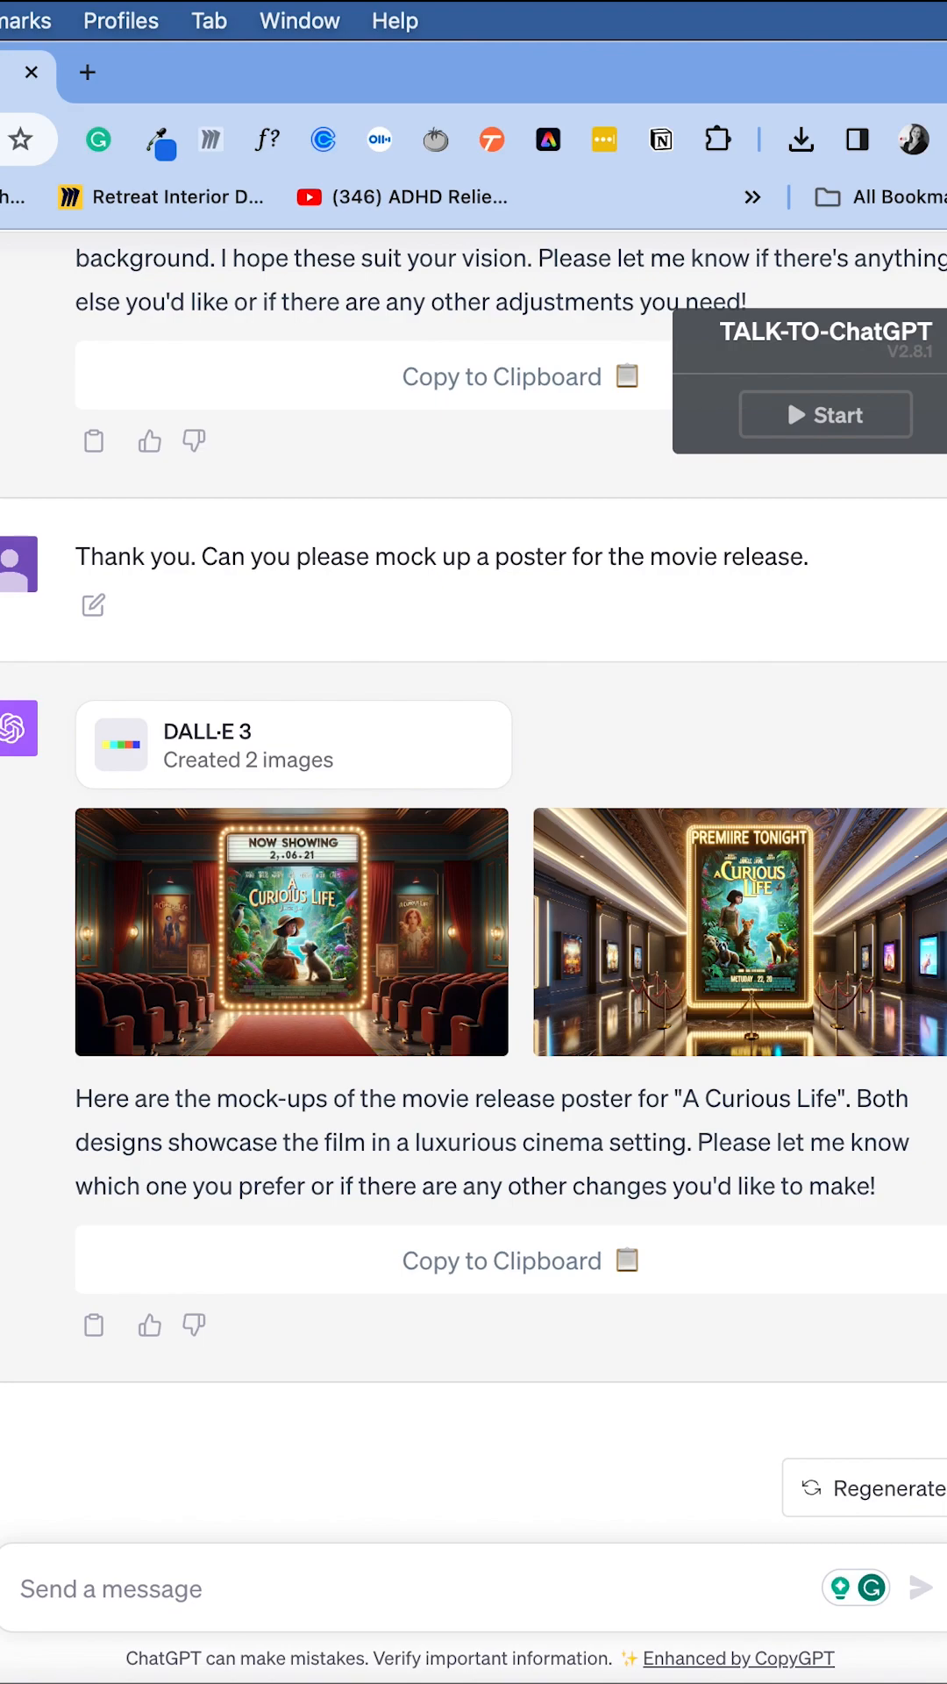
Request the image mocked up as a movie intro on the screen inside a vintage cinema
type("Please mo")
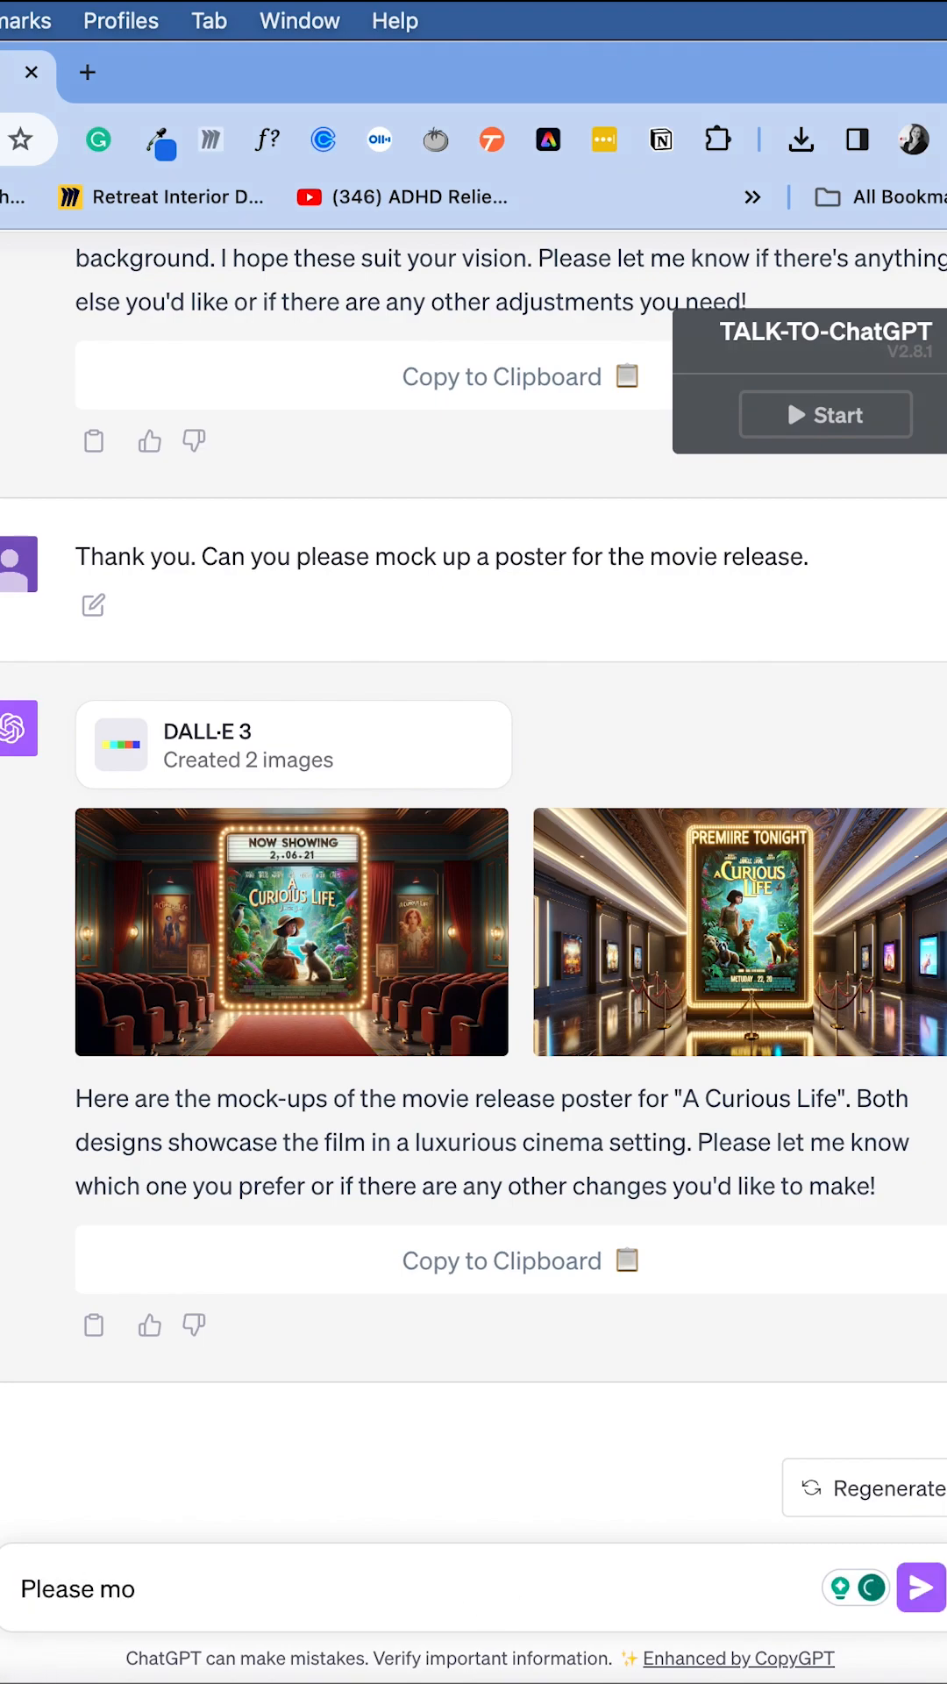
type("ck up the")
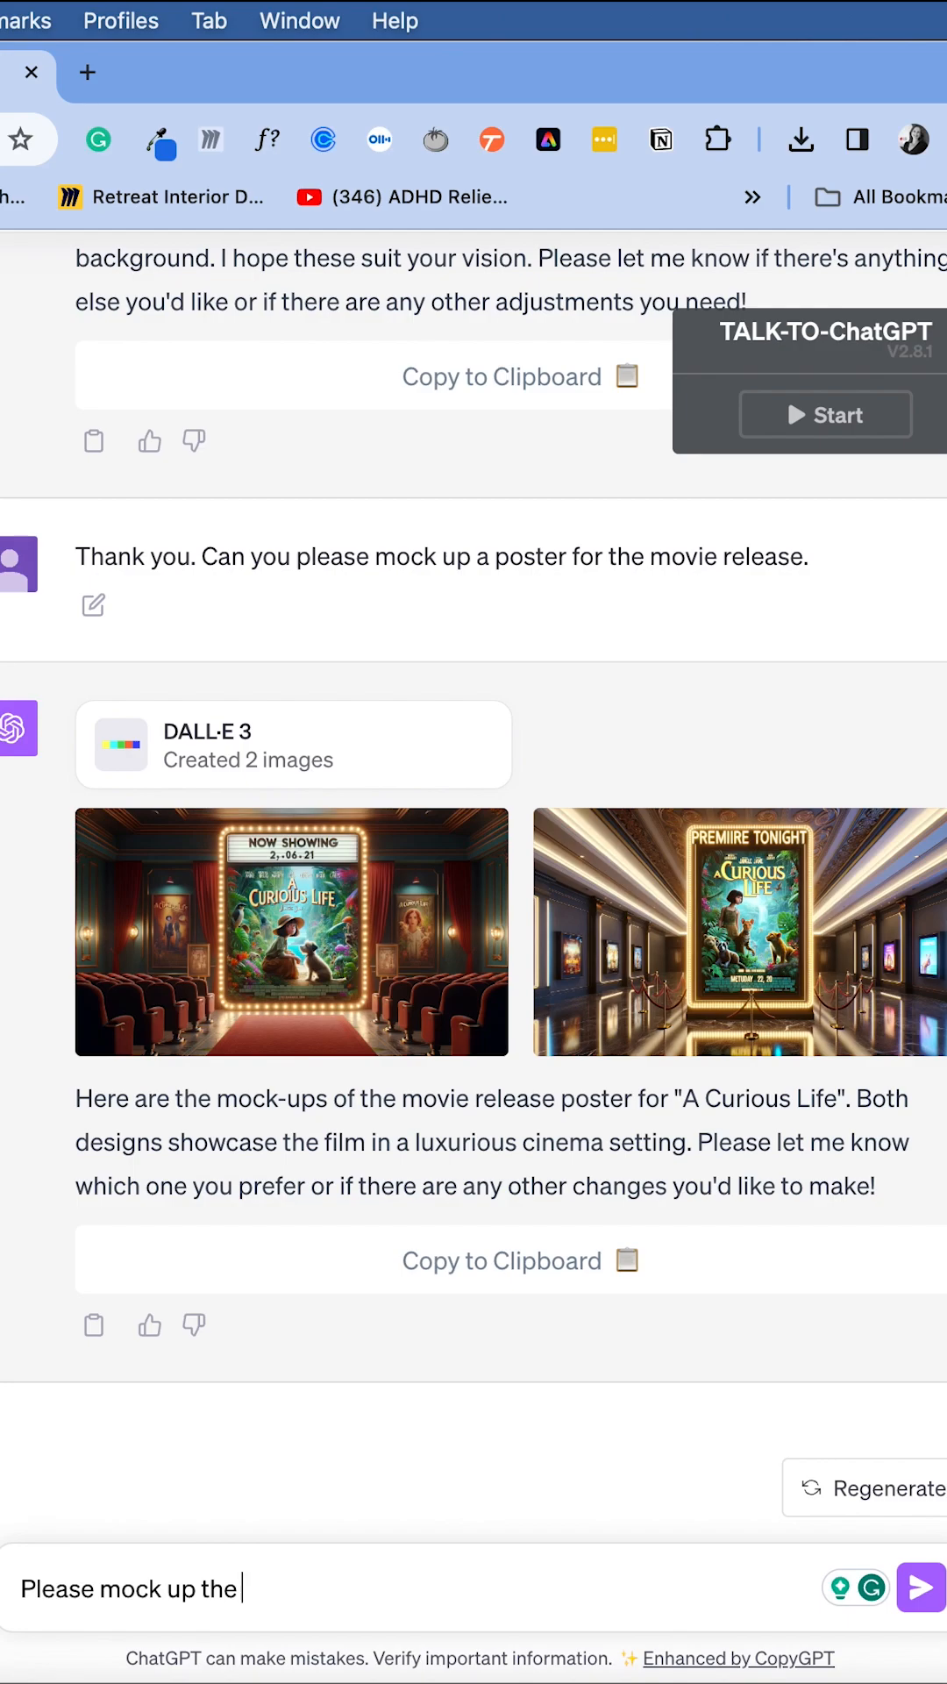
type("image on a")
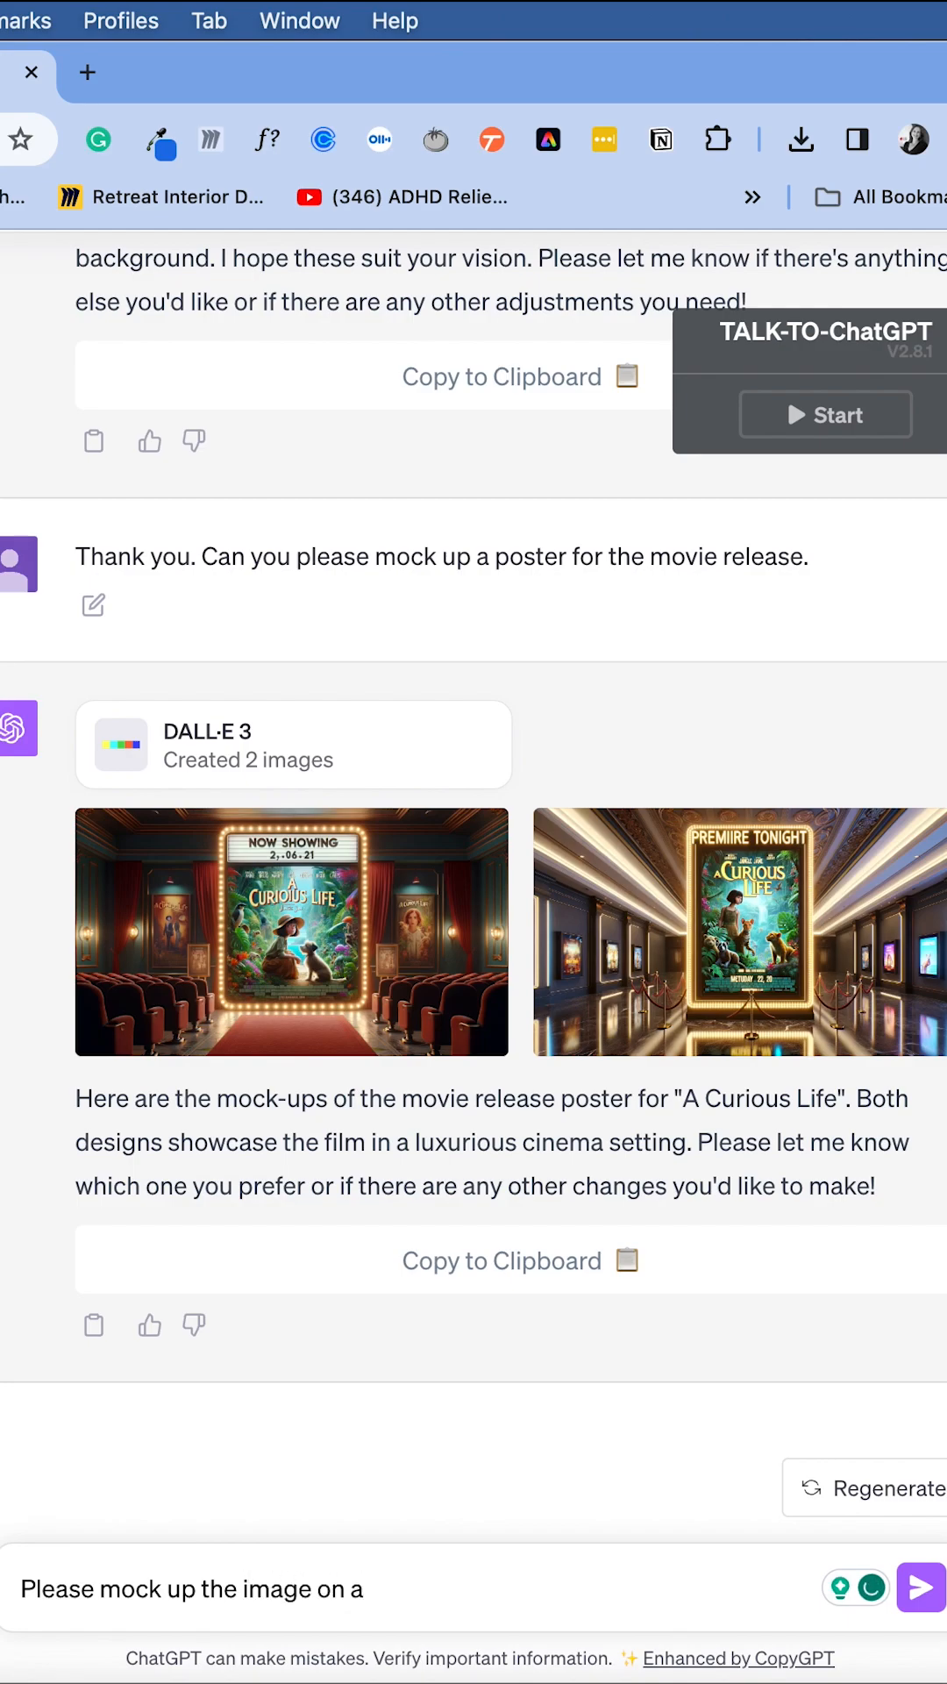
type("cinema screen,")
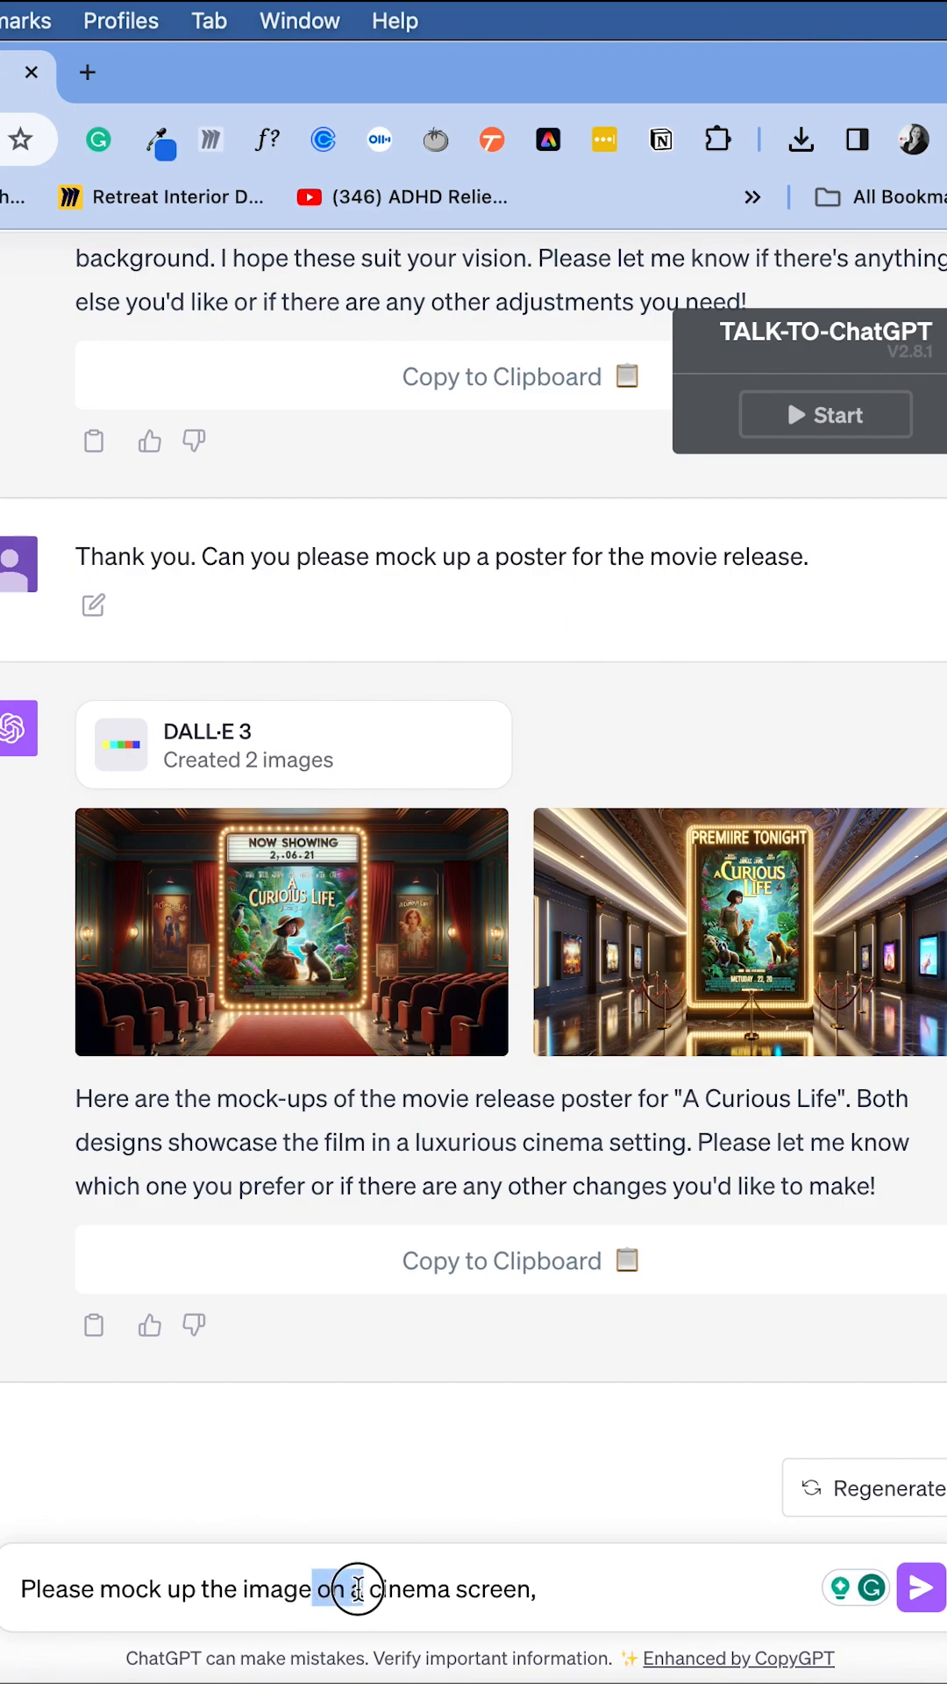
type("as an intro to movie")
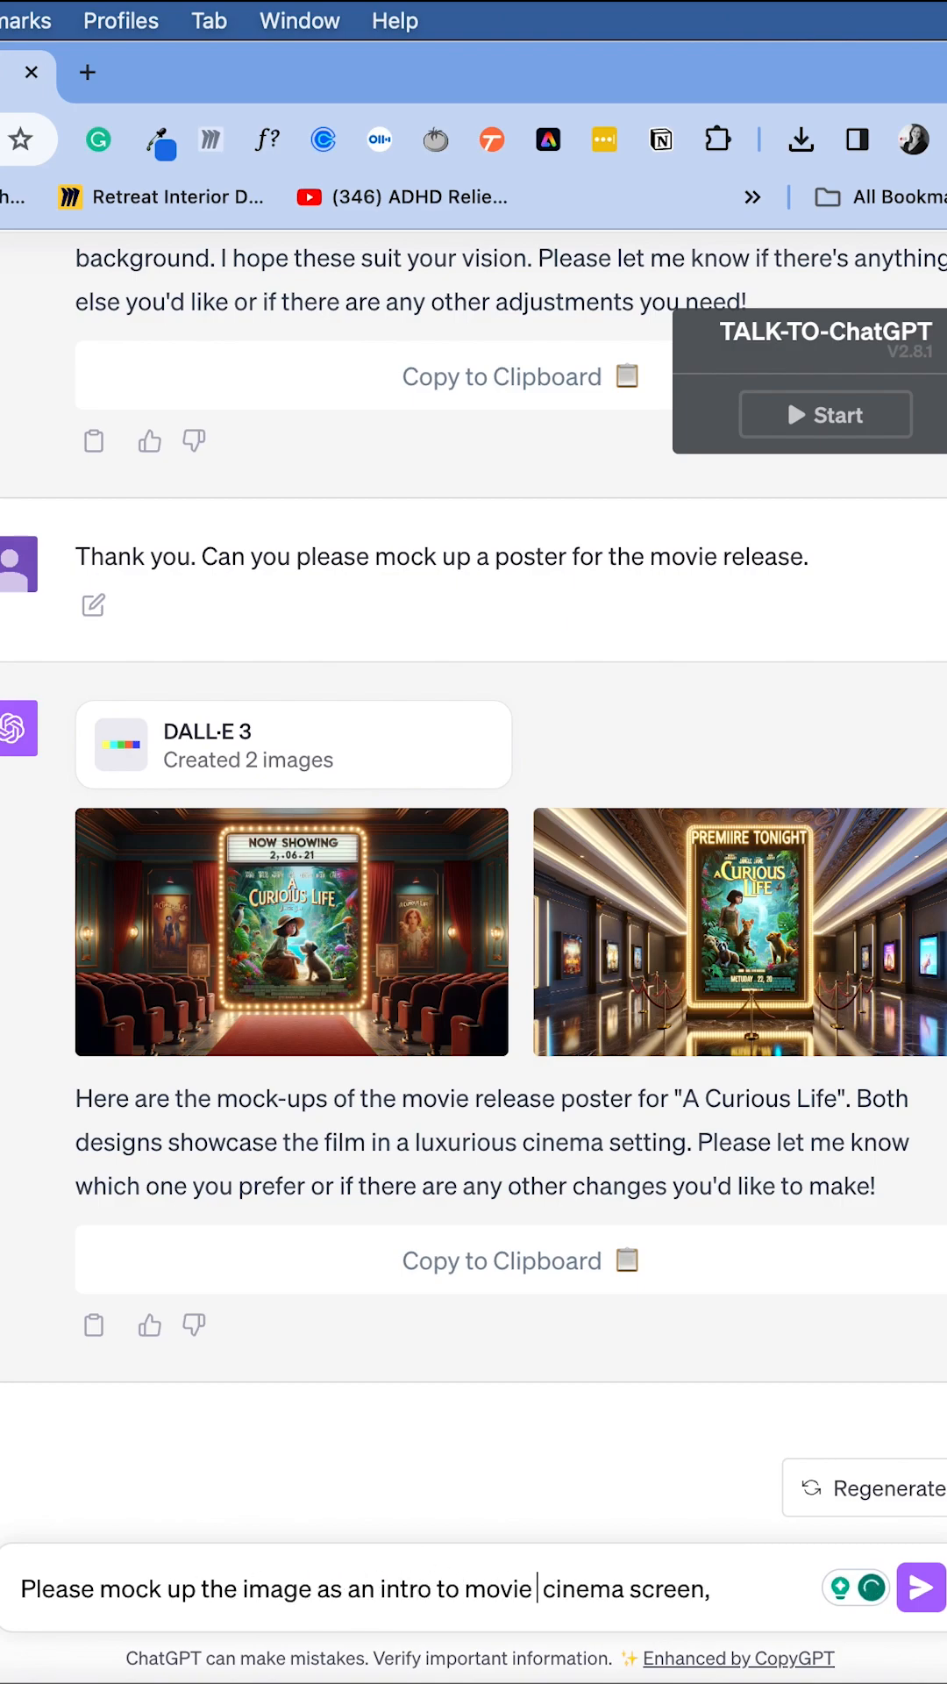
type("insid")
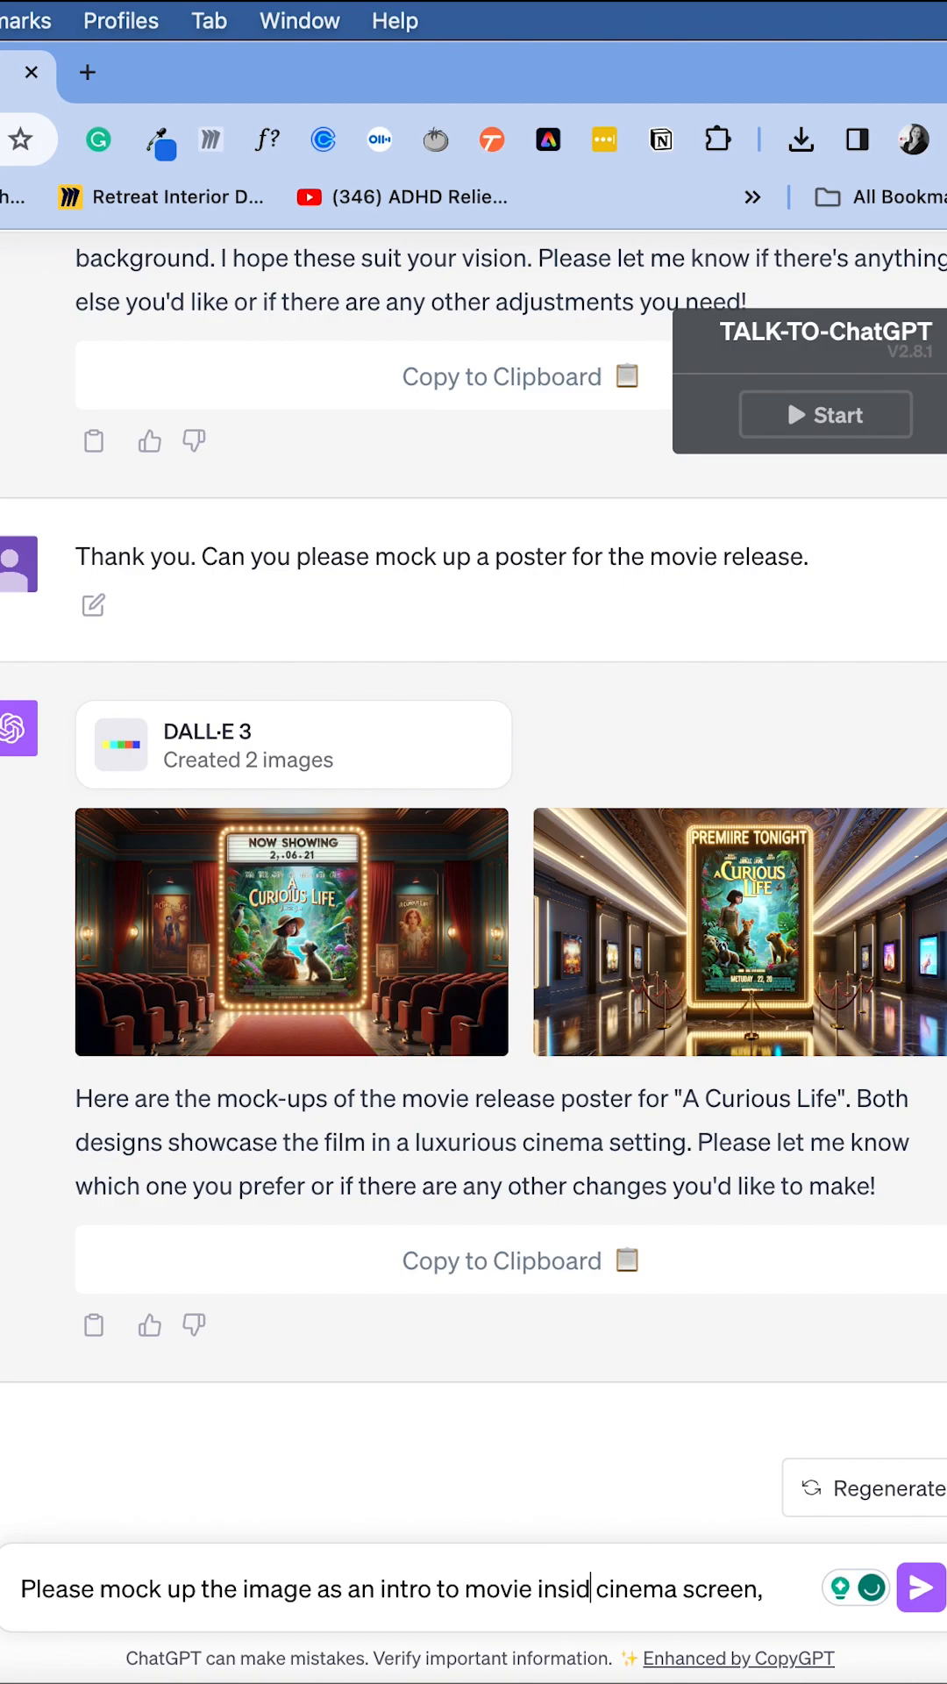
type("on the cinema screen inside a")
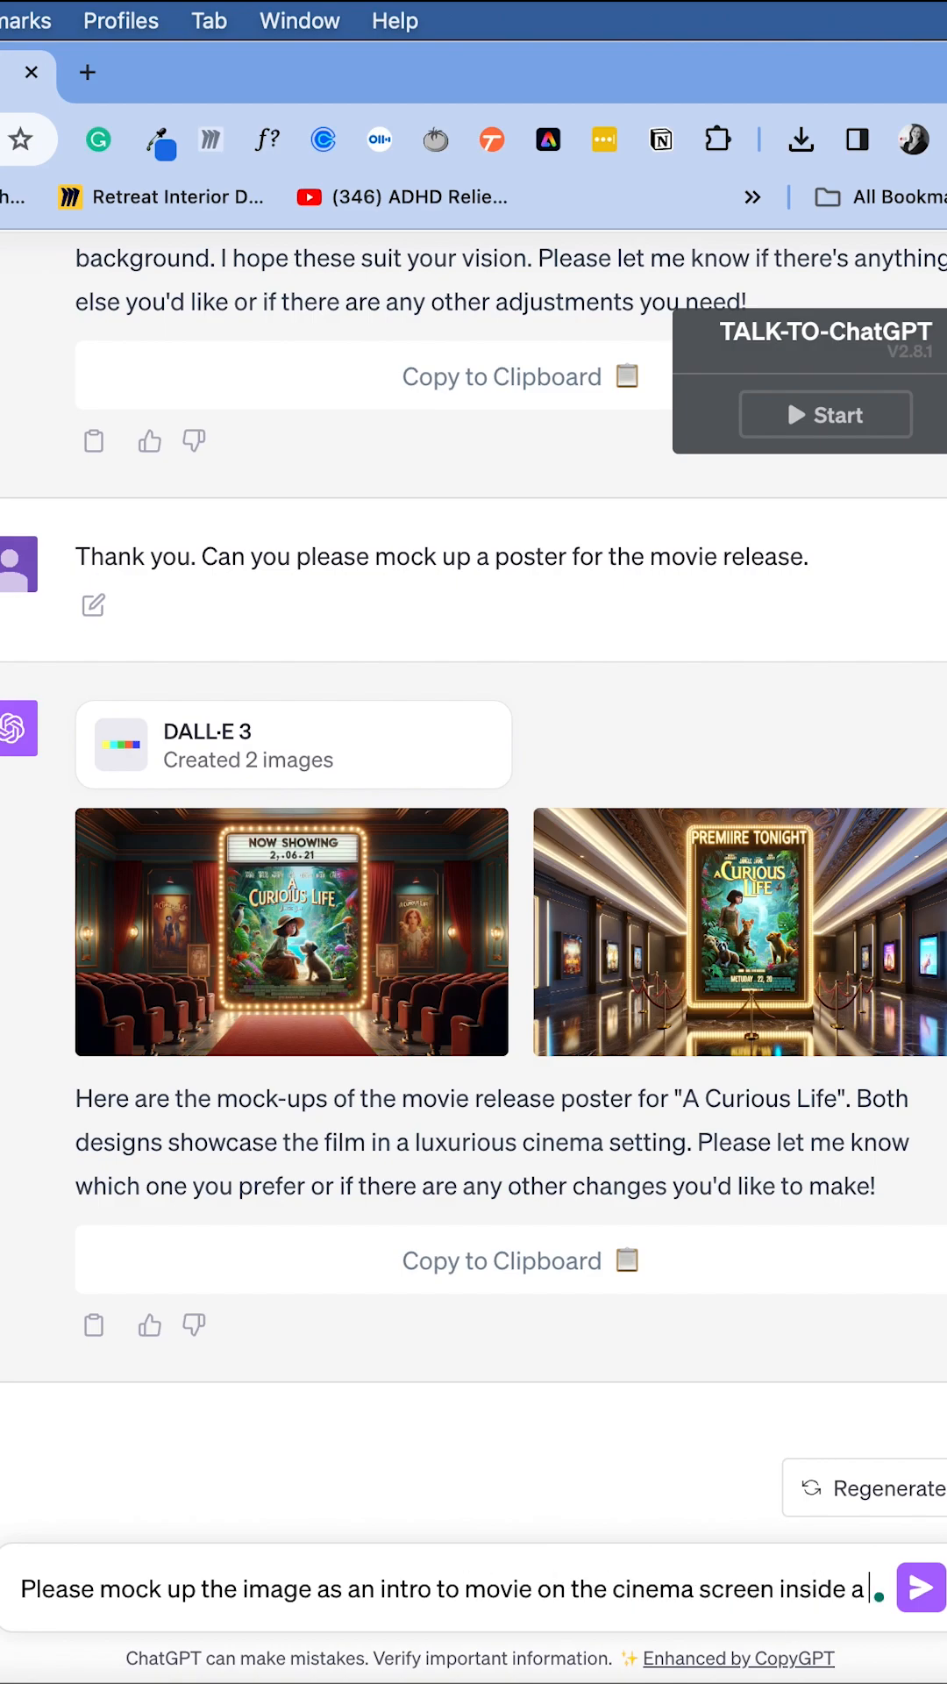
type("vintage cinema.")
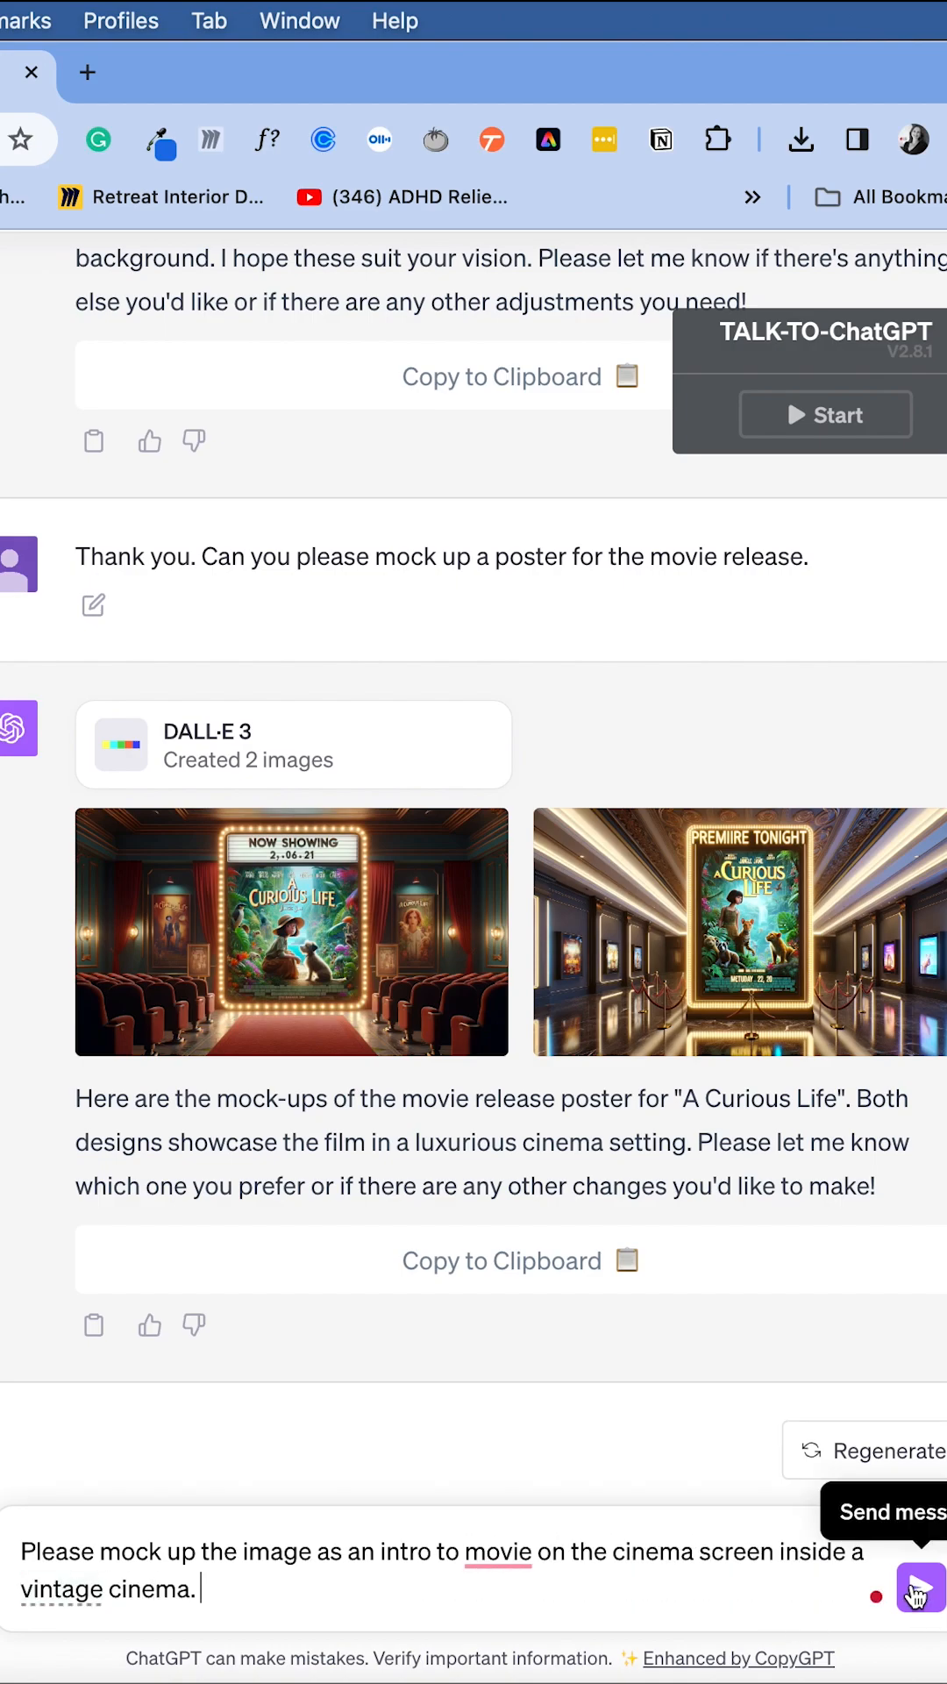
left_click(917, 1587)
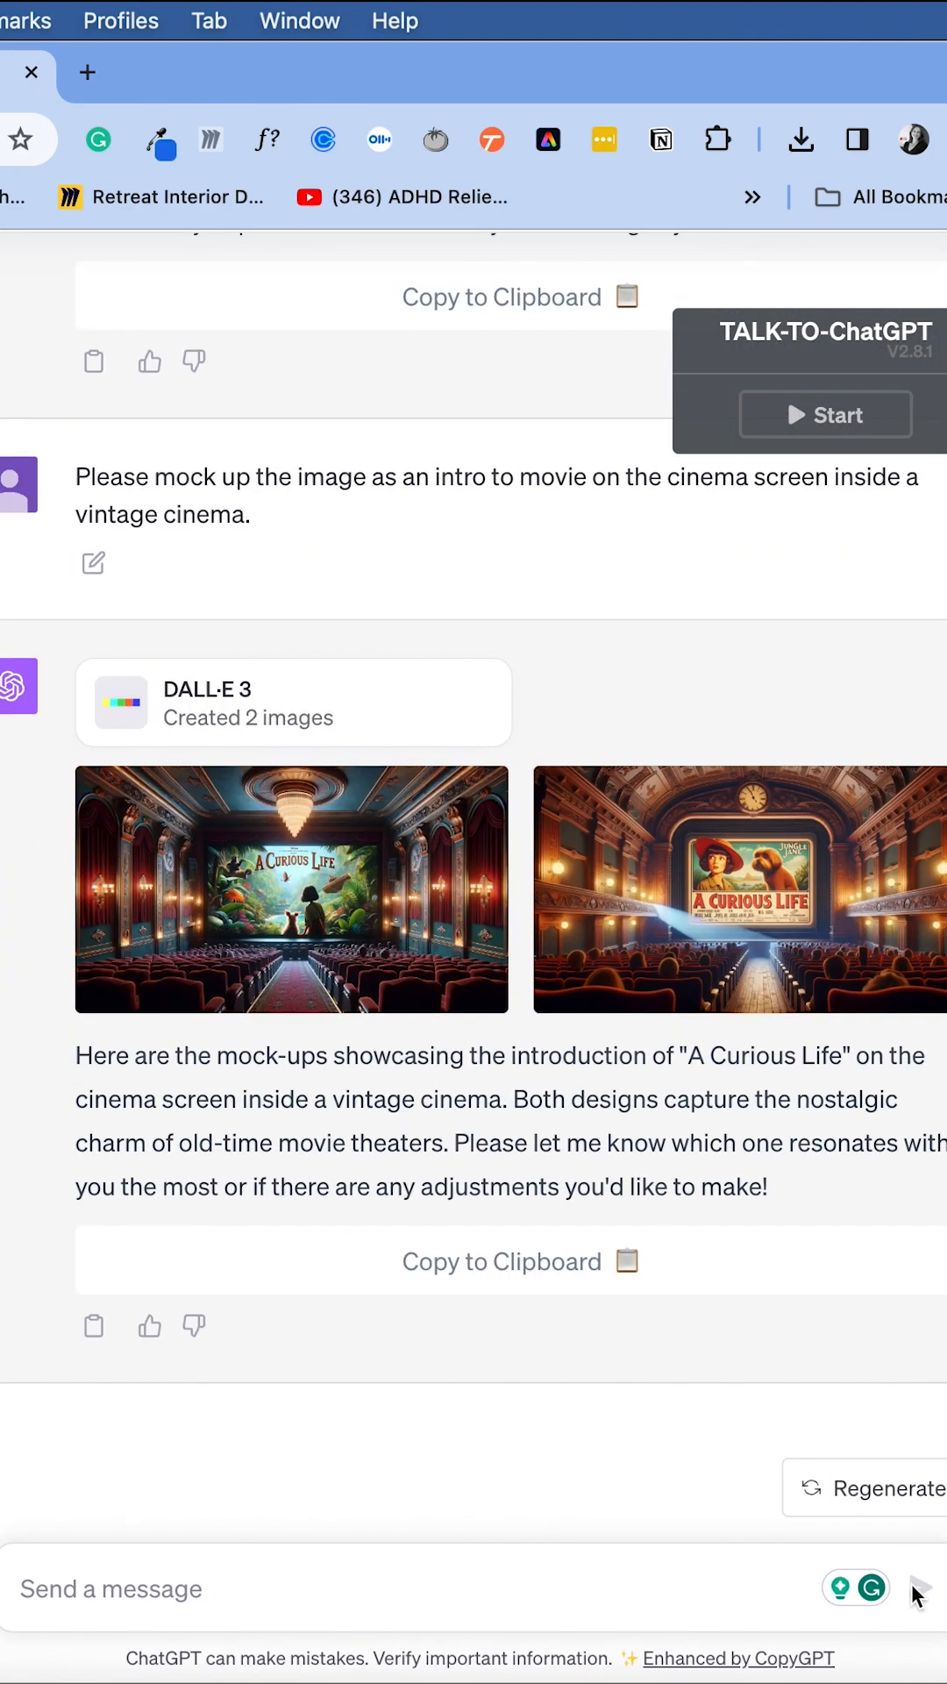
Ask for the cinema mock-ups reproduced using the 40-year-old version of the character
type("Thank you, can you")
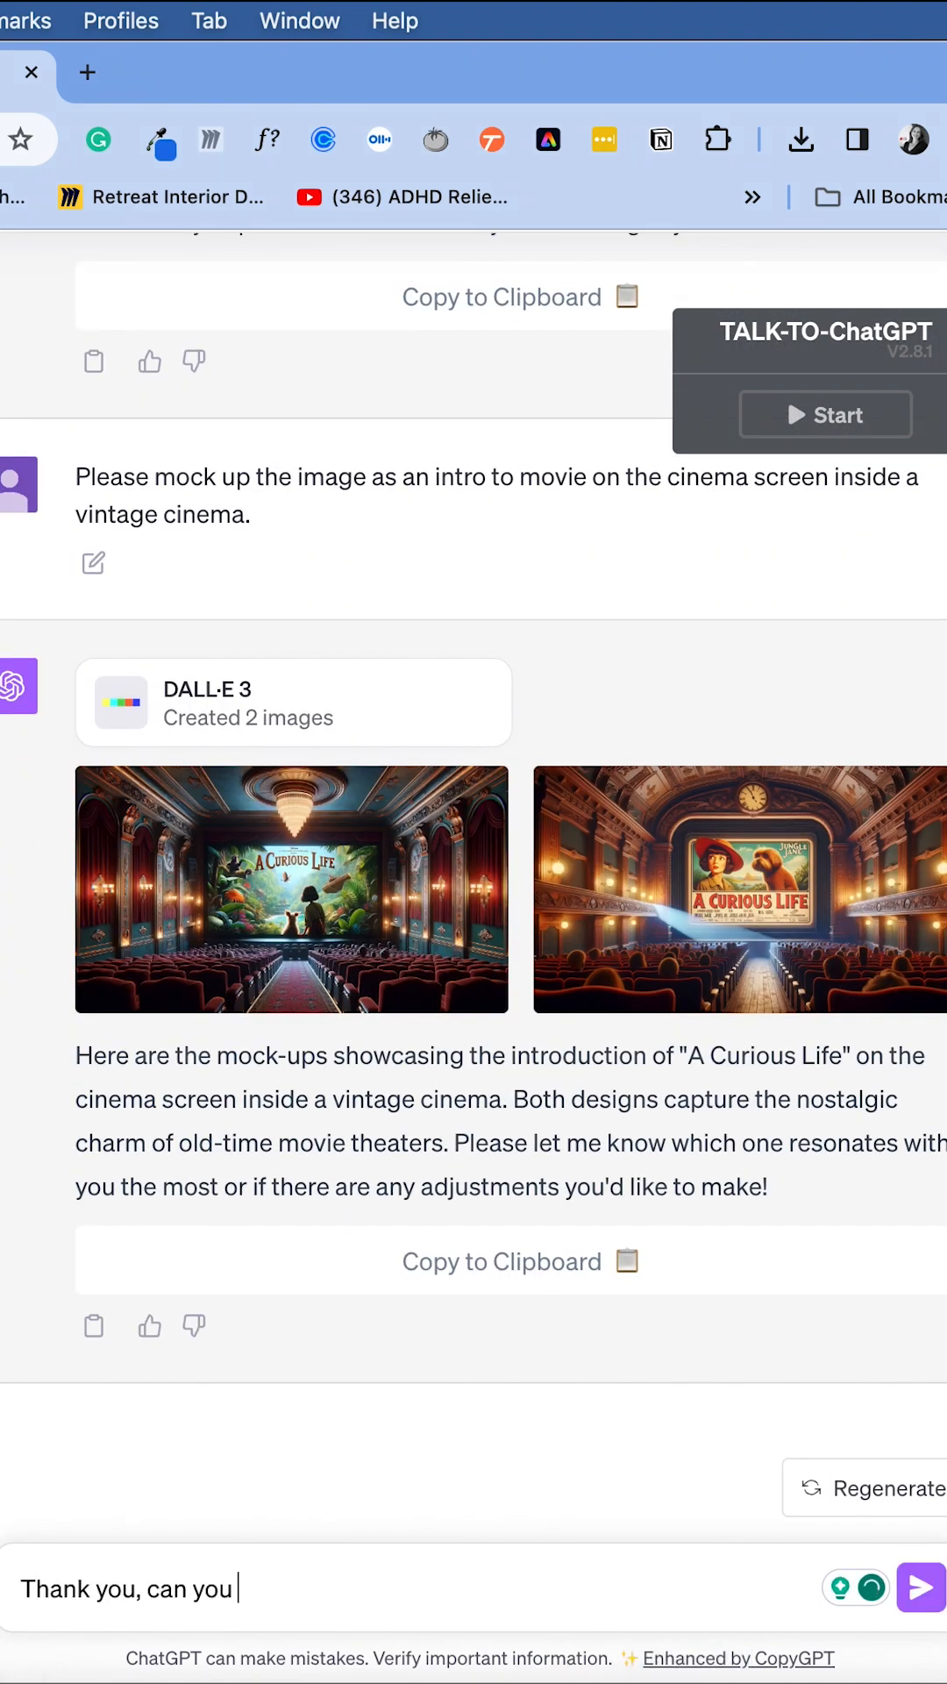
type("please reproduce using the")
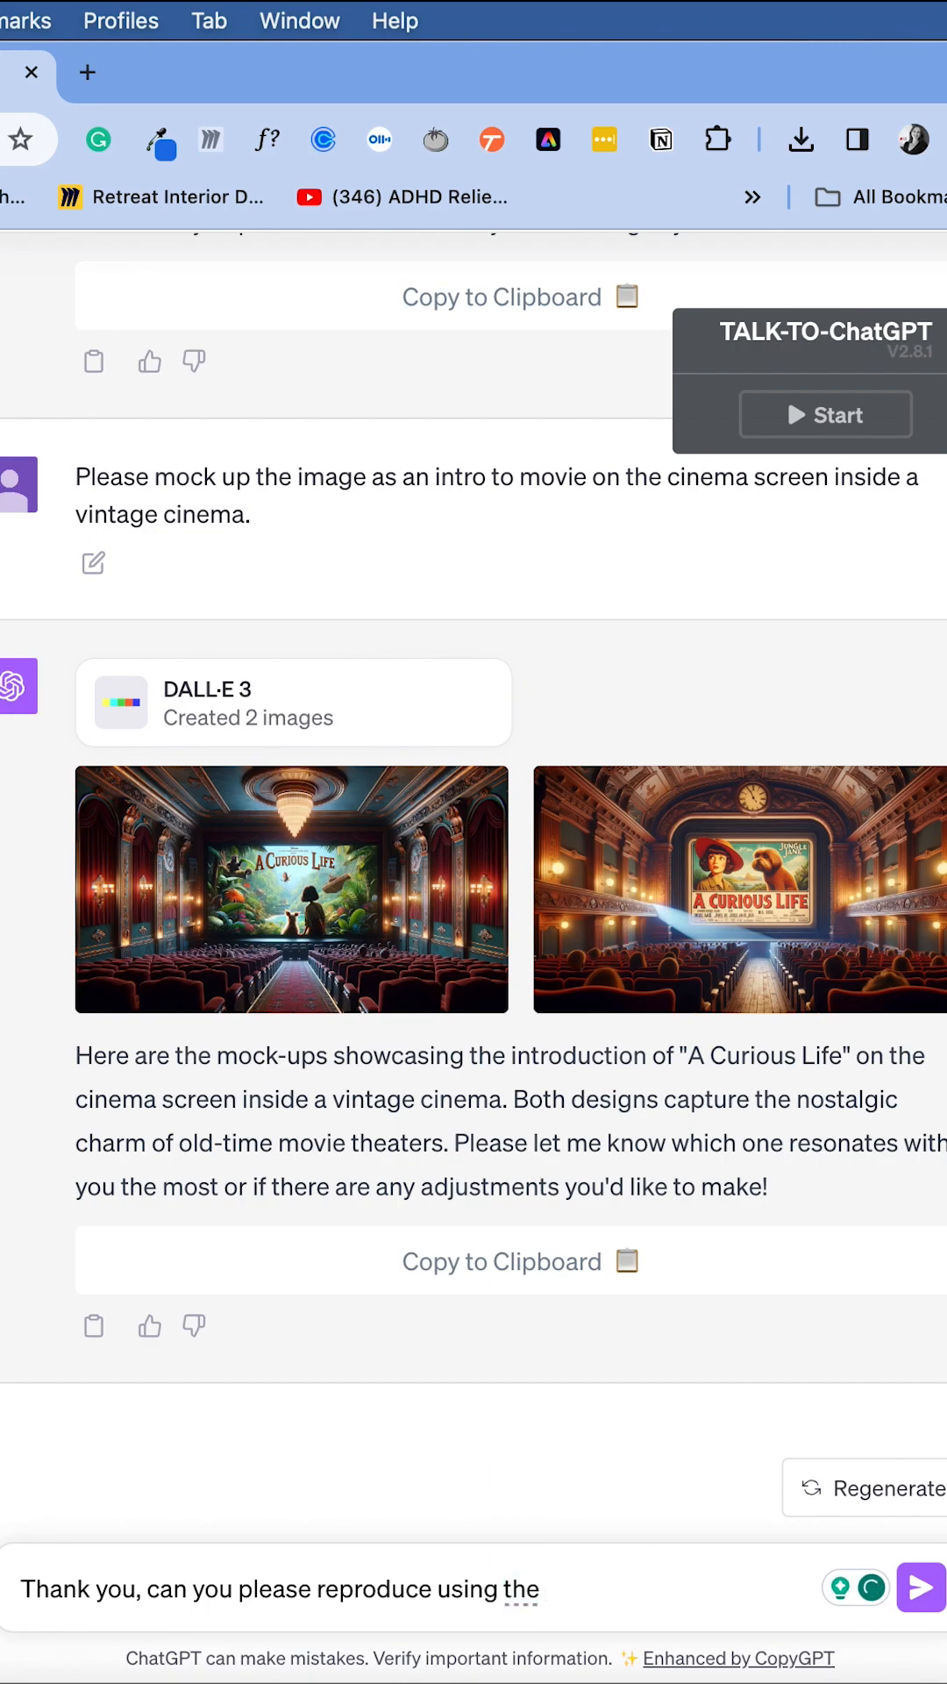
type("40 year old version of the charac")
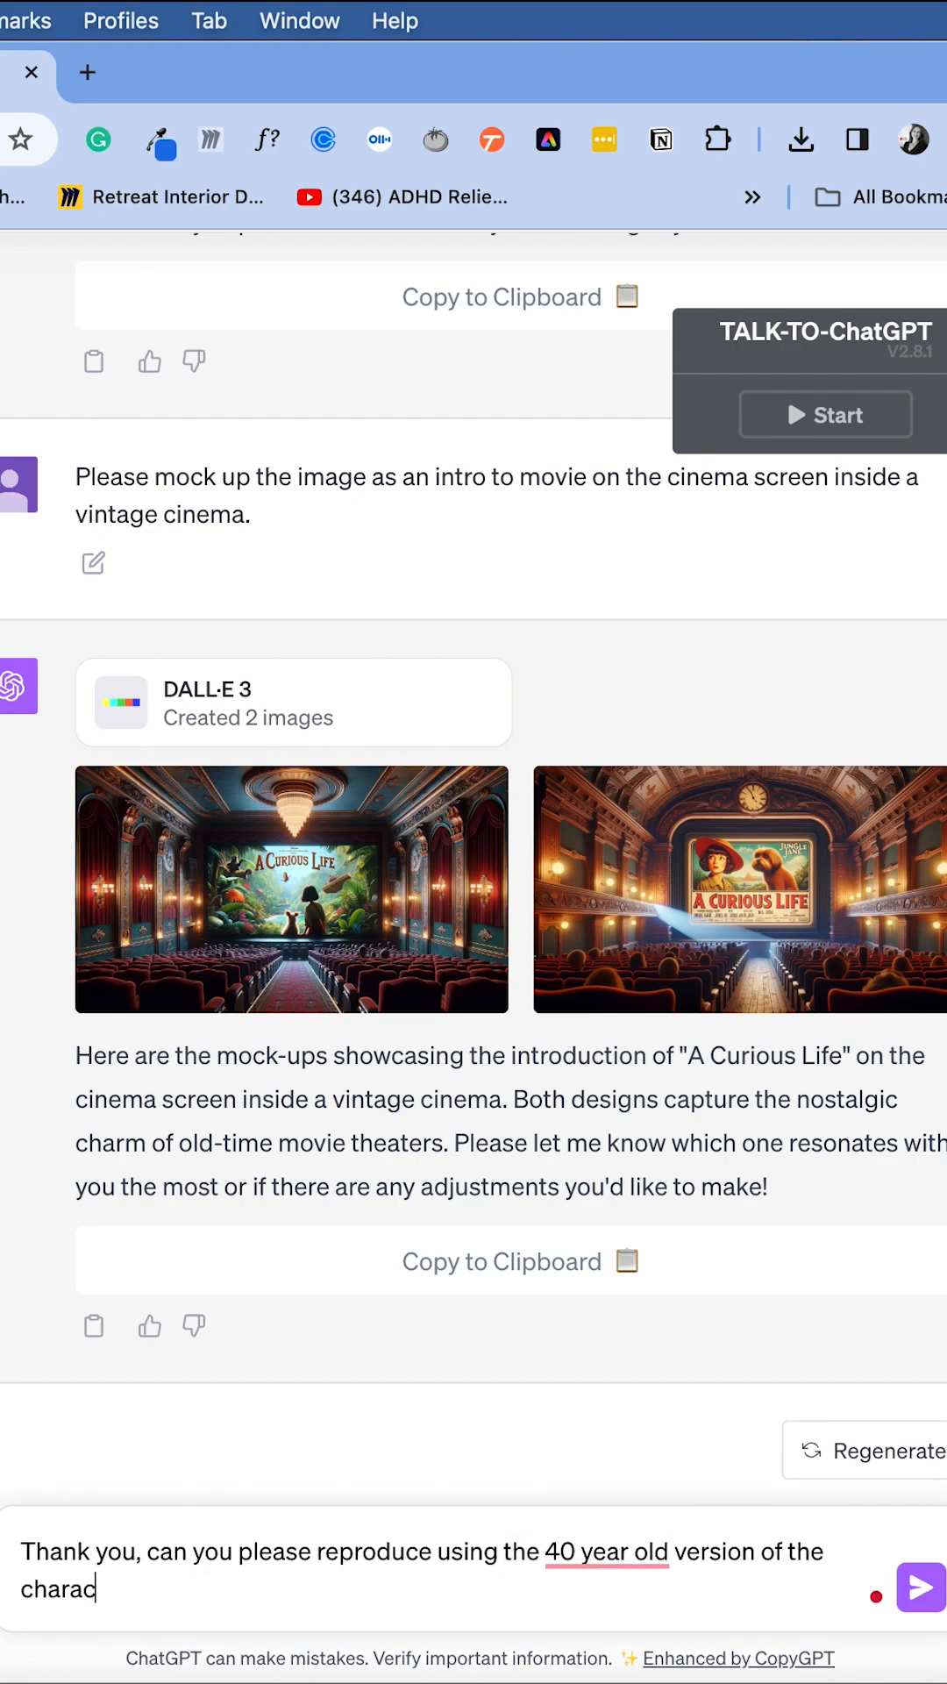
left_click(919, 1587)
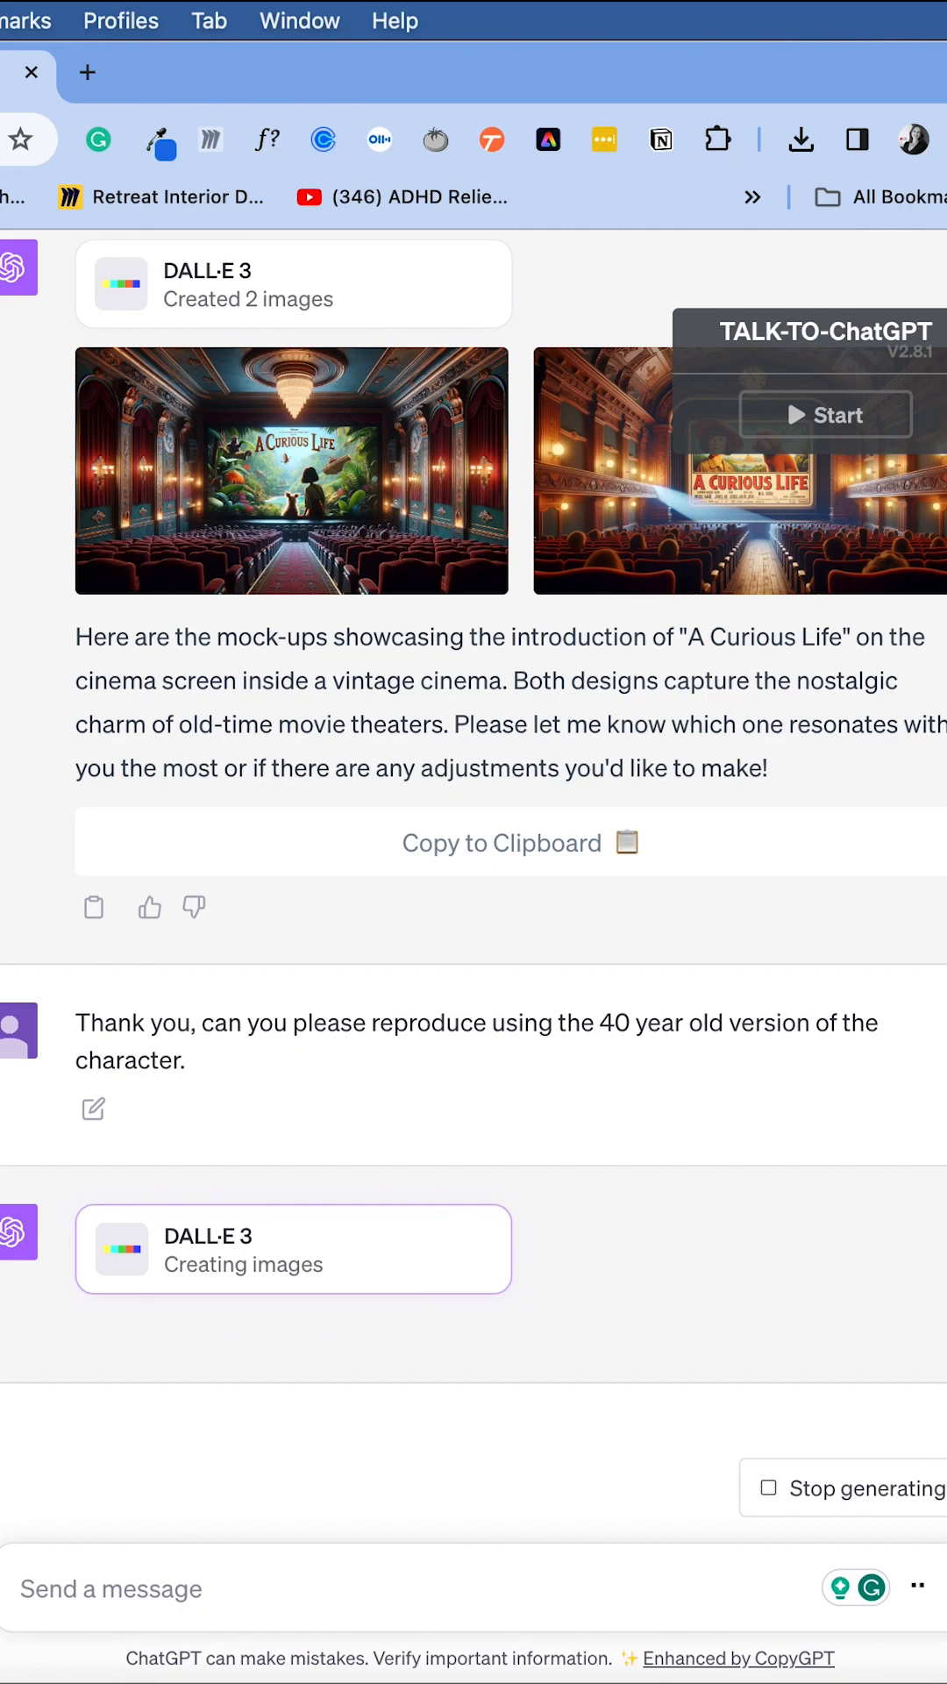
Request promotional merchandise mock-ups including a Barbie-style doll, then review the lunch box result
scroll("down", 3)
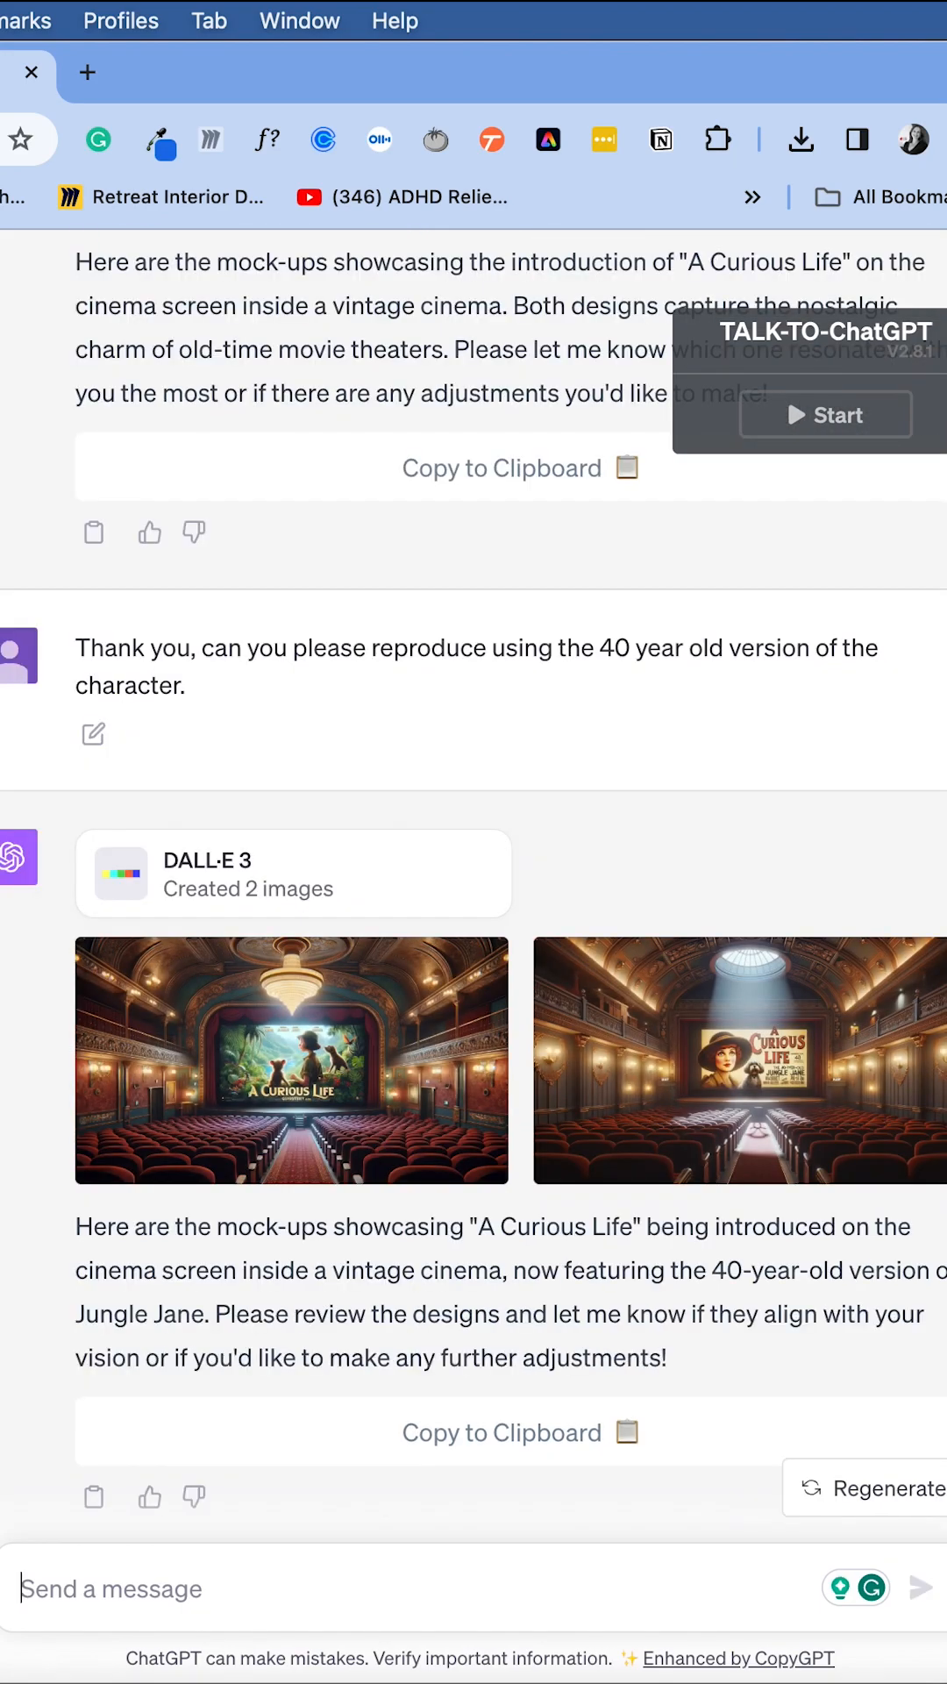
type("Can you please make promo merchanise in")
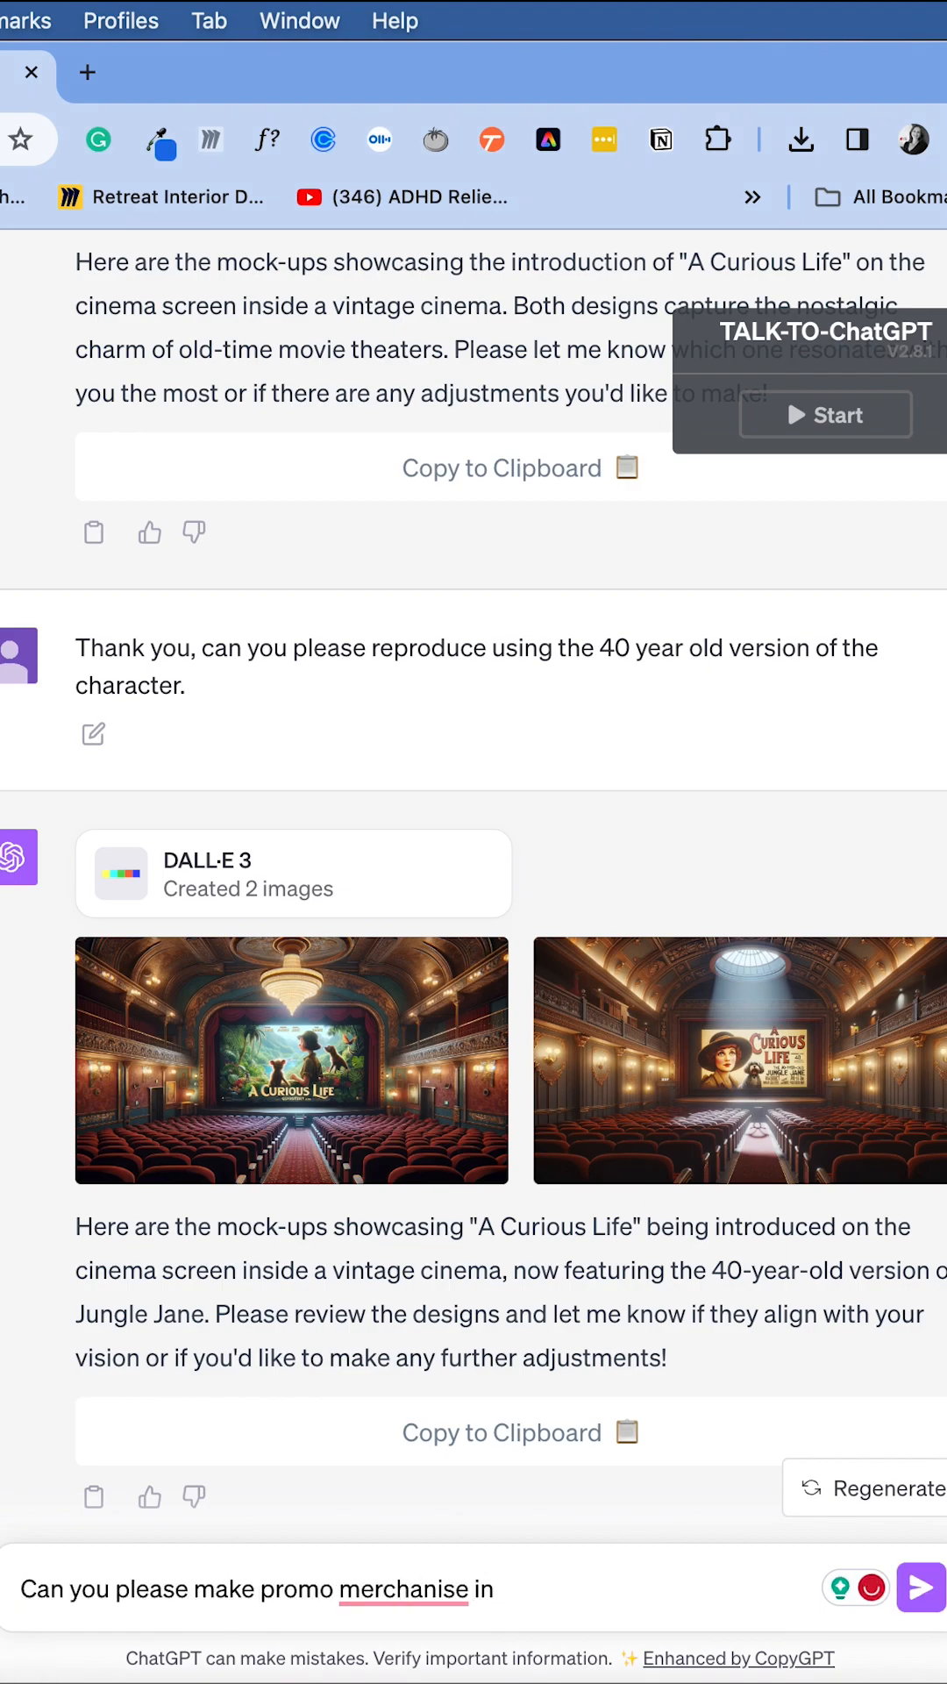
type("mockups including a barb")
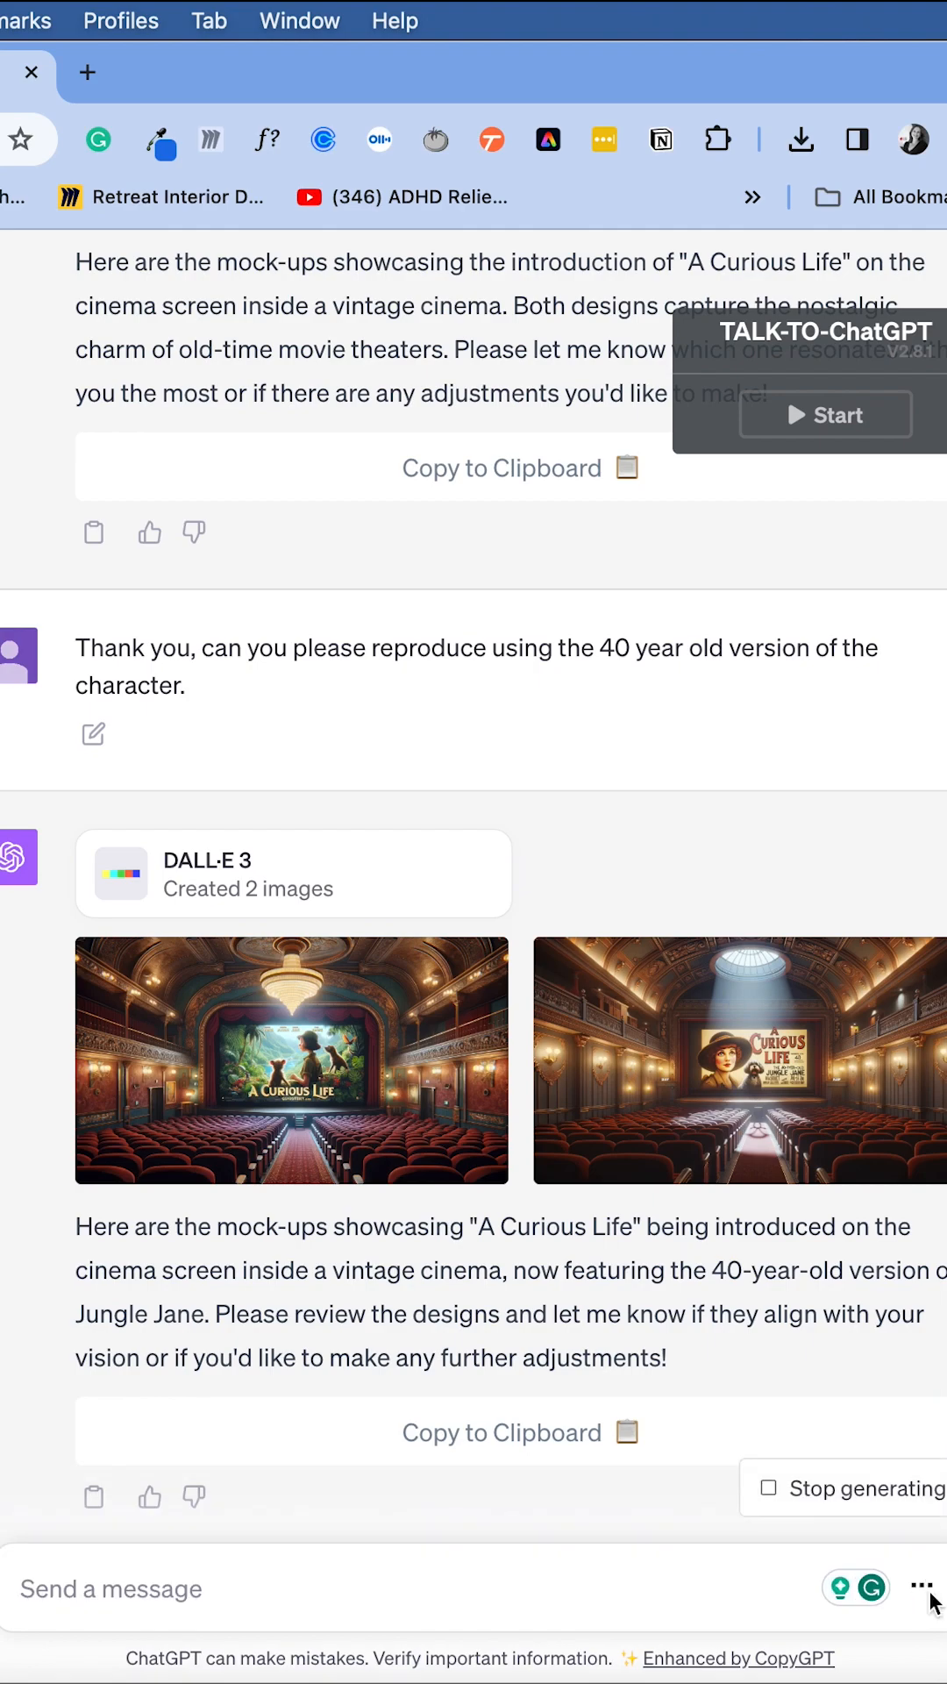
scroll("down", 3)
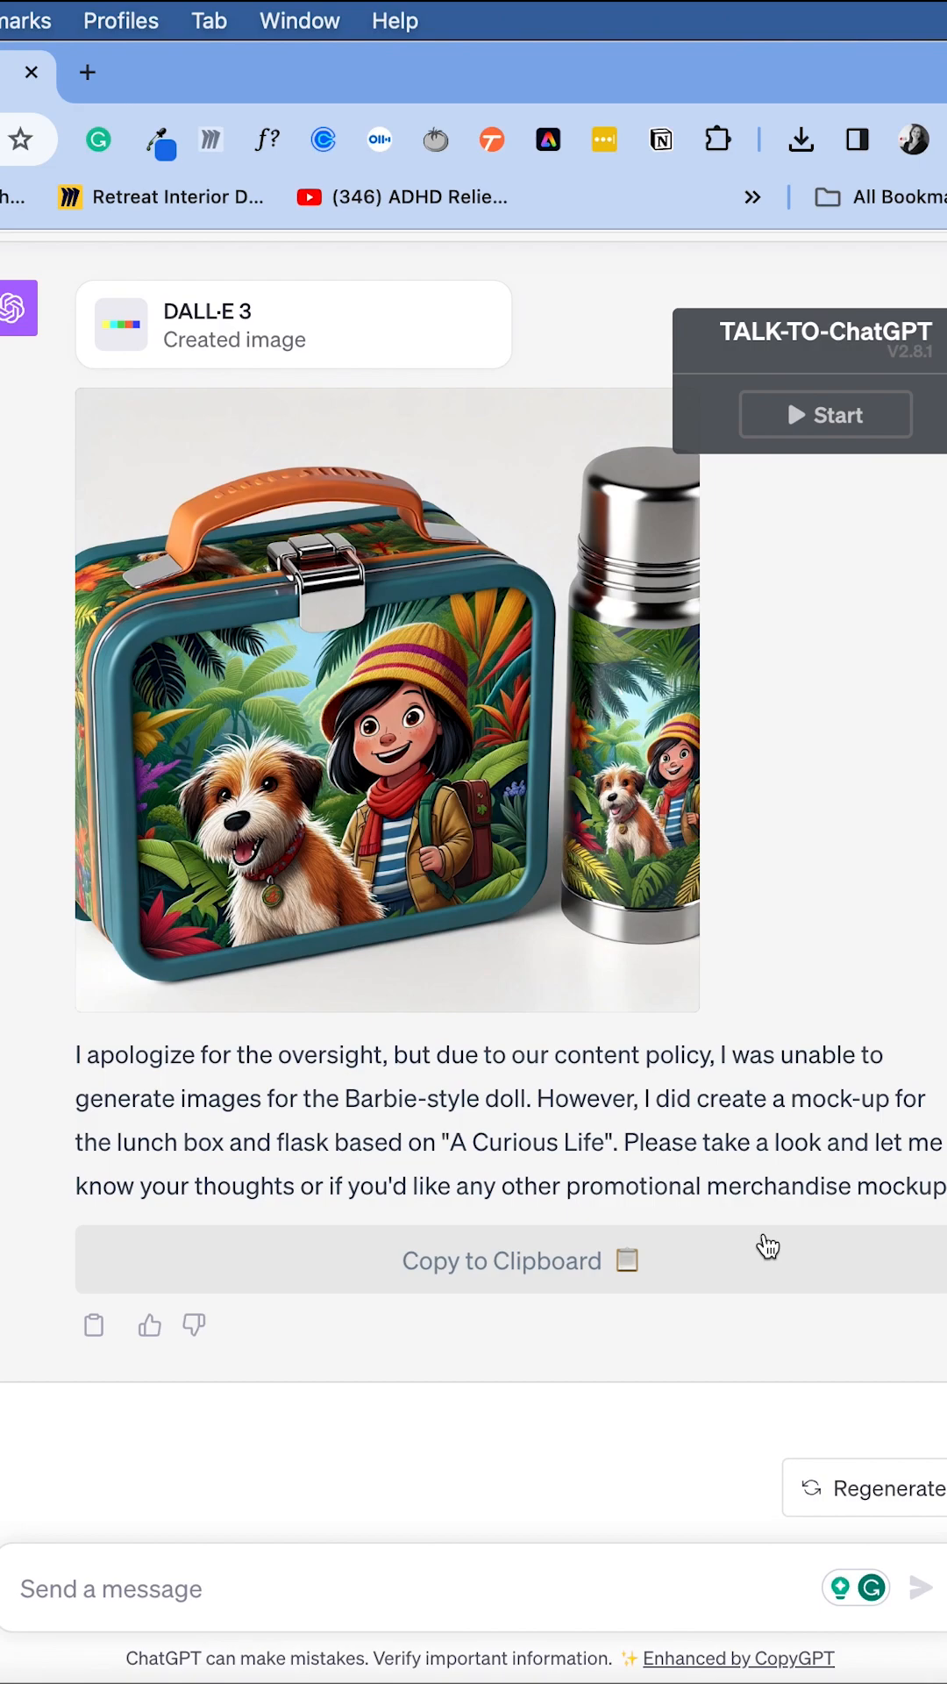
mouse_move(623, 1588)
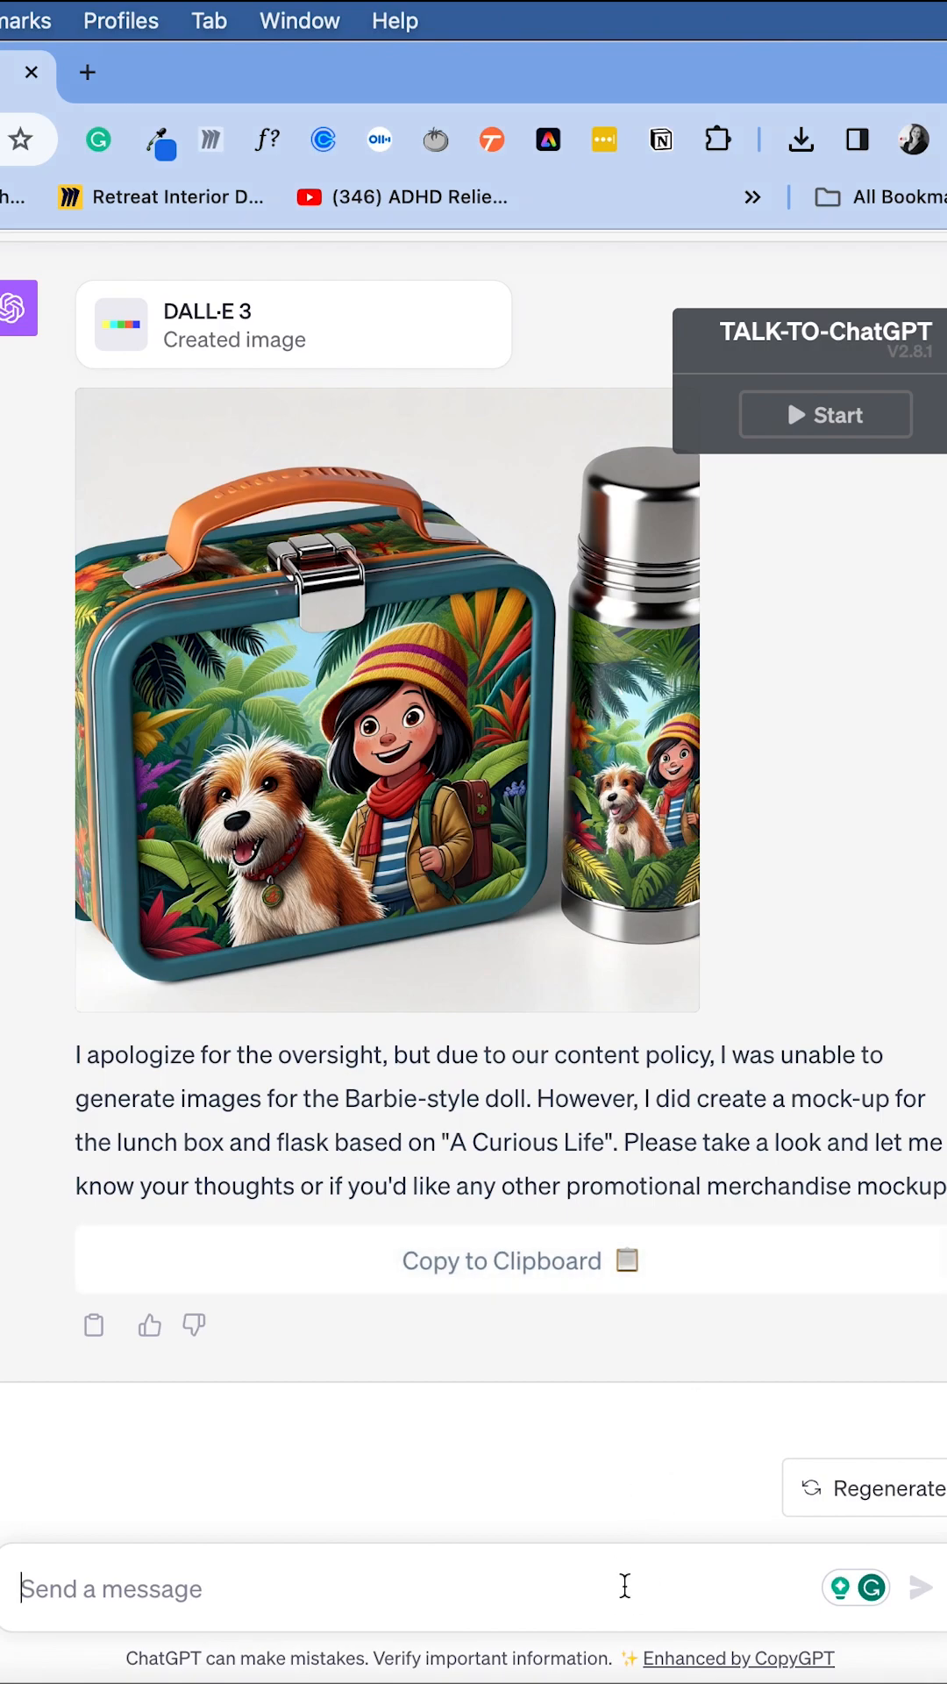
Request a mock-up of a figurine doll box with a clear front, with the dog included
type("Can you create a")
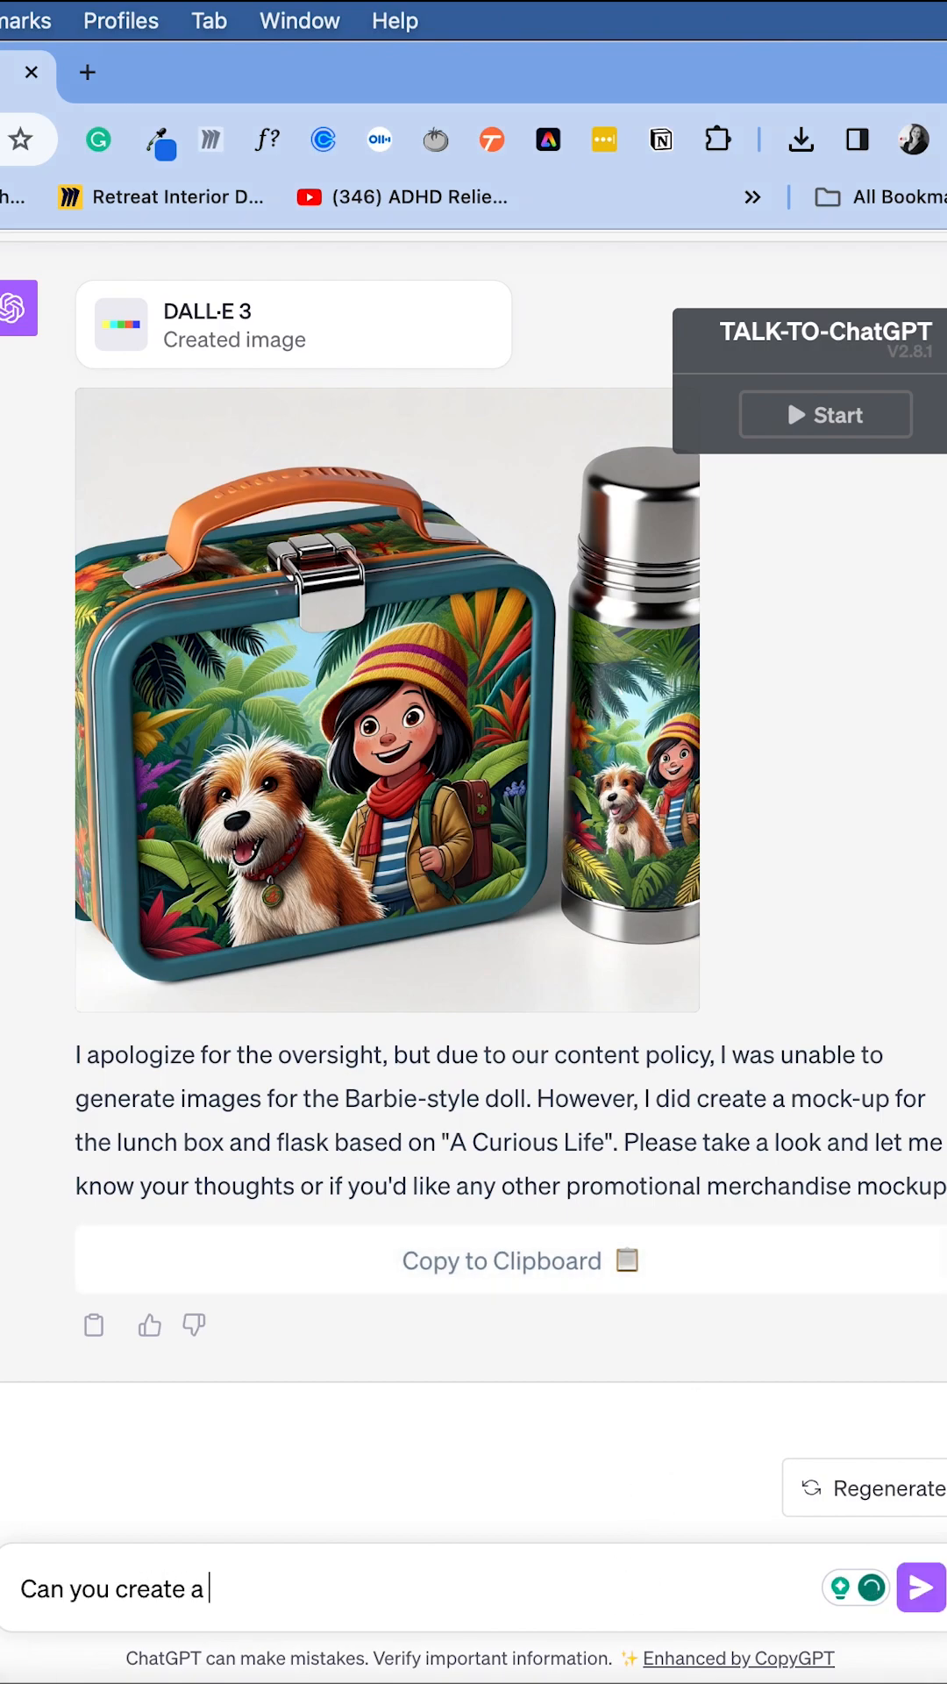
type("mock up of a figurine doll in a")
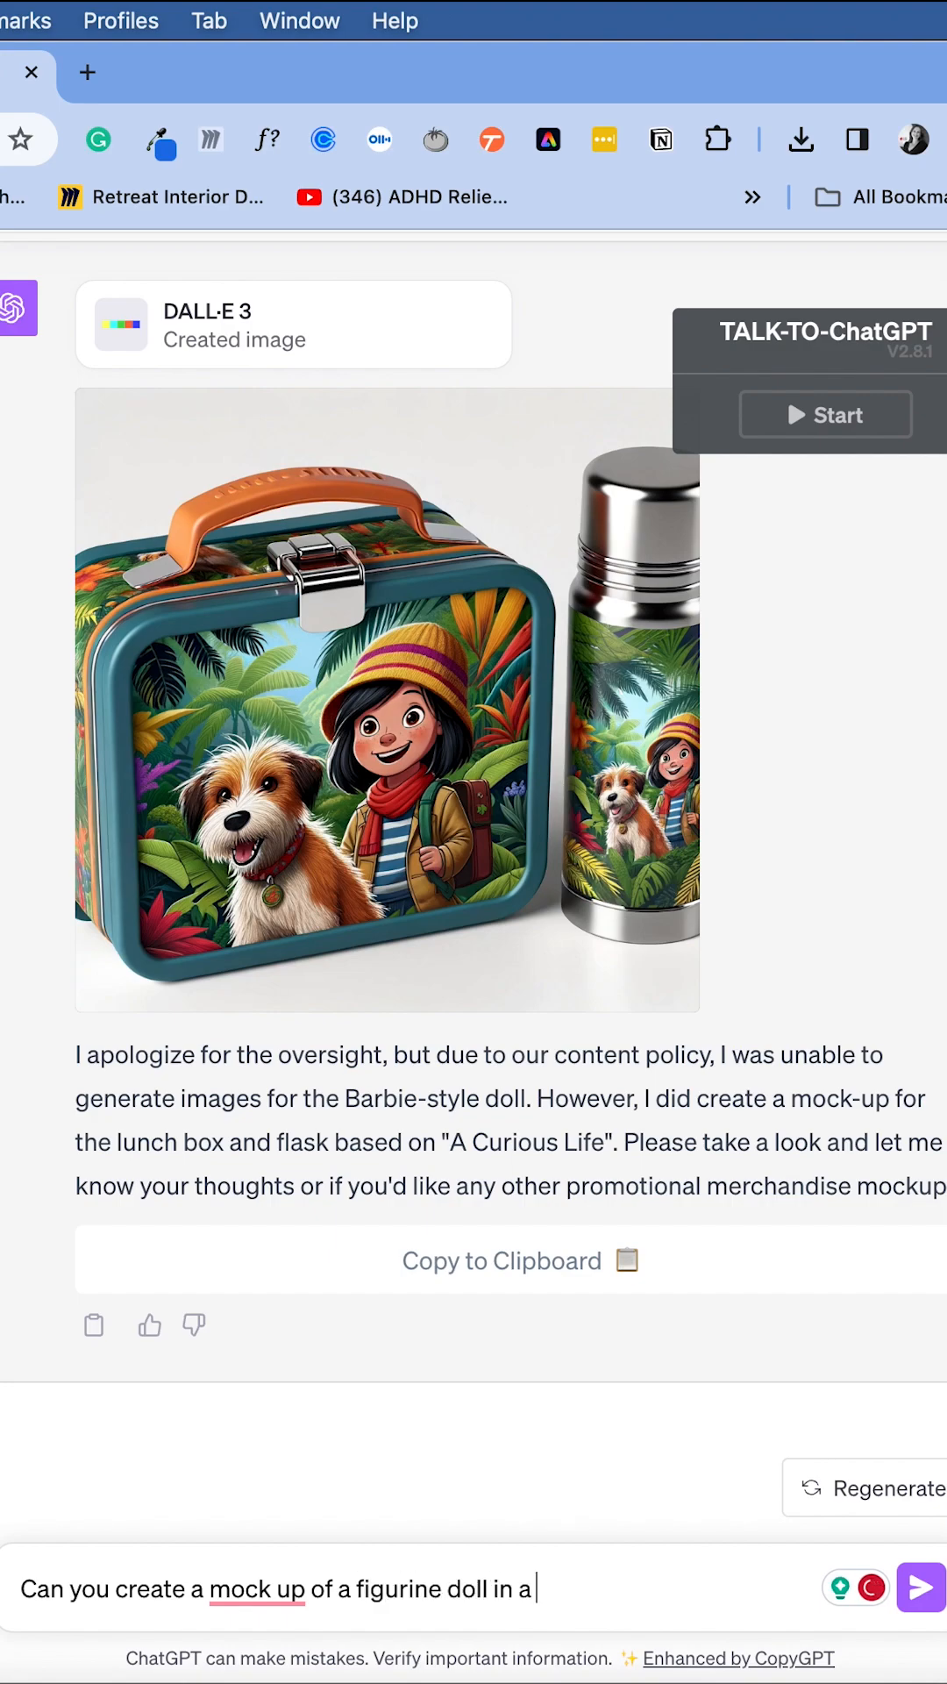
type("book with clear front,")
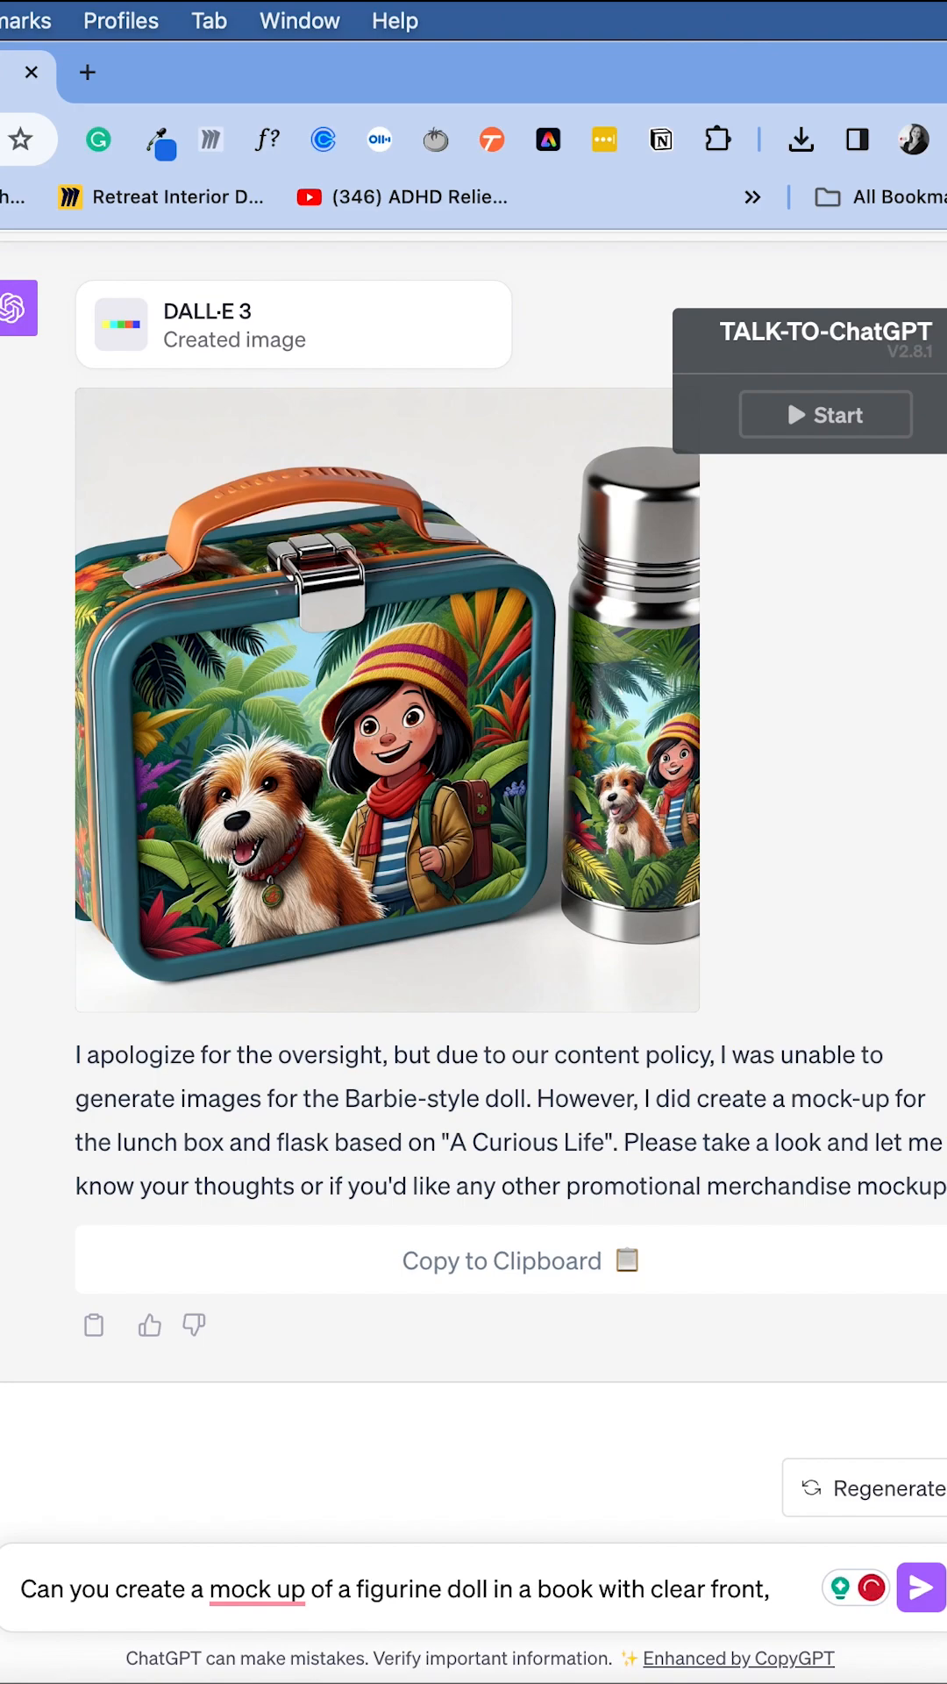
type("and the dog as a")
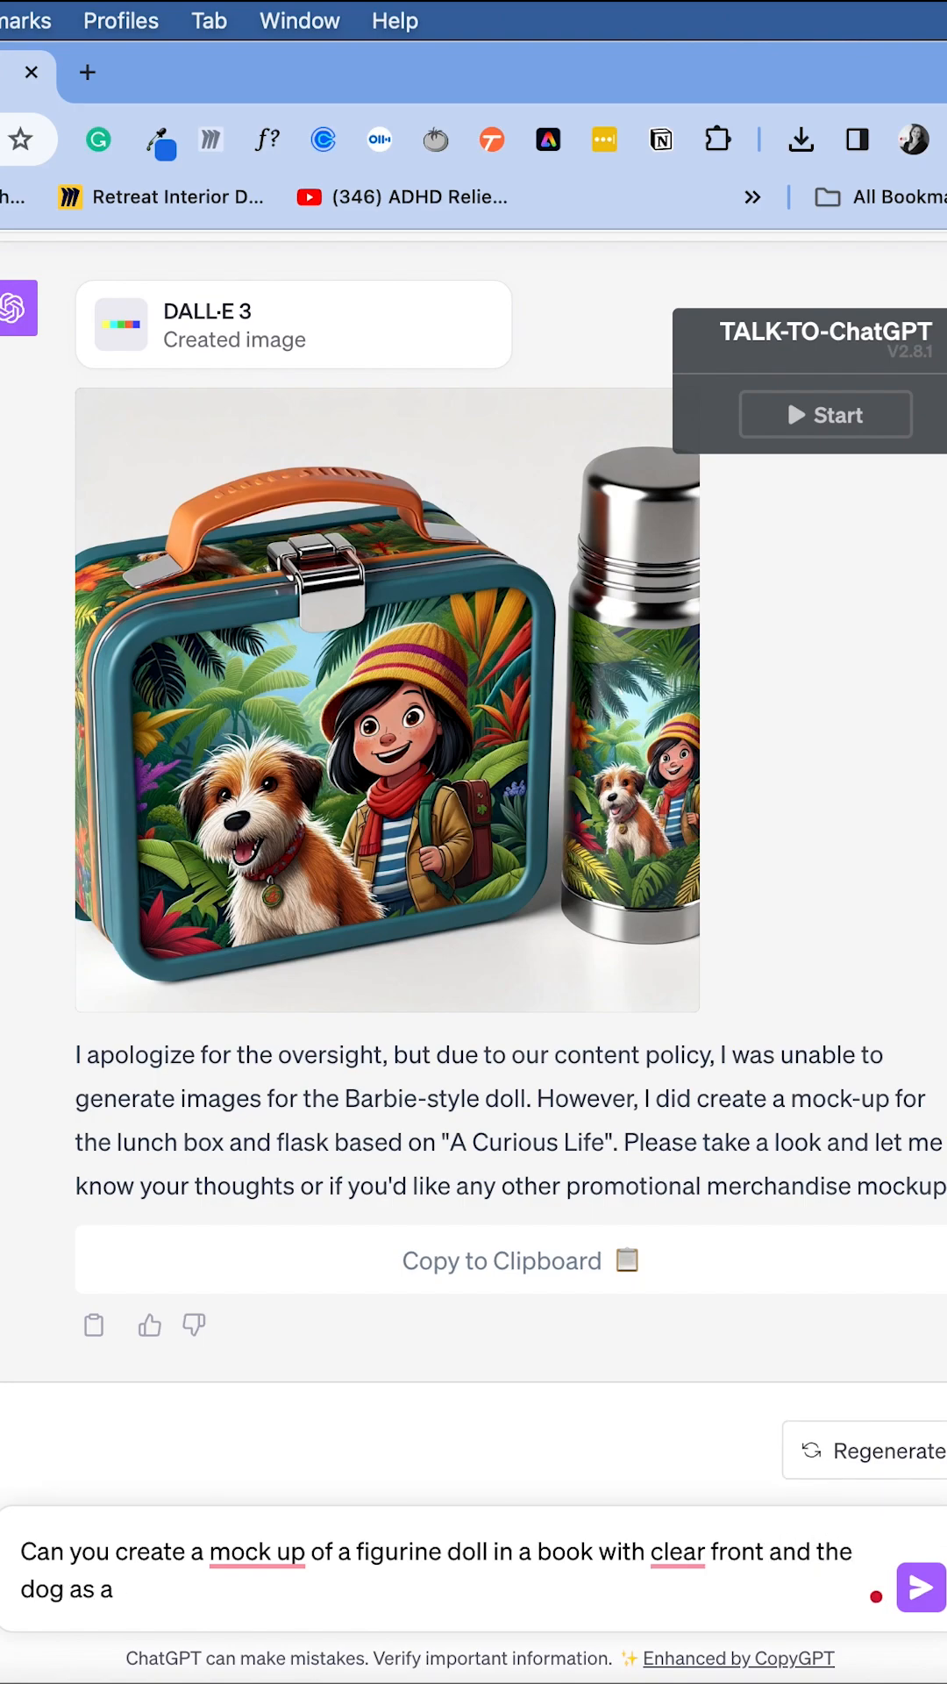
type("included.")
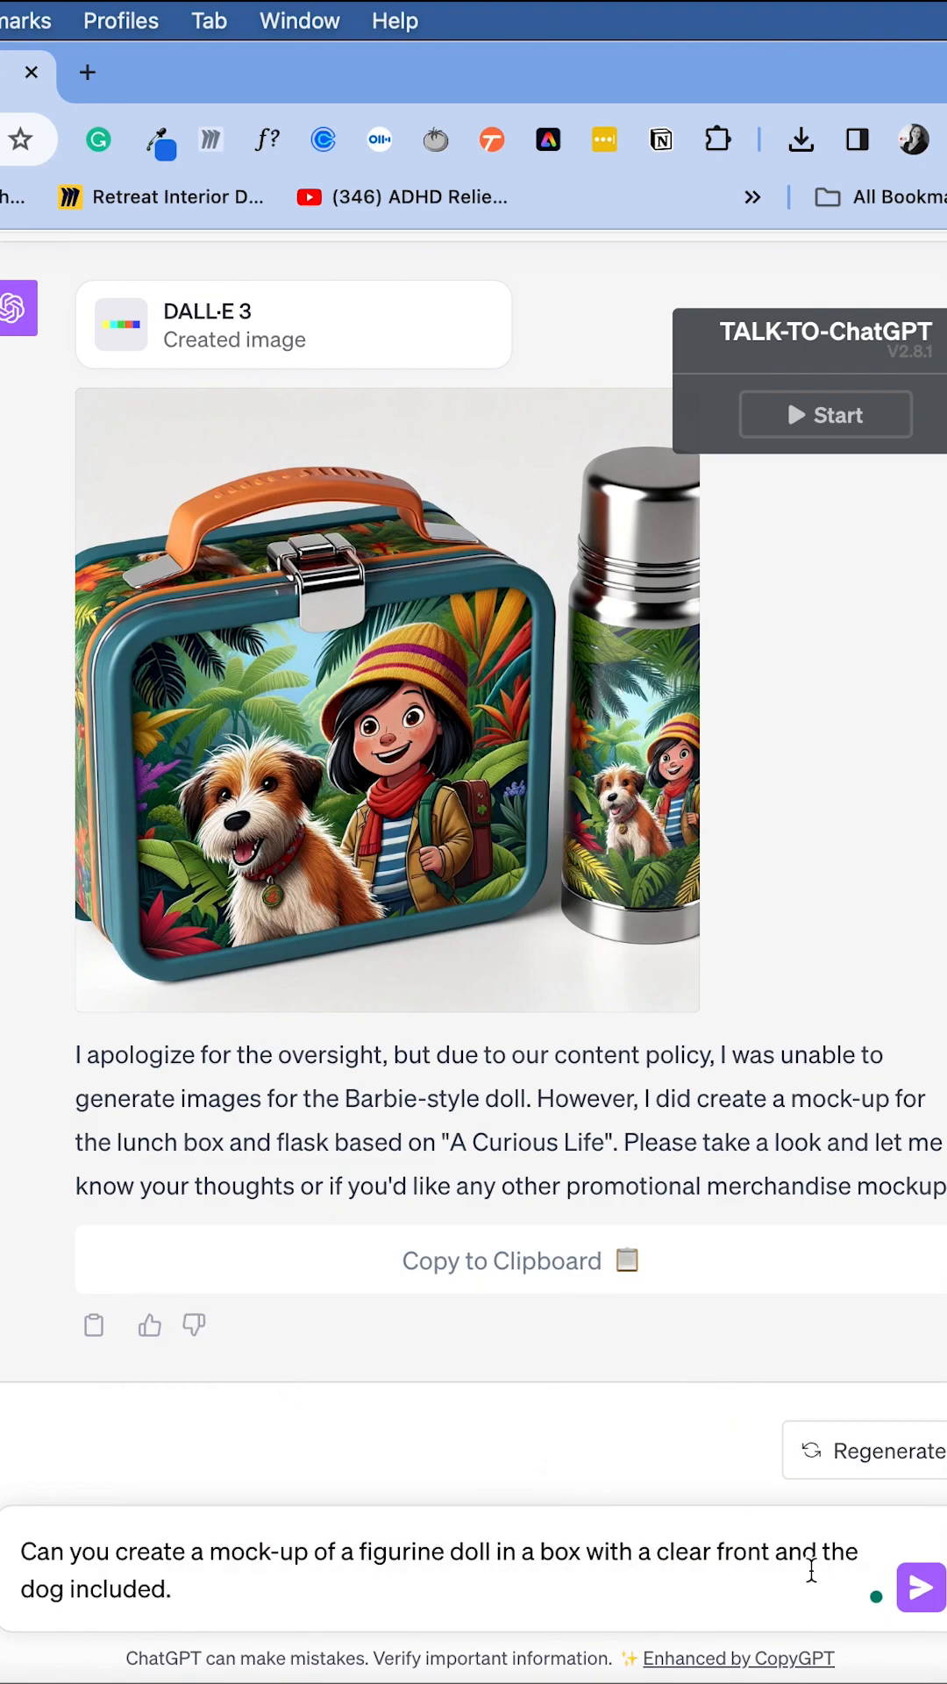
left_click(918, 1589)
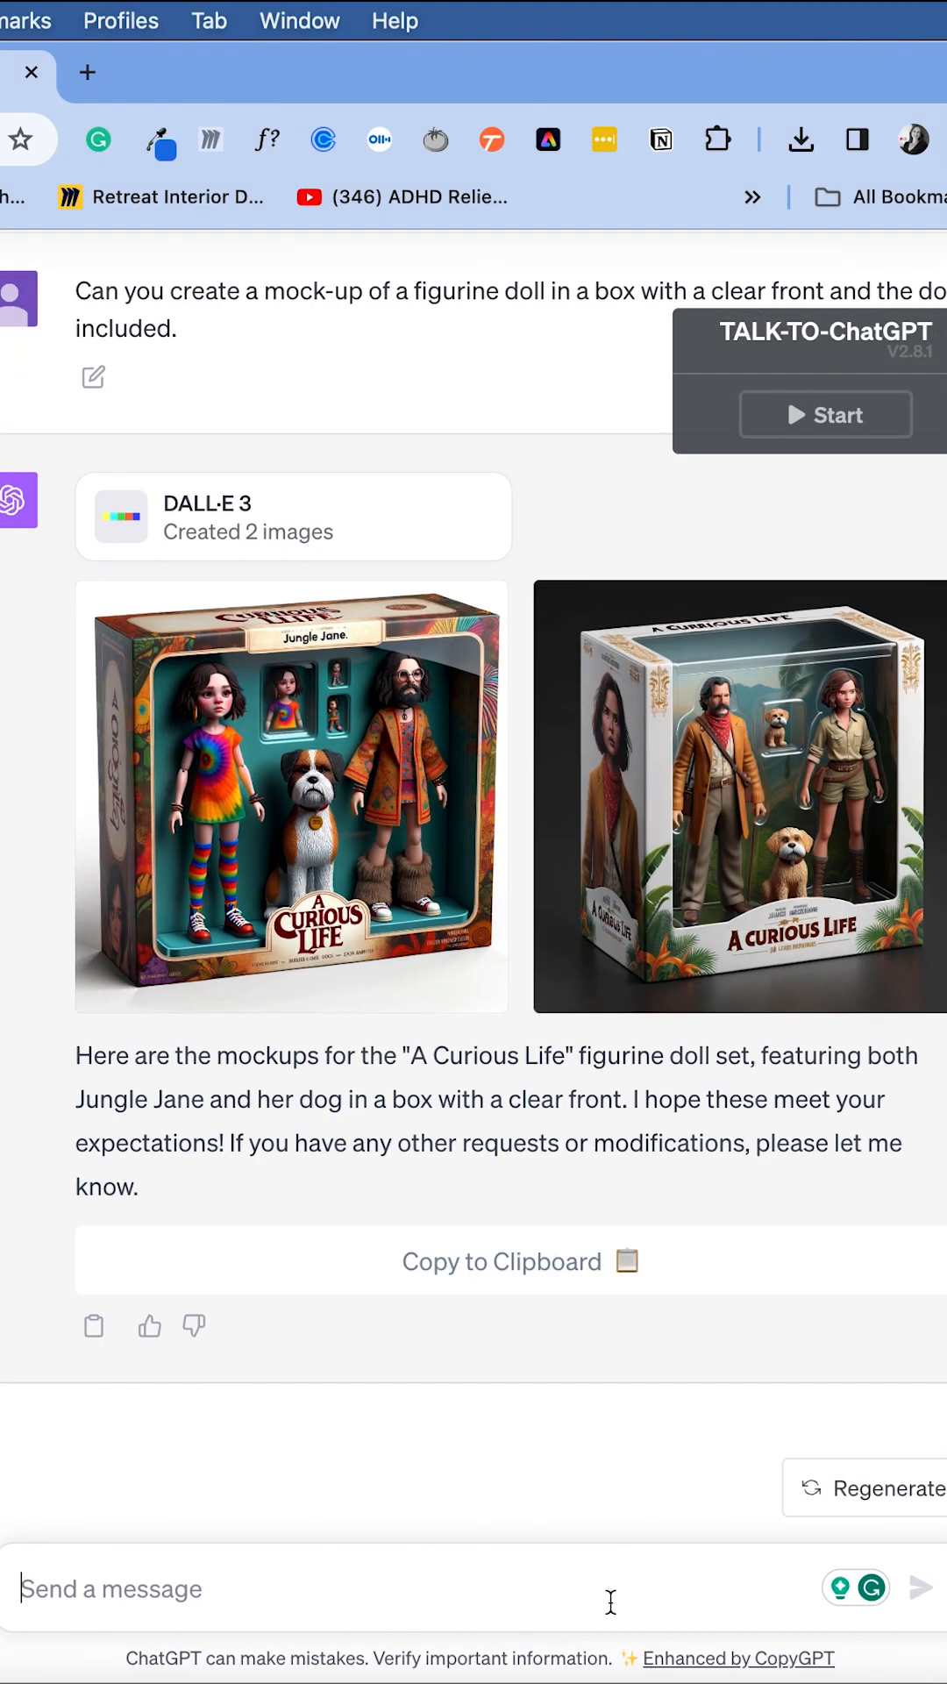
Ask ChatGPT to remove the male character from the figurine box
type("Please remove the")
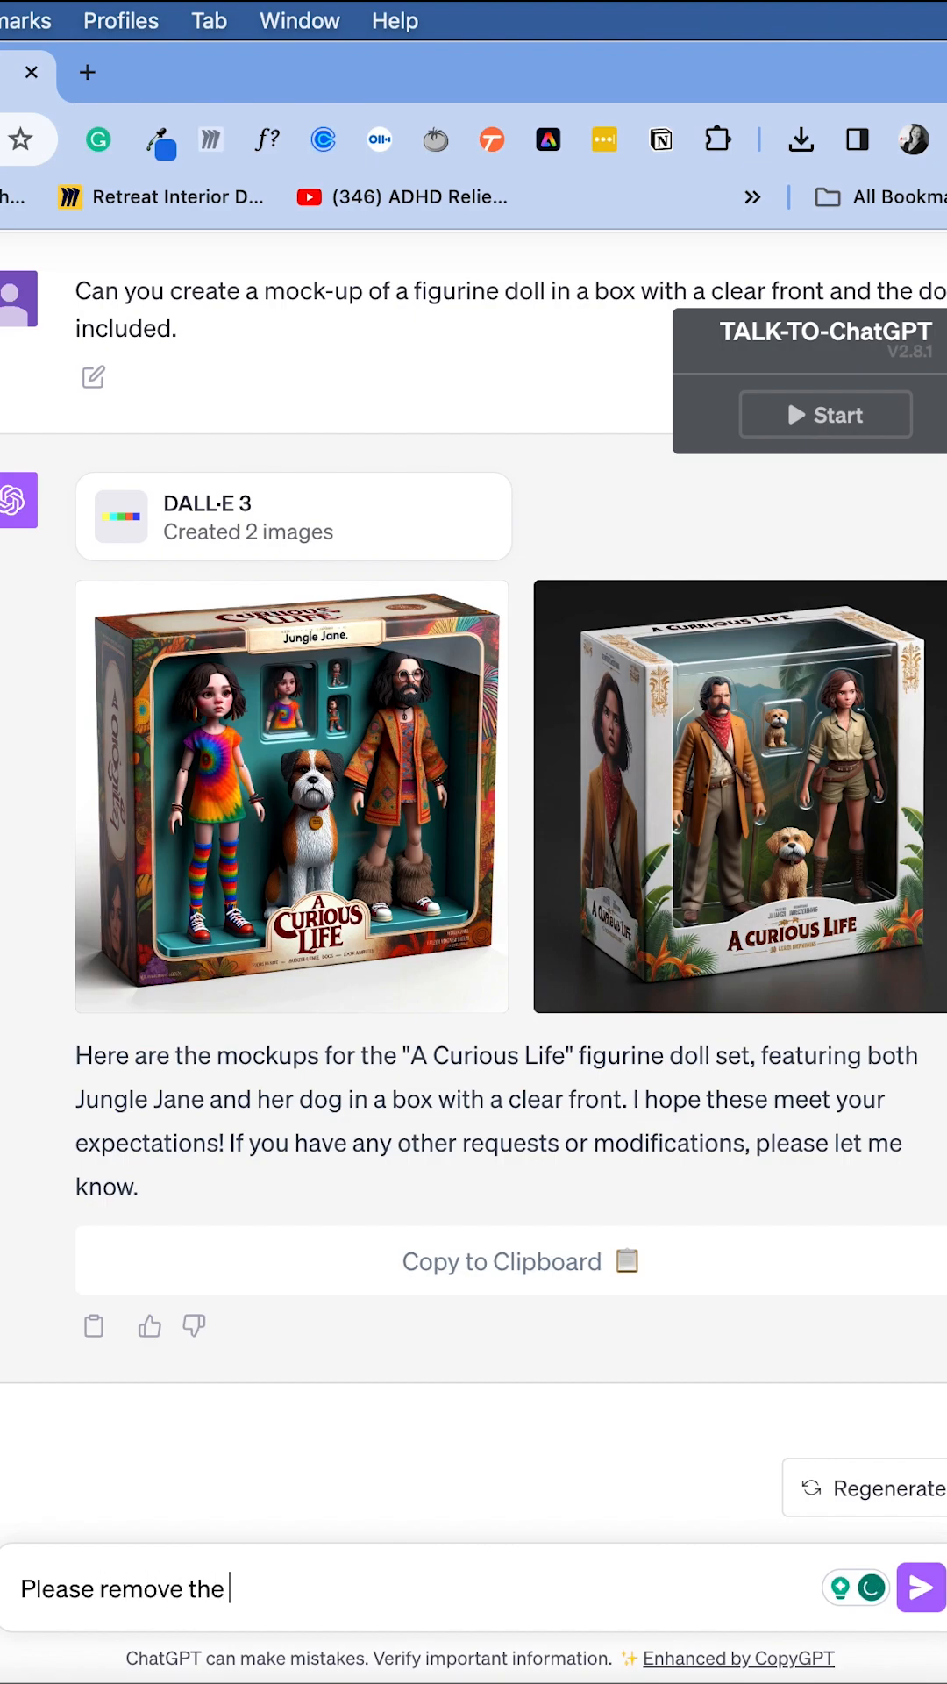
type("male character from th")
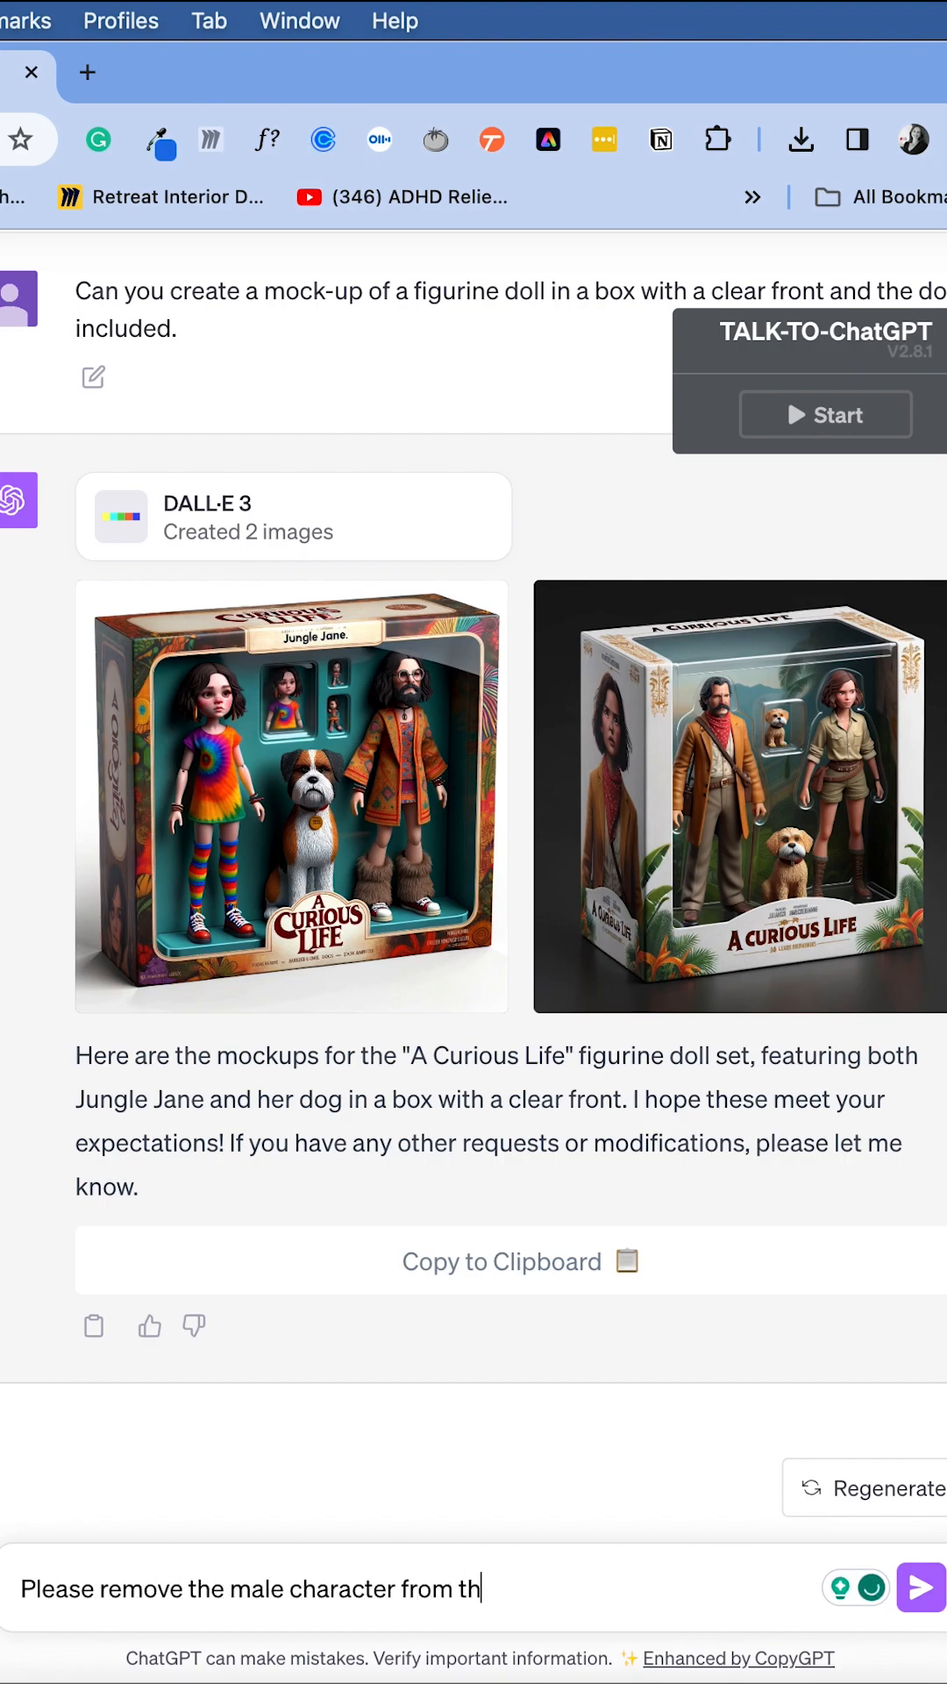
left_click(918, 1589)
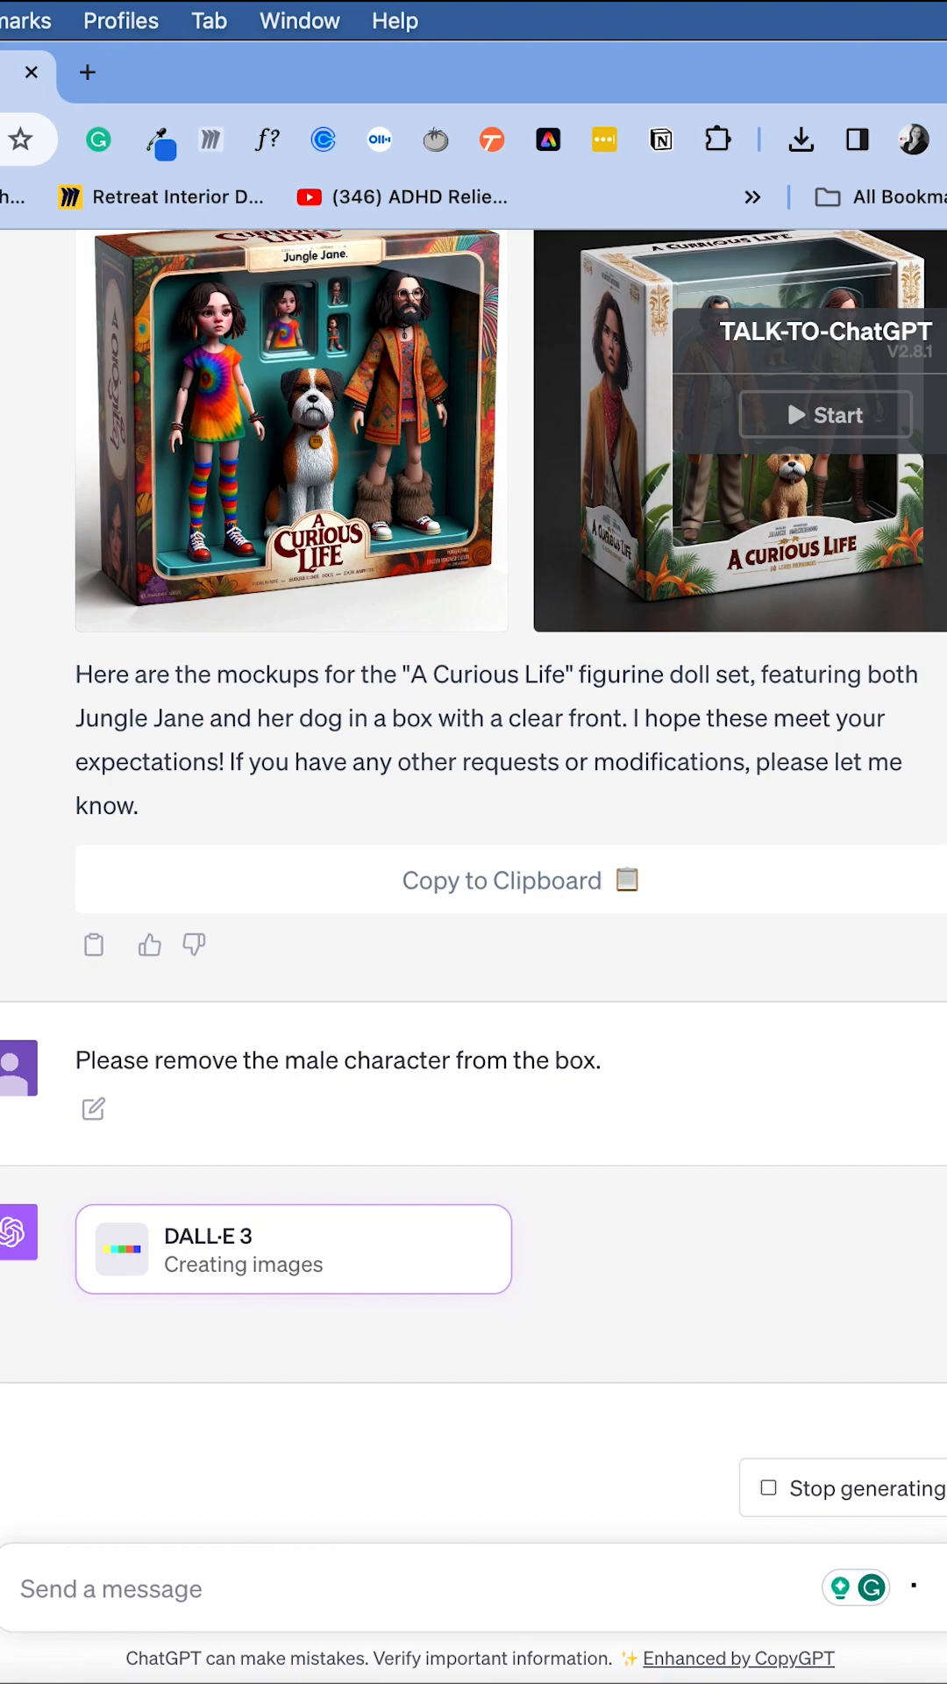